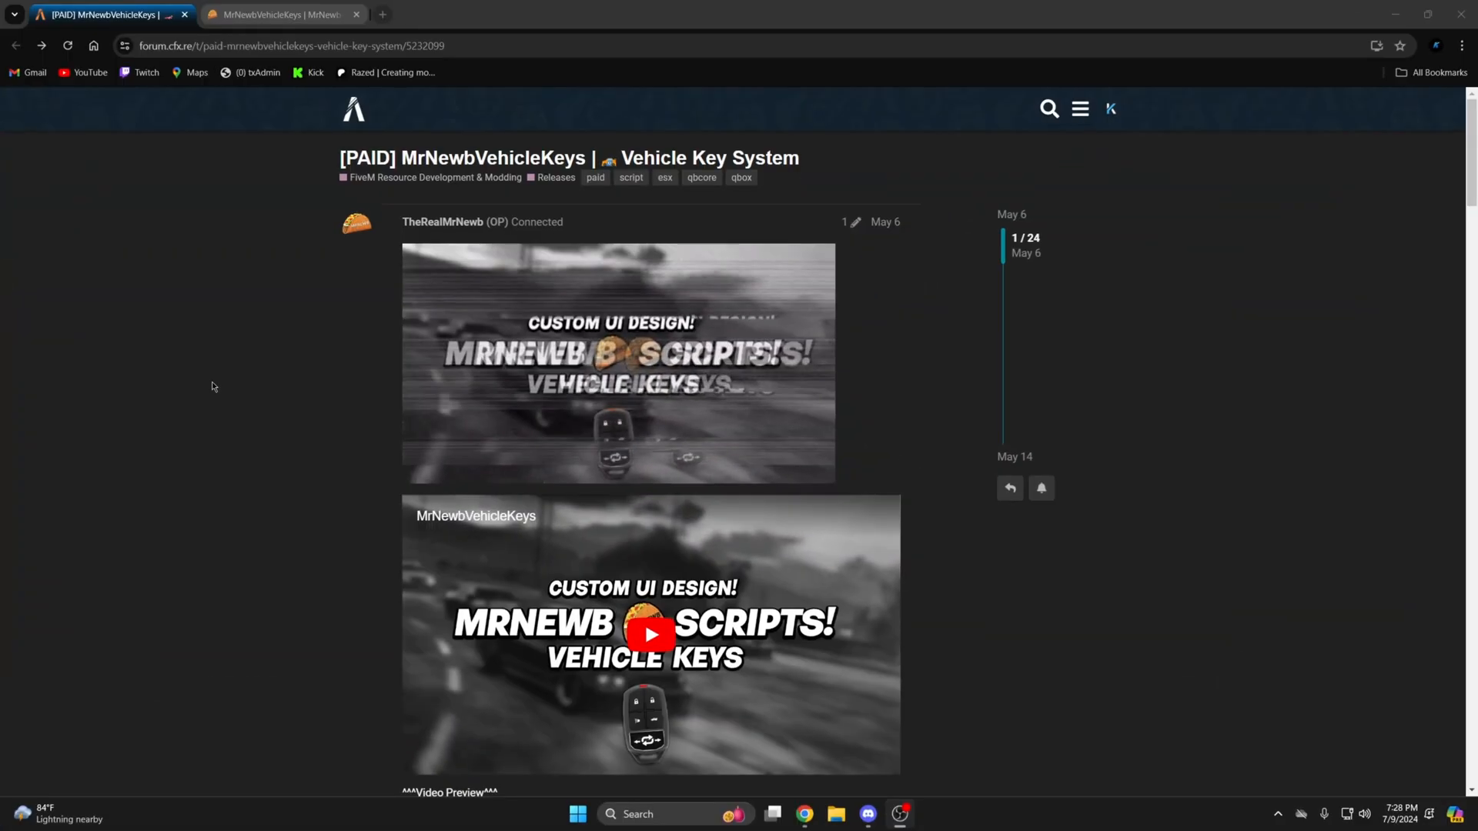
Start buying the VehicleKeys script on Tebex and sign in with the FiveM account.
scroll("down", 3)
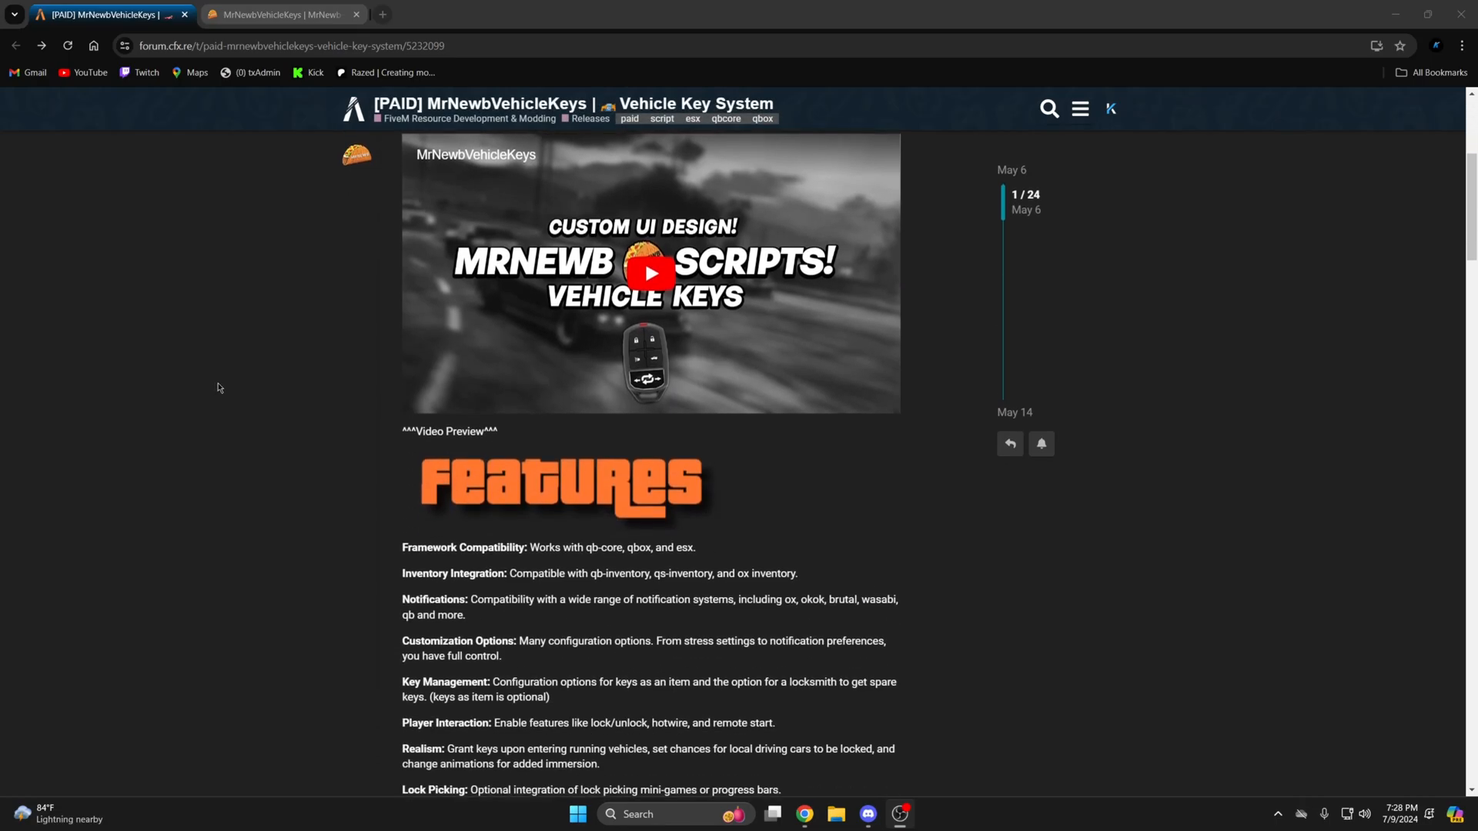
scroll("down", 3)
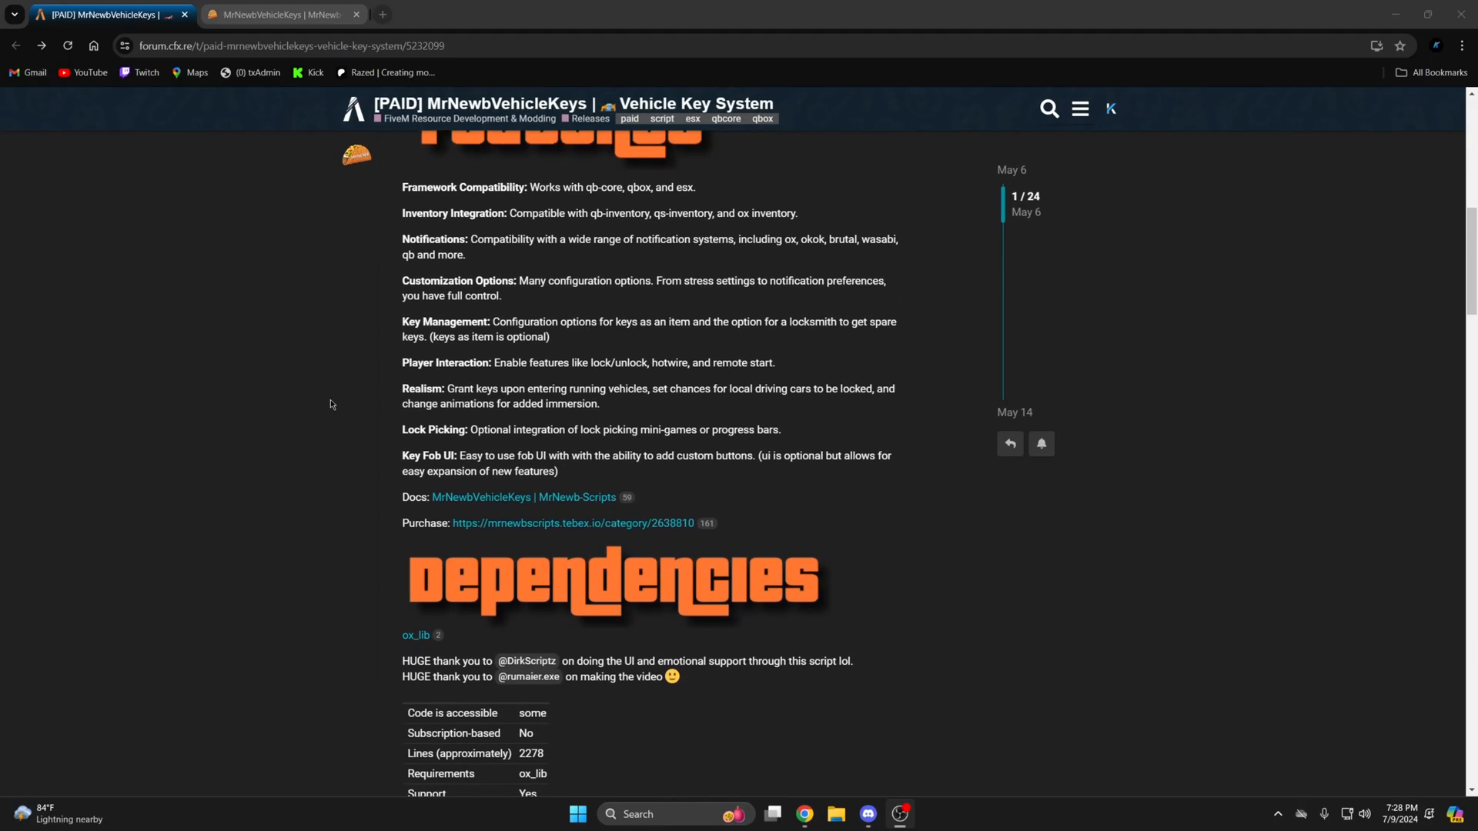
scroll("down", 3)
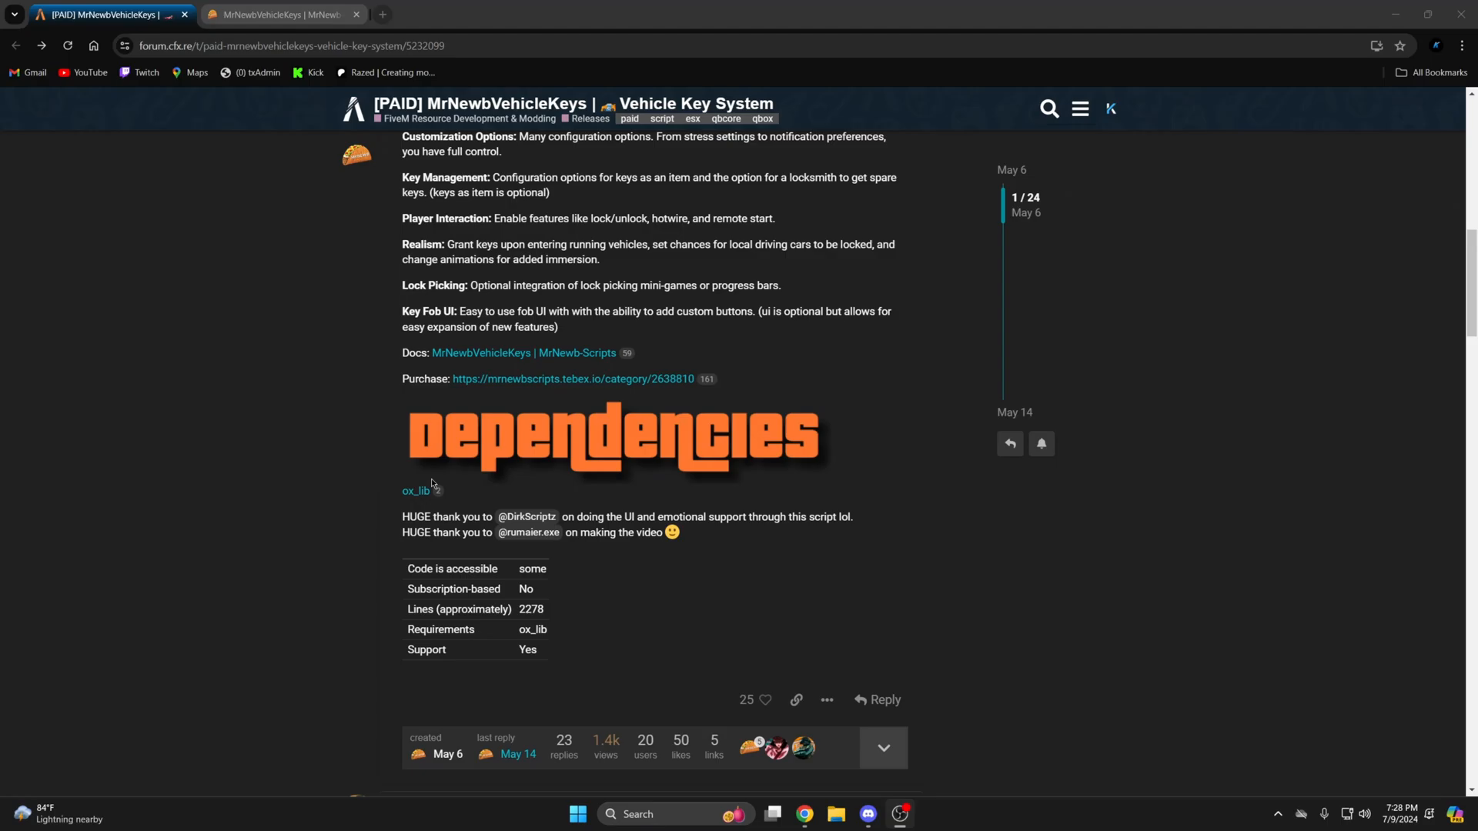
mouse_move(402, 494)
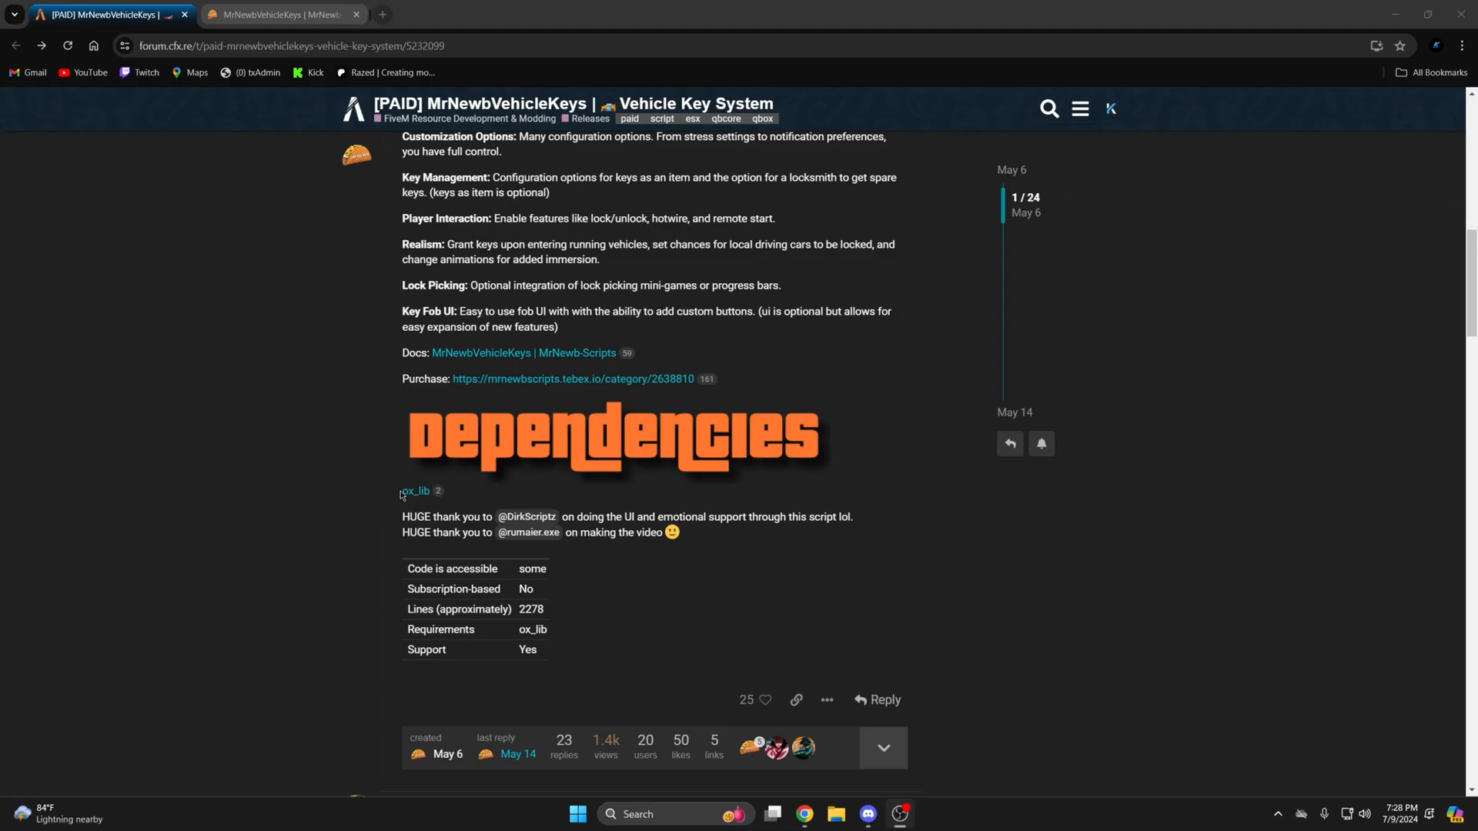
mouse_move(300, 488)
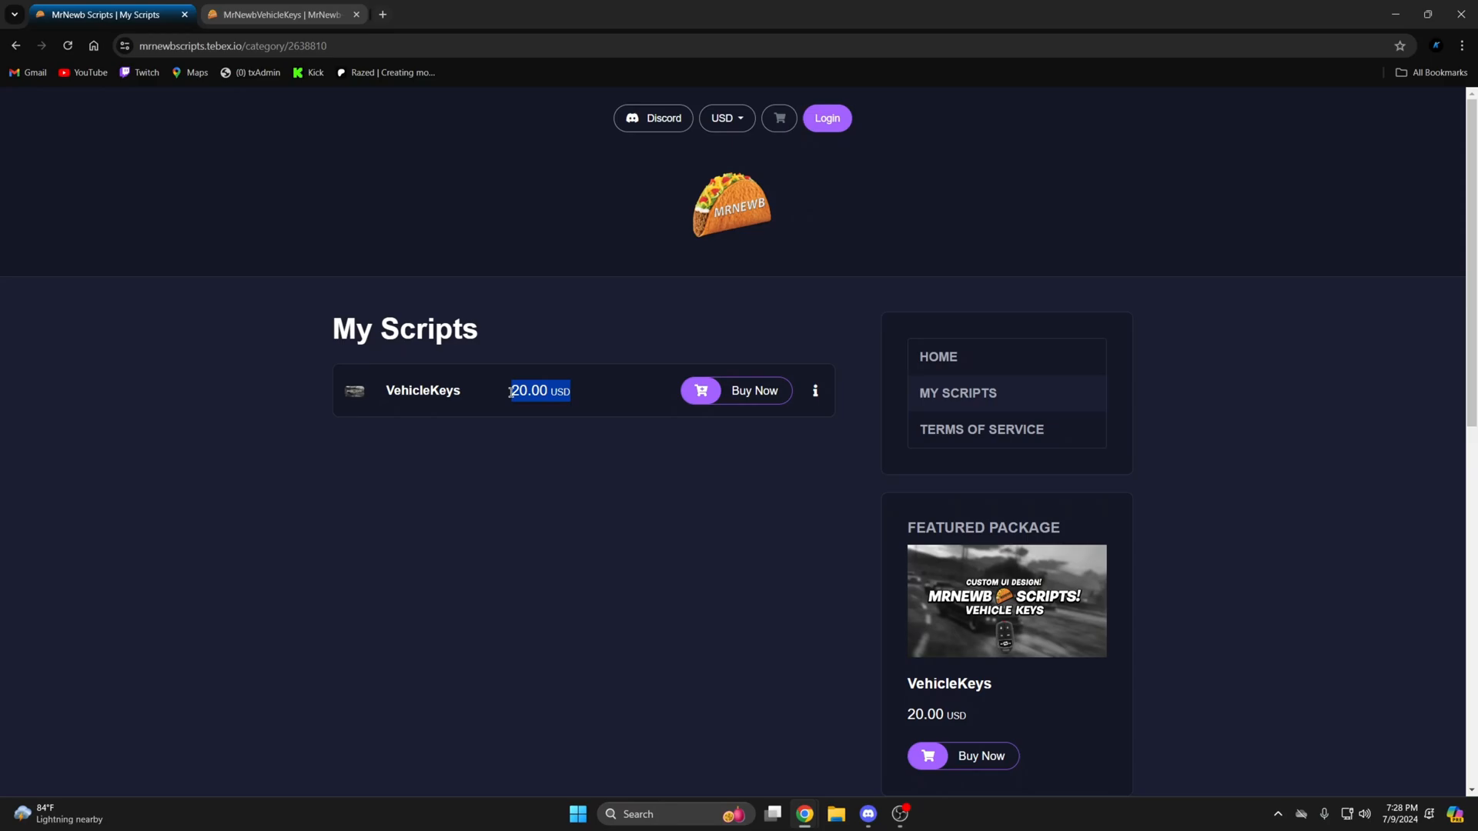
mouse_move(754, 390)
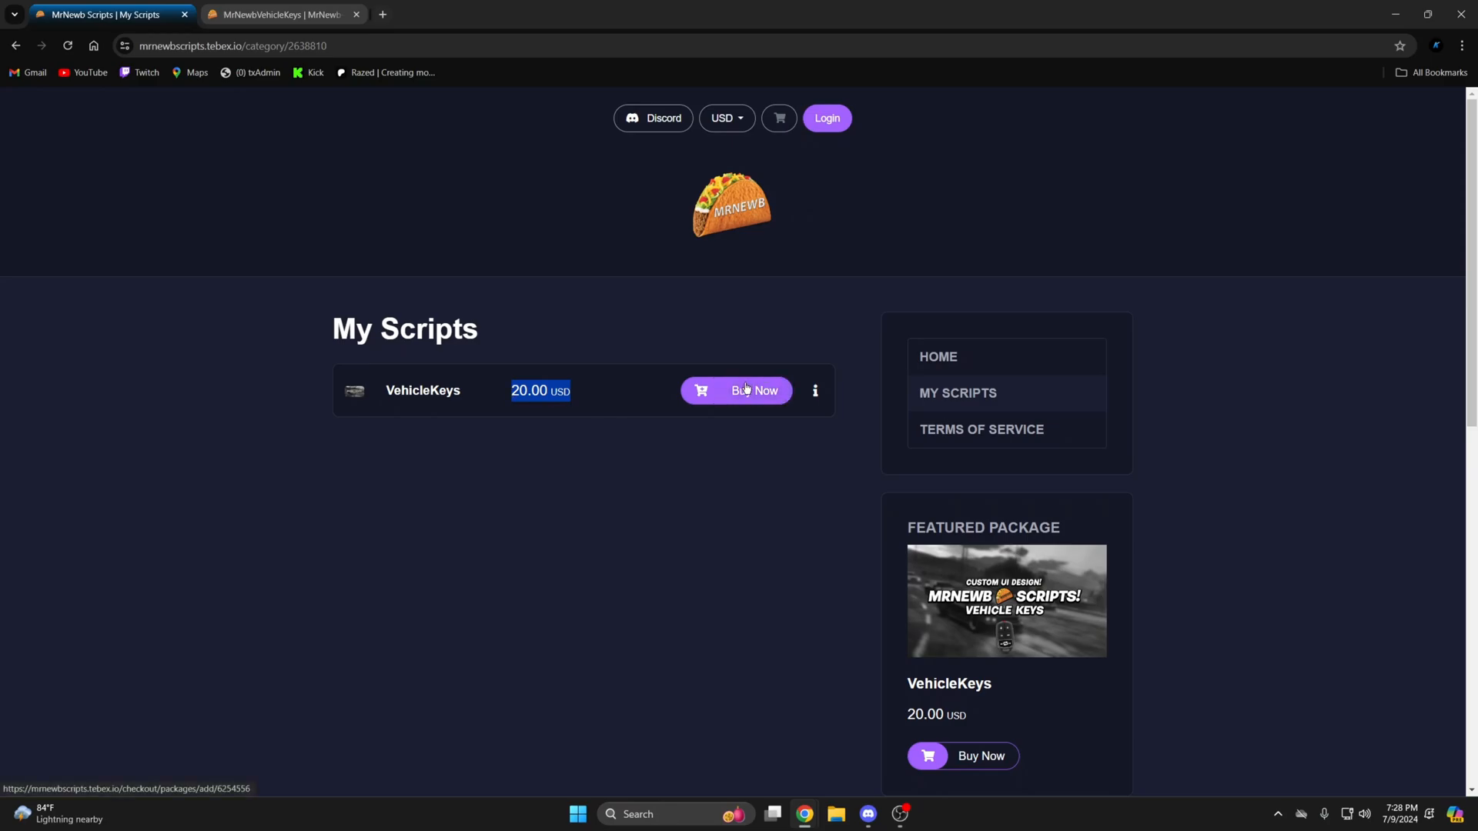
left_click(736, 389)
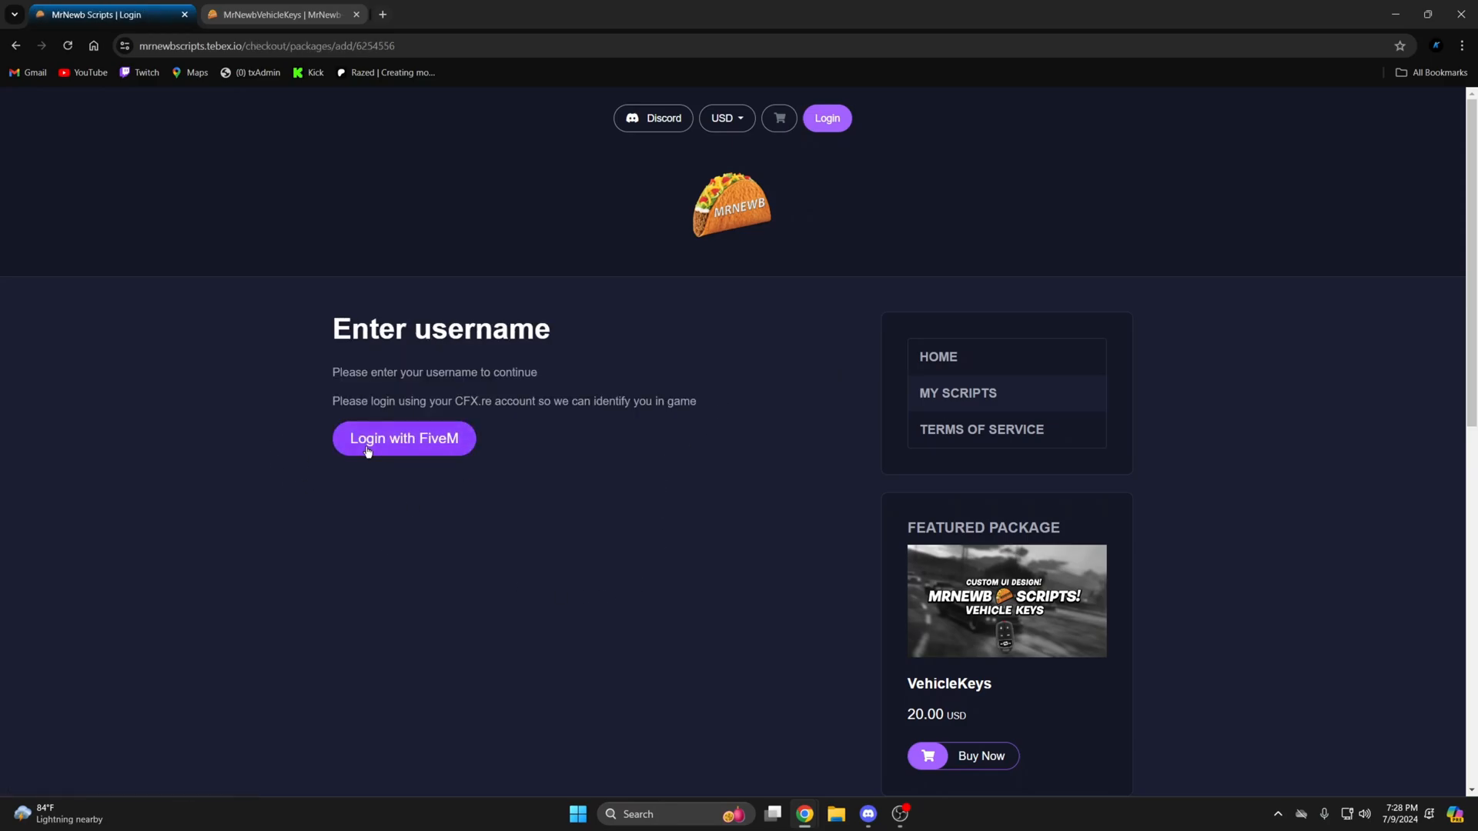
left_click(403, 439)
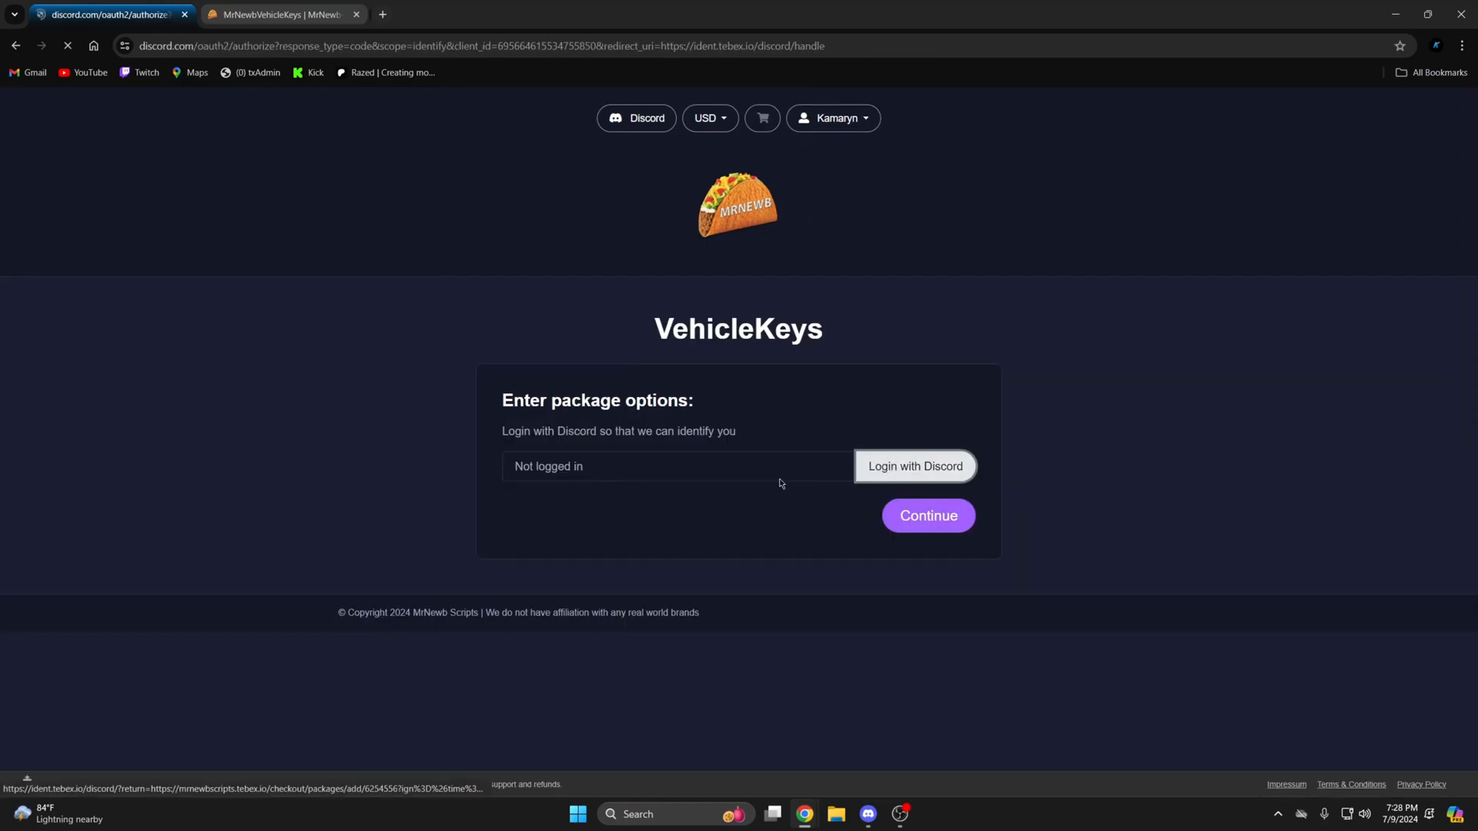
Link and authorize the Discord account, then continue with VehicleKeys to the basket.
left_click(913, 465)
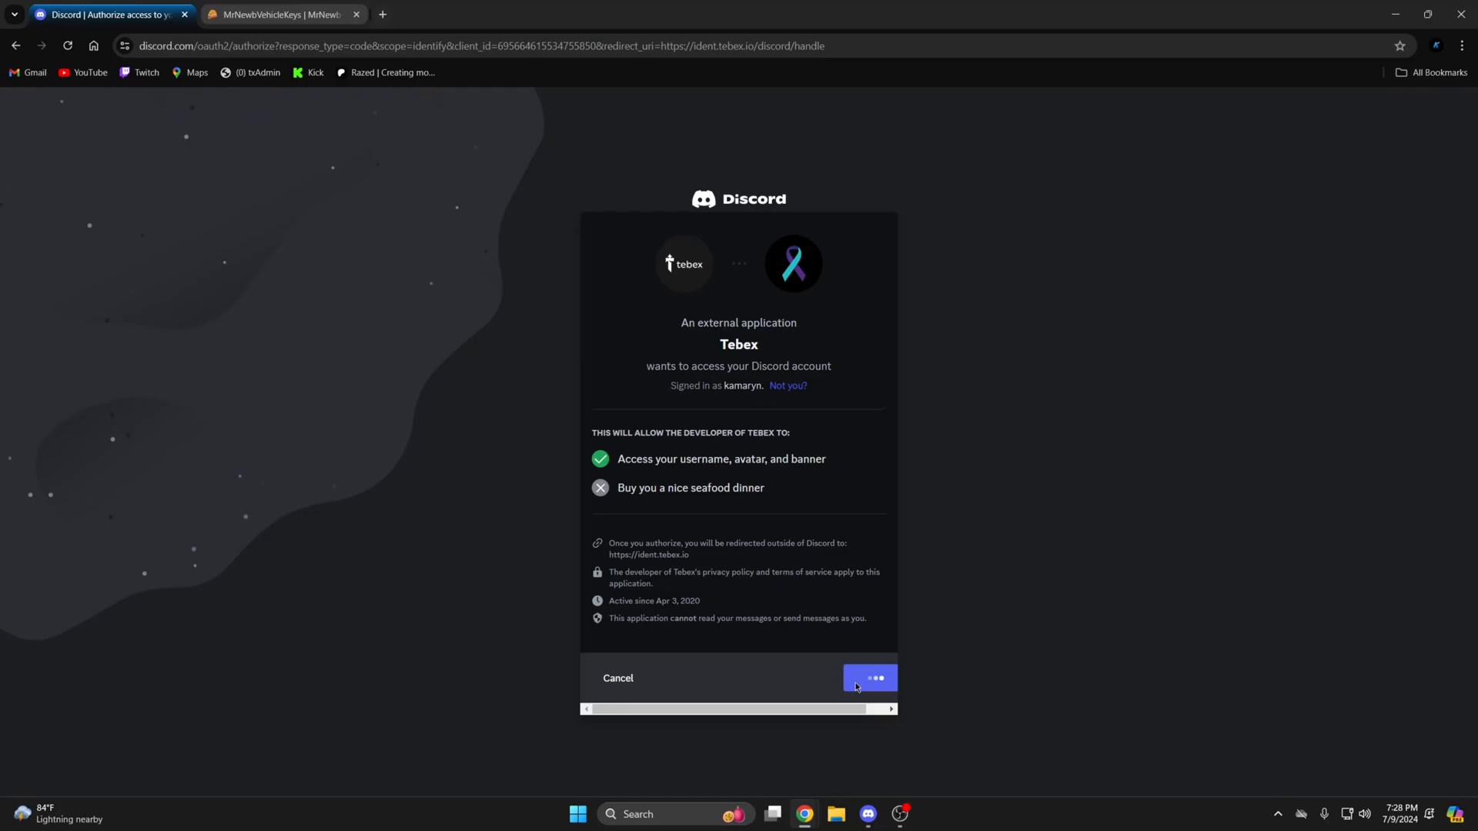
left_click(868, 677)
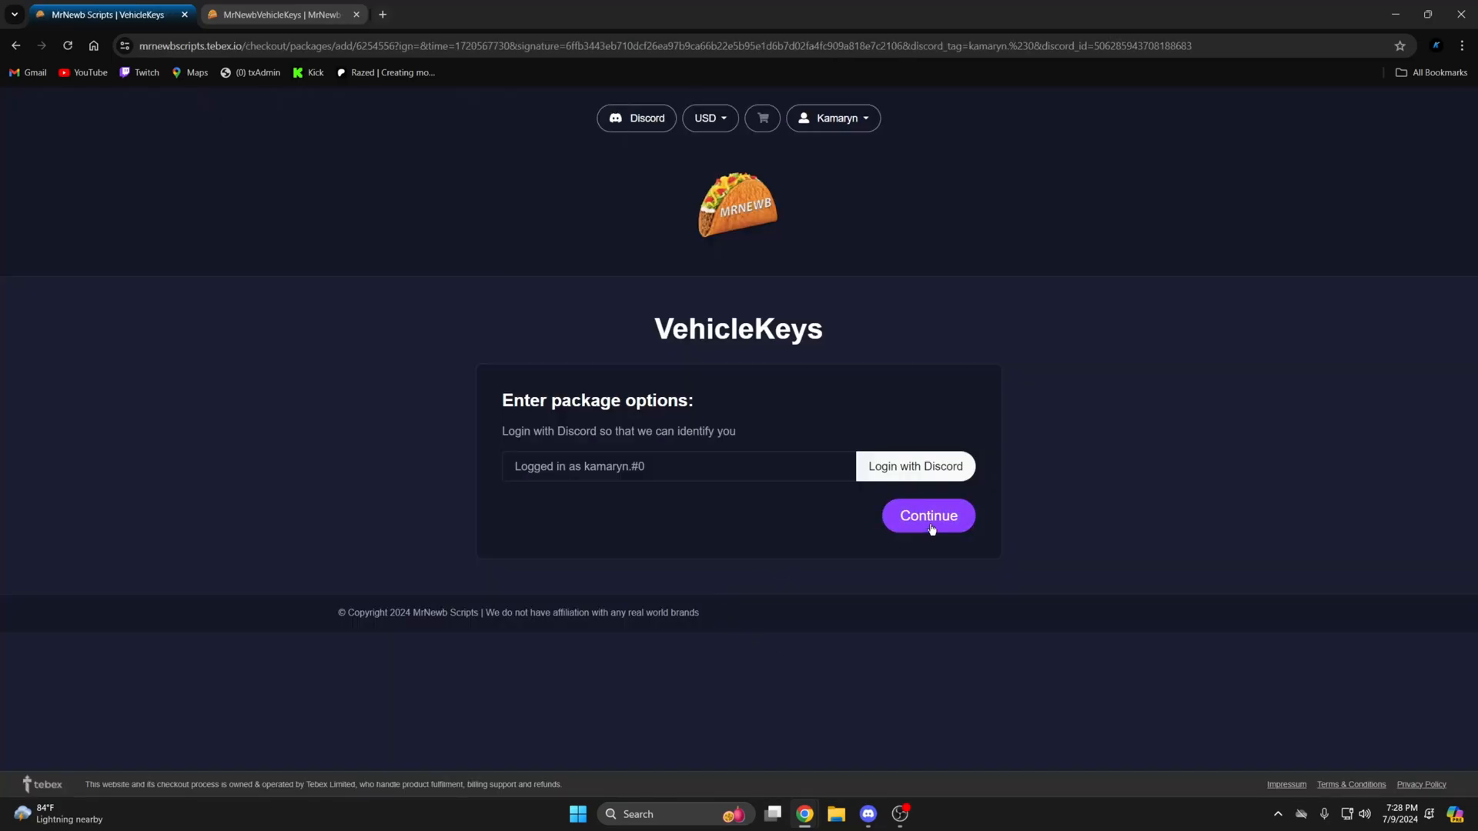
left_click(927, 515)
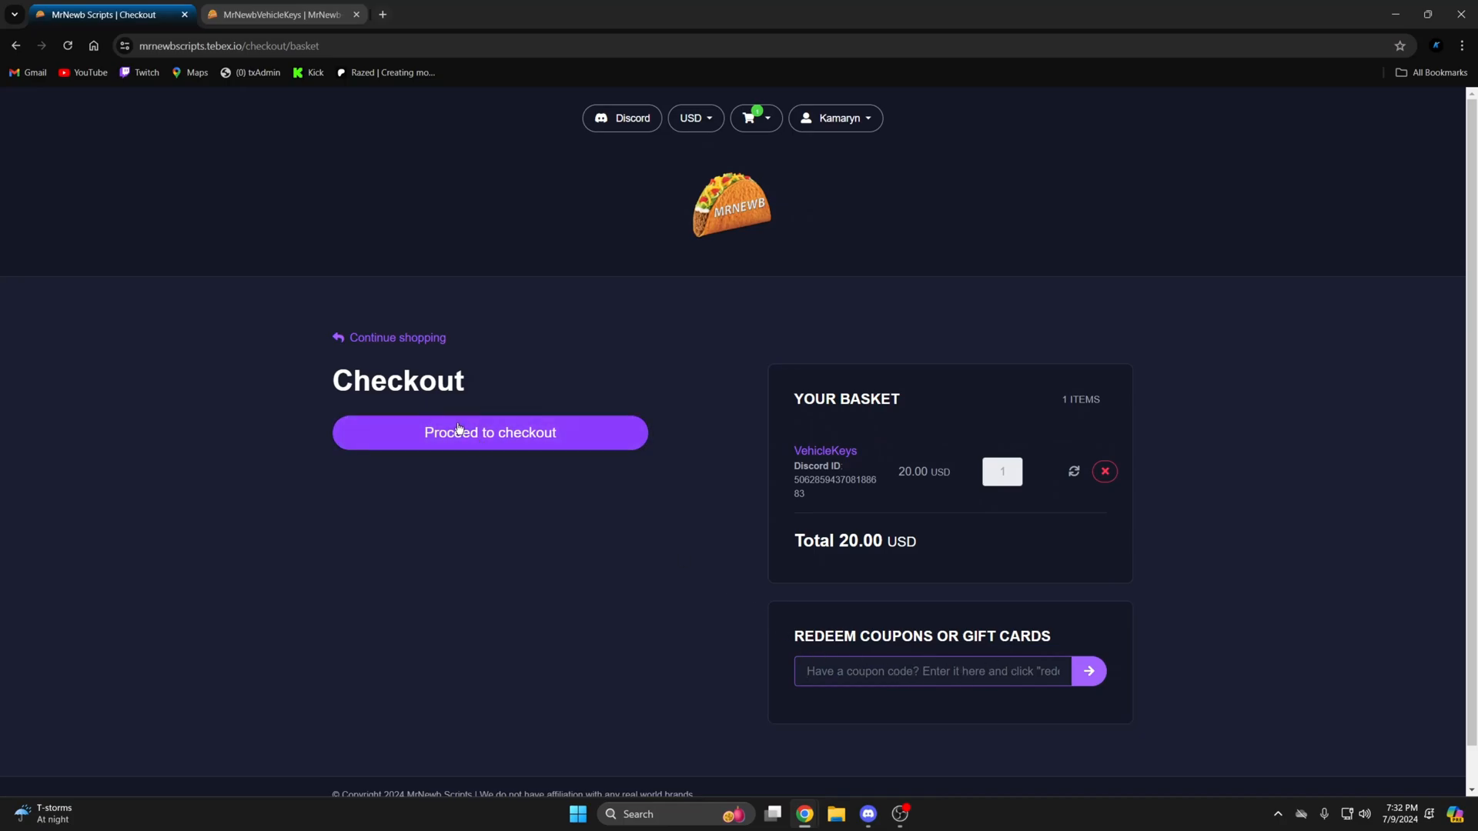
Proceed to payment and download the granted MrNewbVehicleKeys asset from Keymaster.
left_click(456, 14)
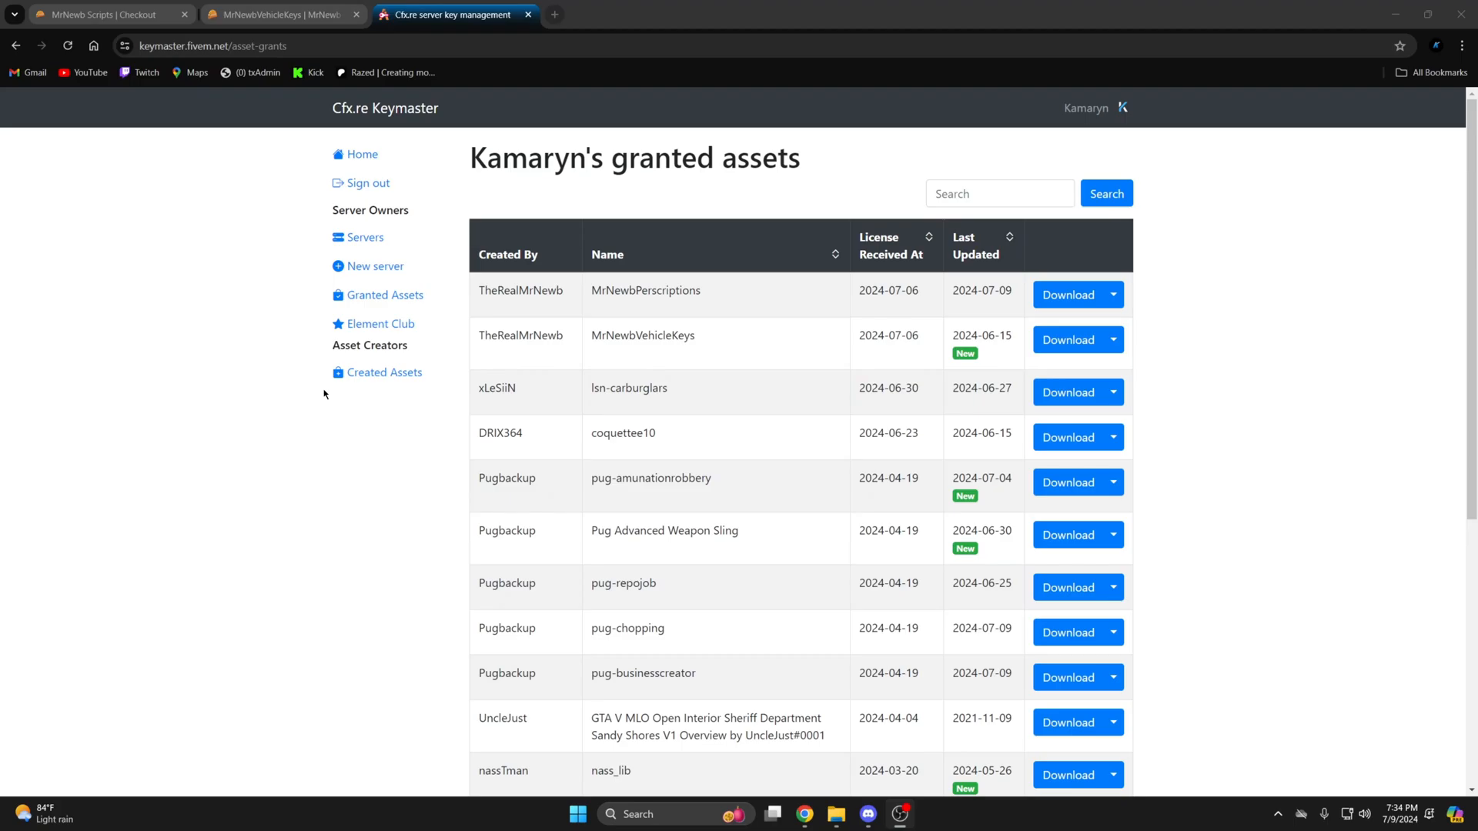
mouse_move(448, 463)
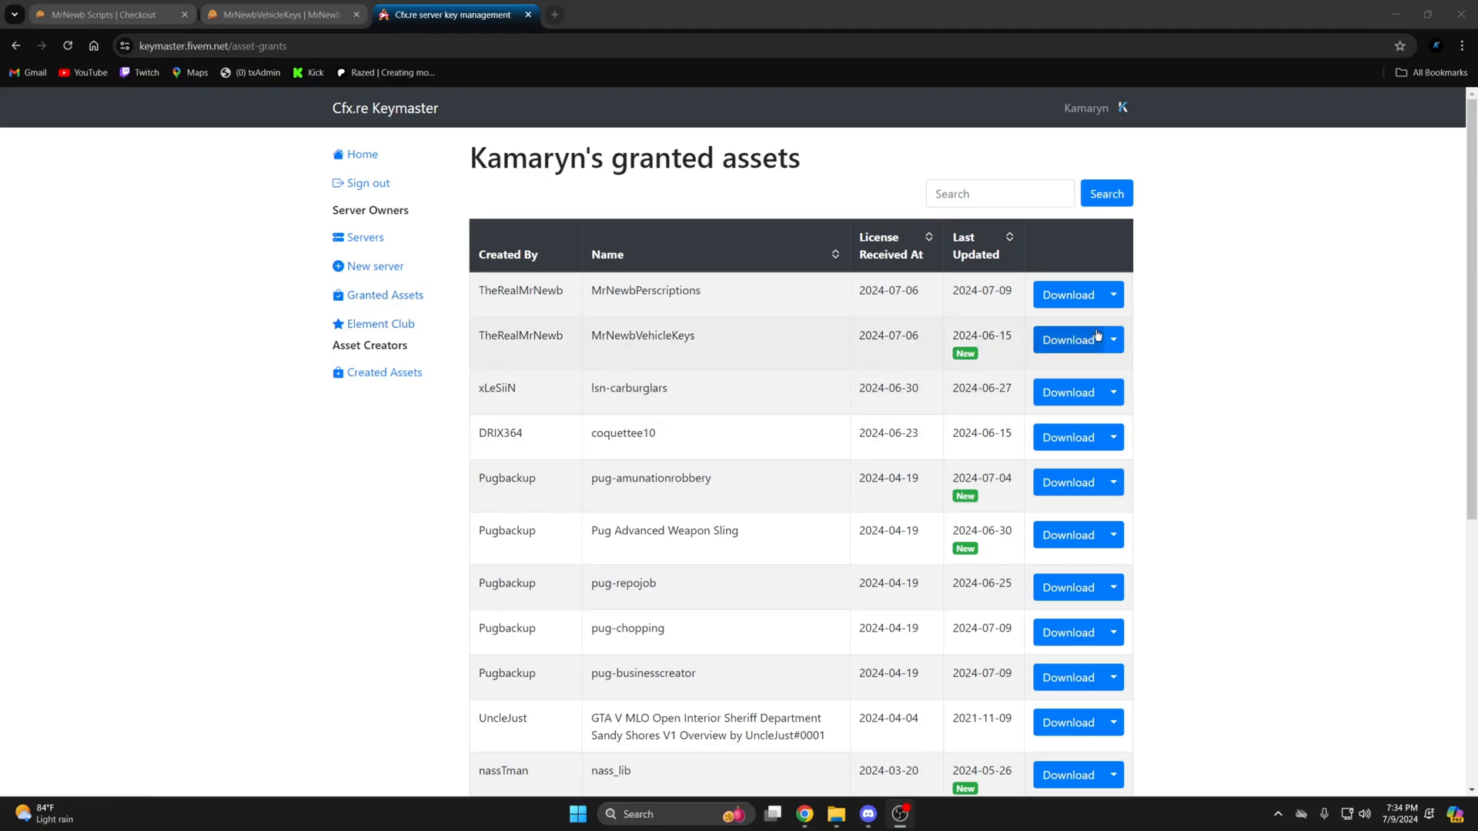
left_click(1068, 338)
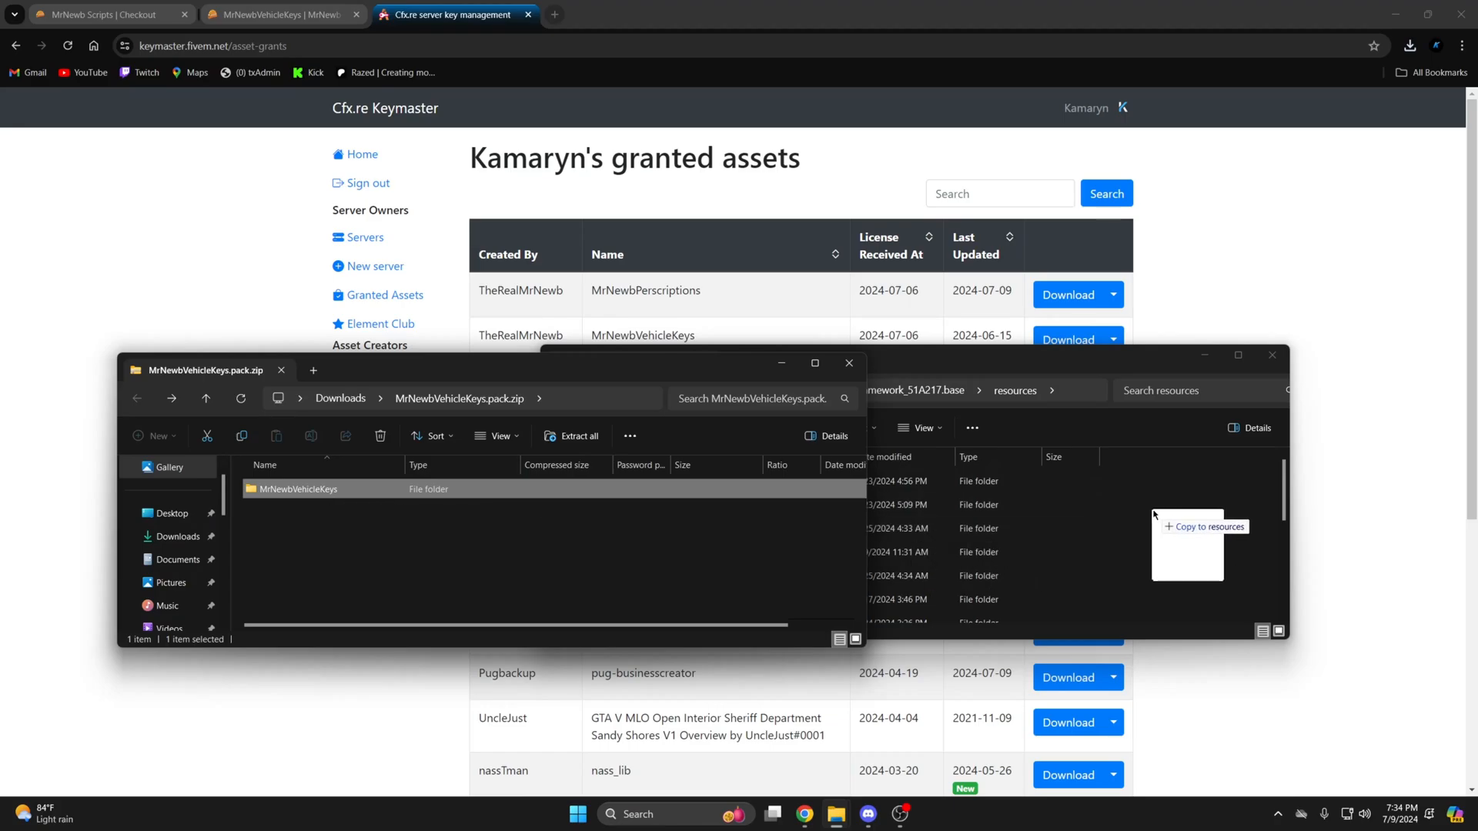
Return to the server's base folder after copying MrNewbVehicleKeys into resources.
left_click(733, 428)
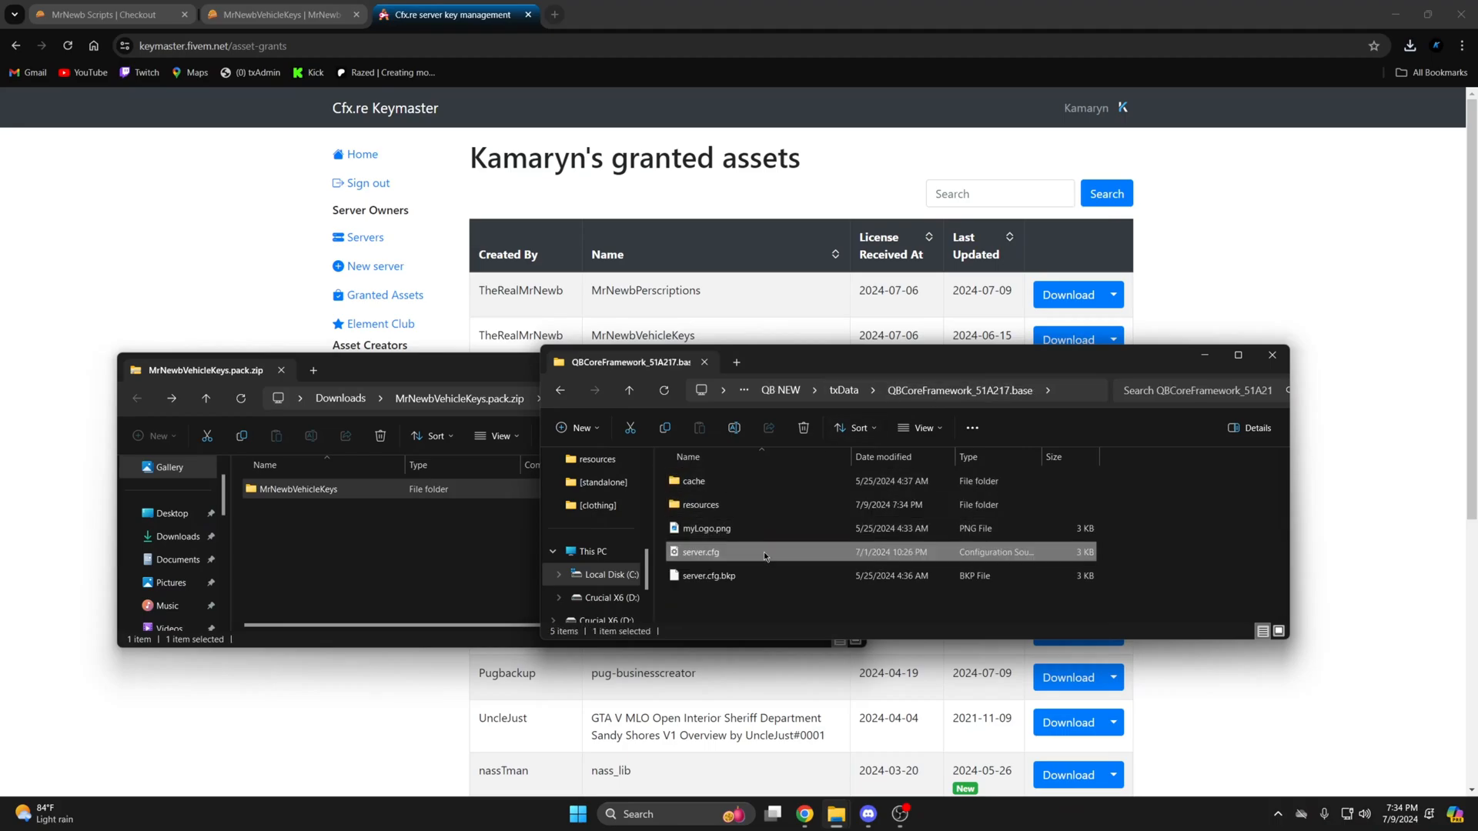
Add 'ensure MrNewbVehicleKeys' at the end of server.cfg.
double_click(702, 552)
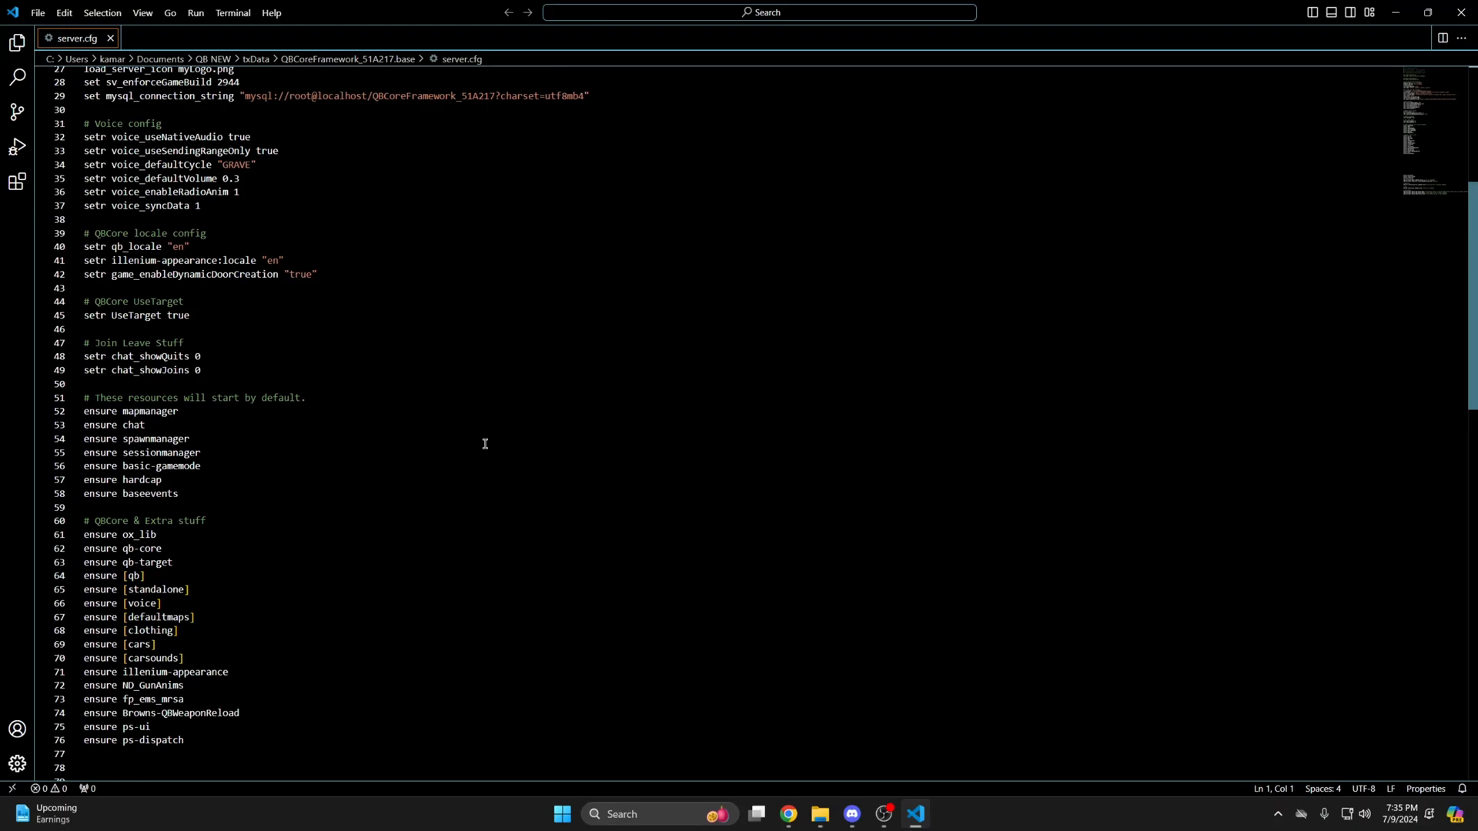
scroll("down", 3)
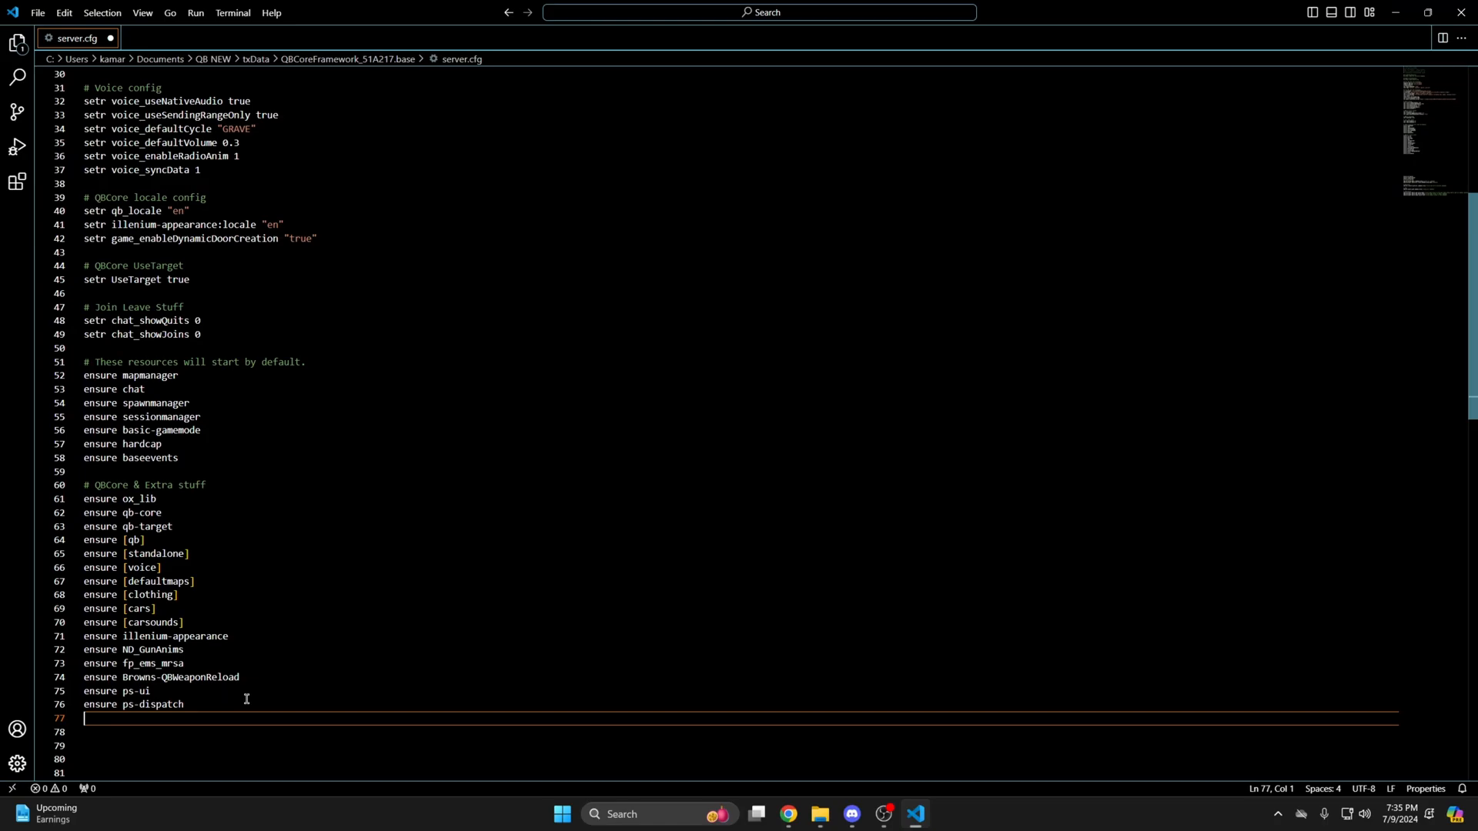
type("ensure MrNewbVehicleKeys")
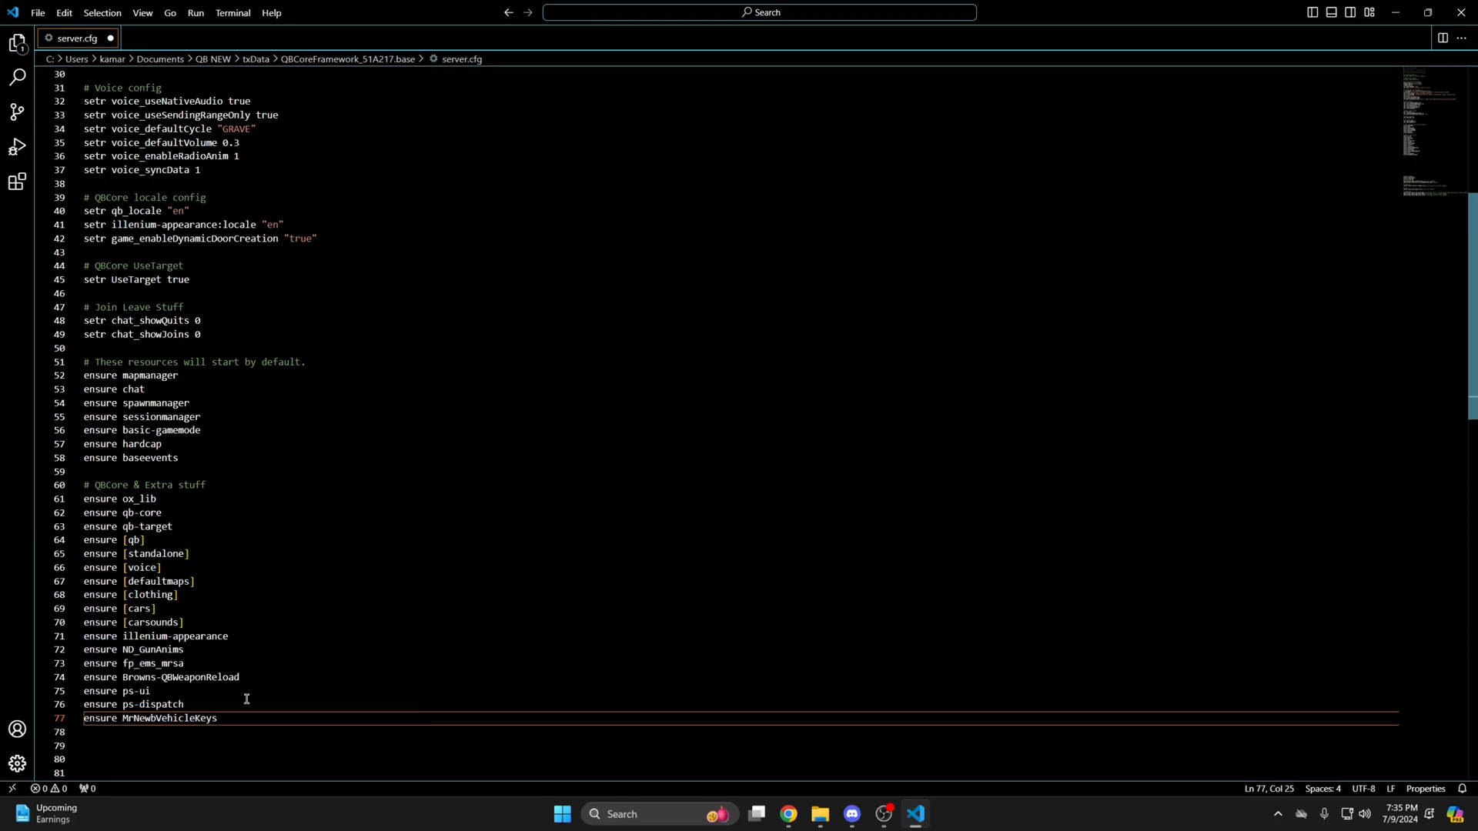
left_click(37, 13)
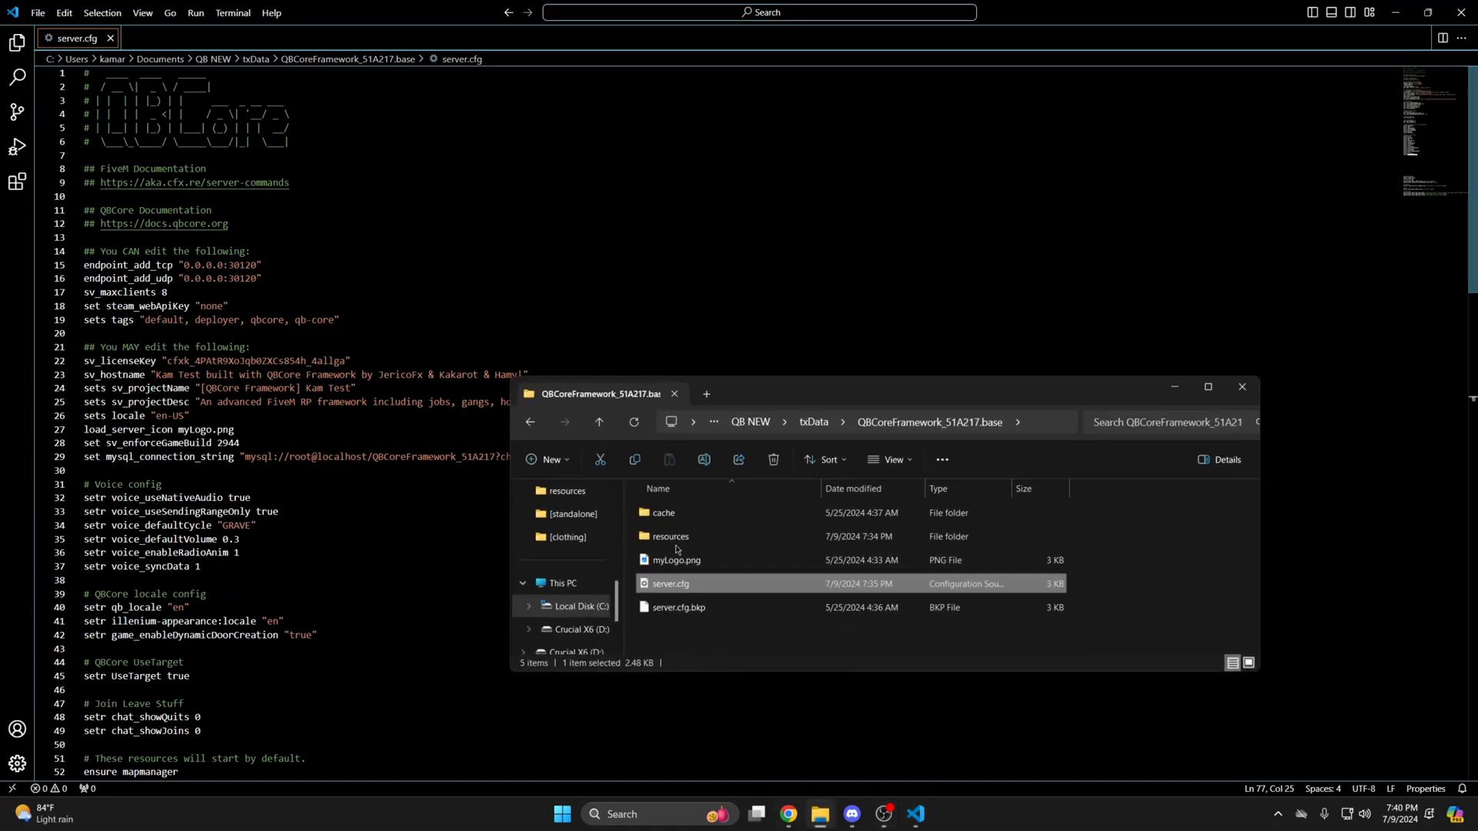
Browse into the MrNewbVehicleKeys resource's [INSTALL GUIDE] folder.
double_click(669, 536)
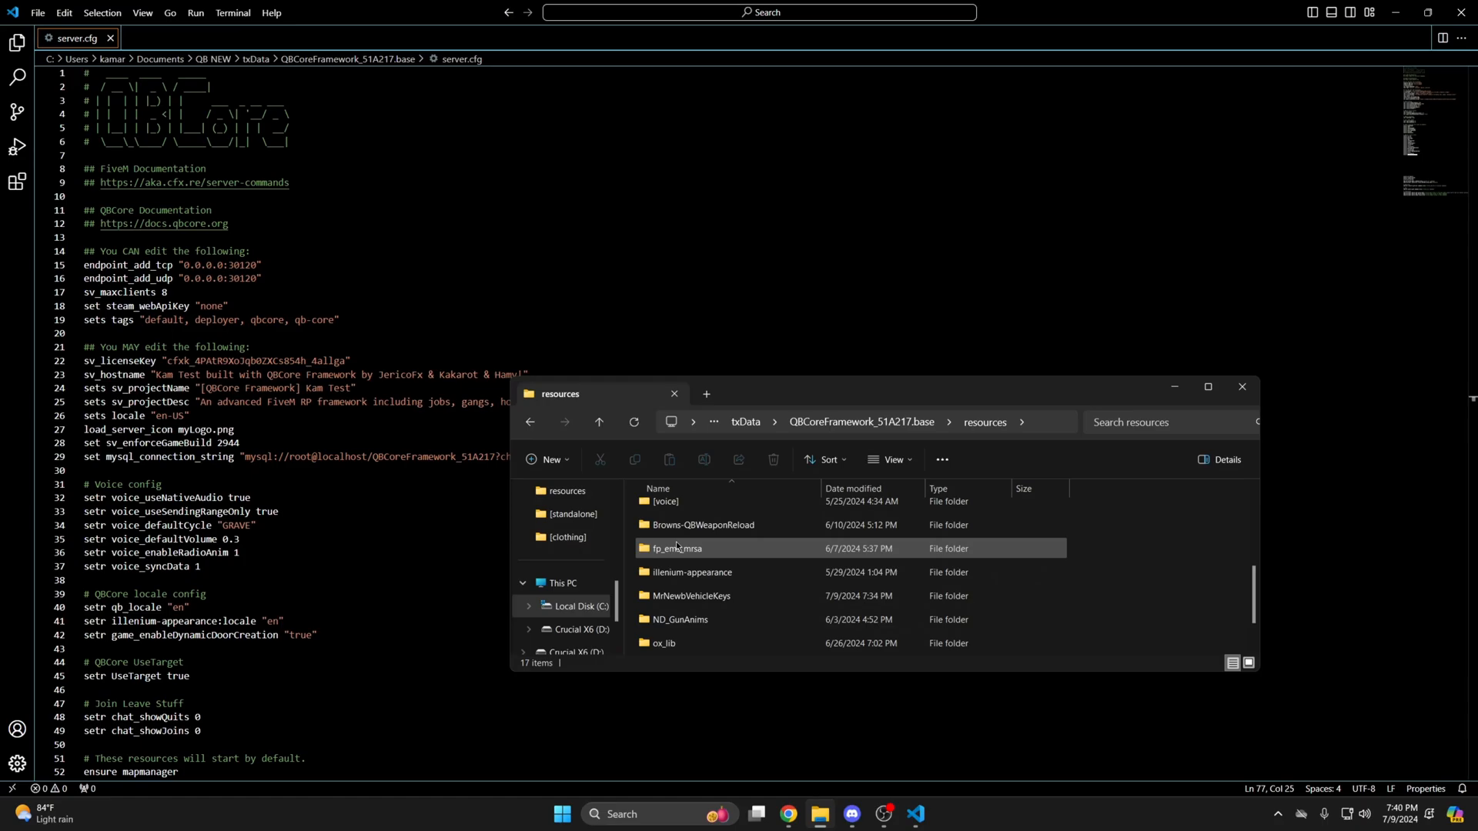
double_click(692, 594)
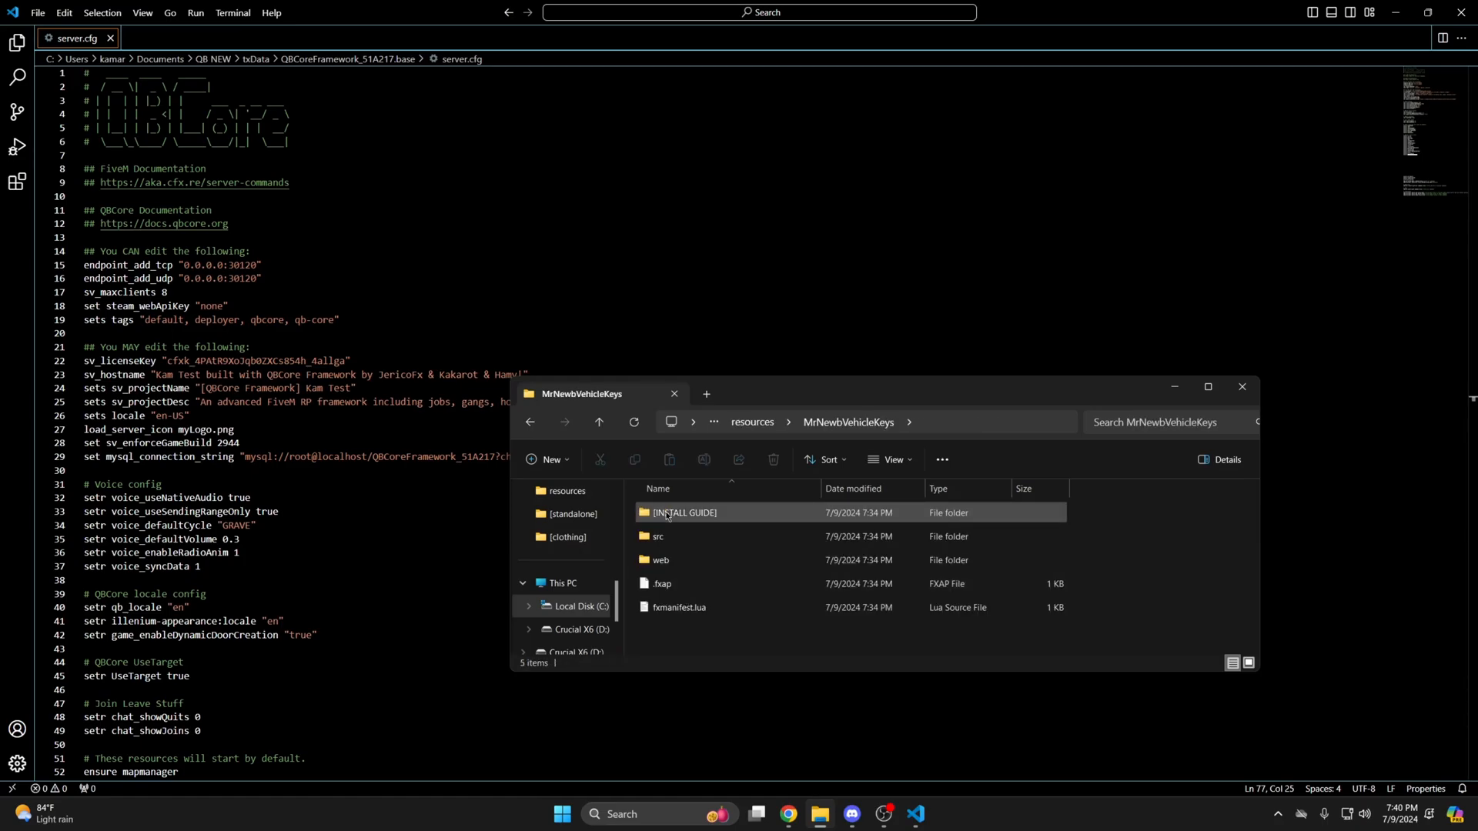
double_click(683, 512)
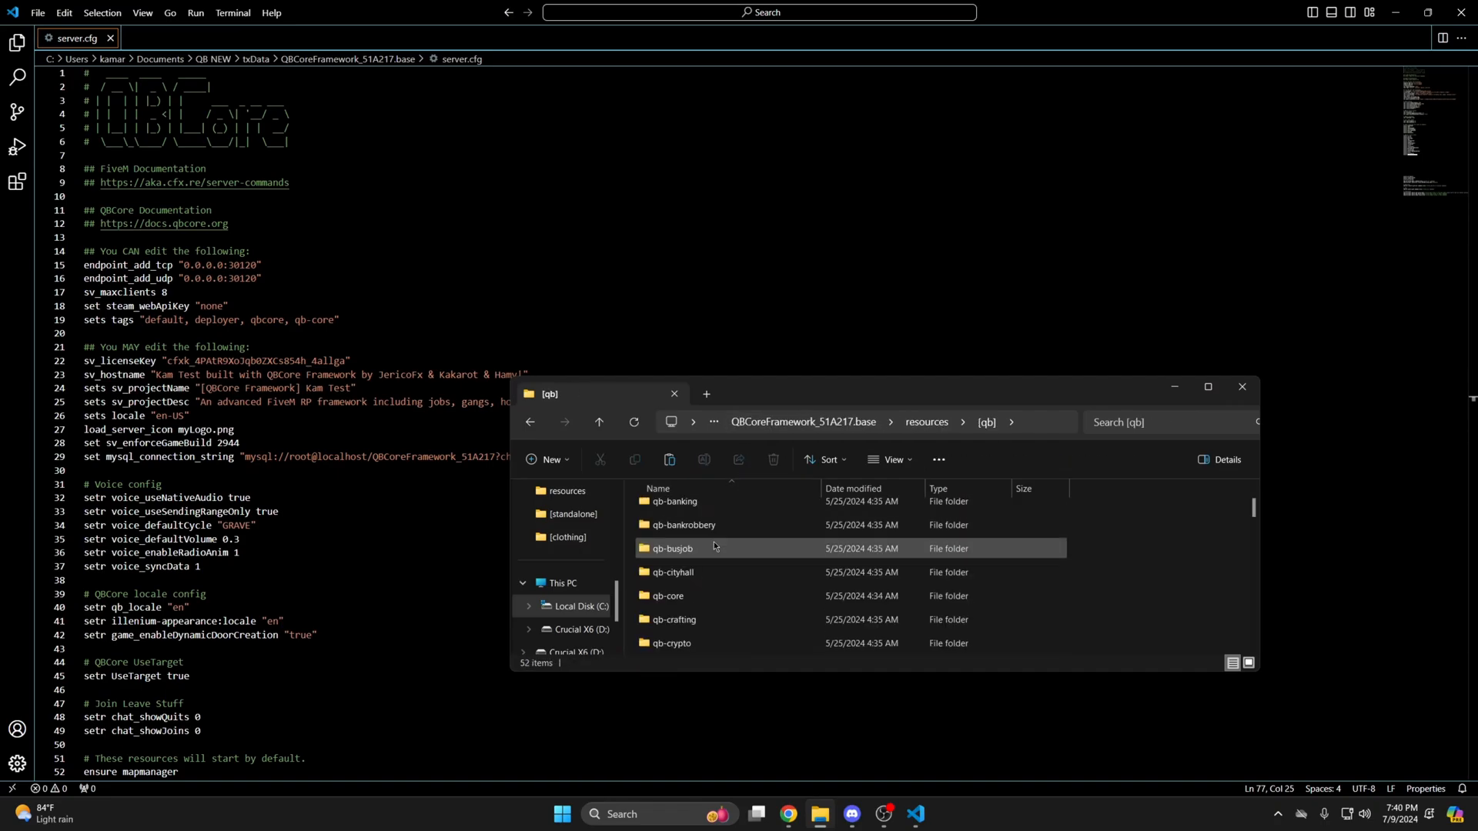
Navigate into qb-inventory's html/images folder.
double_click(673, 548)
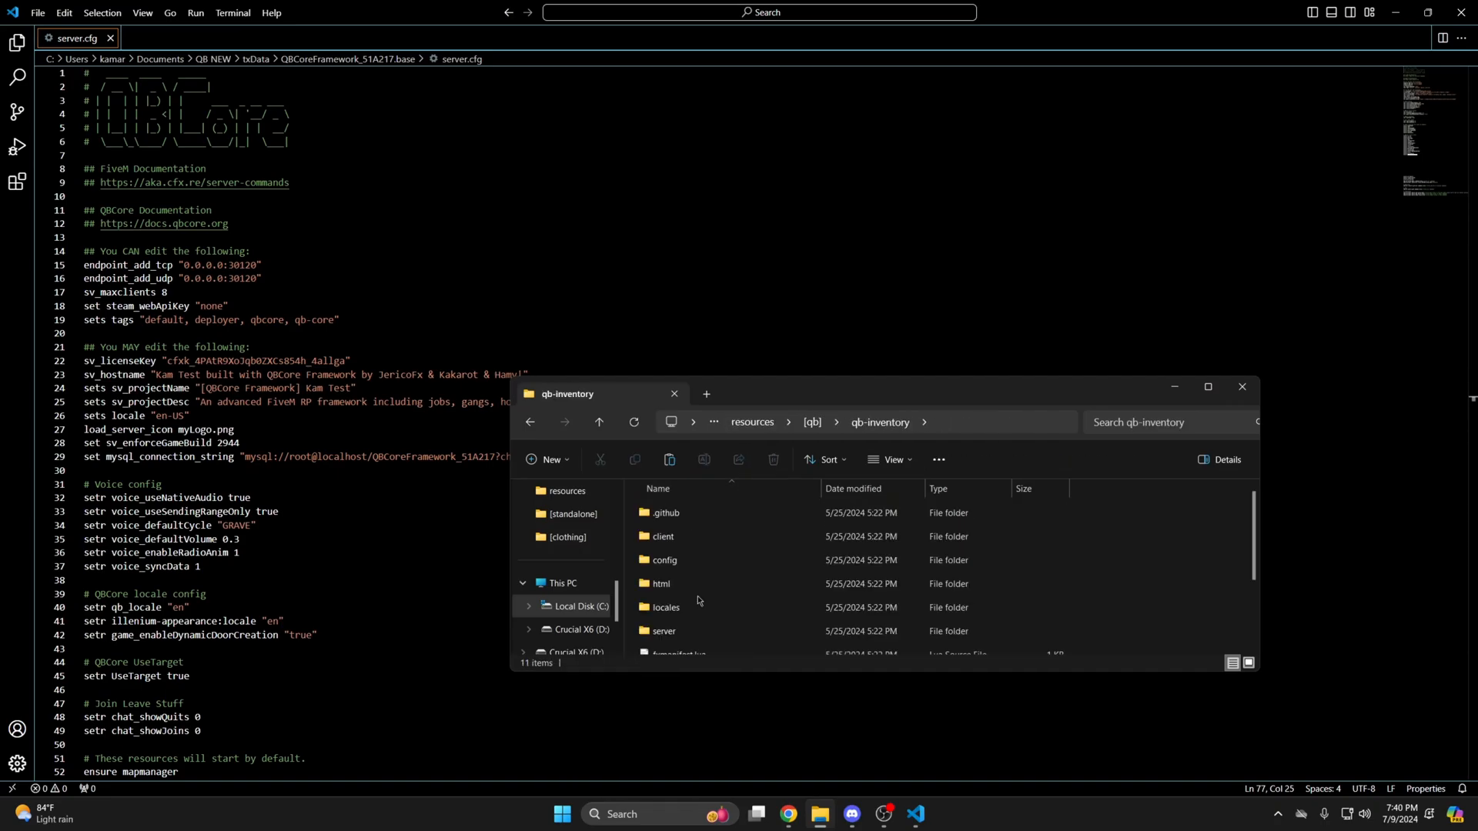
double_click(659, 584)
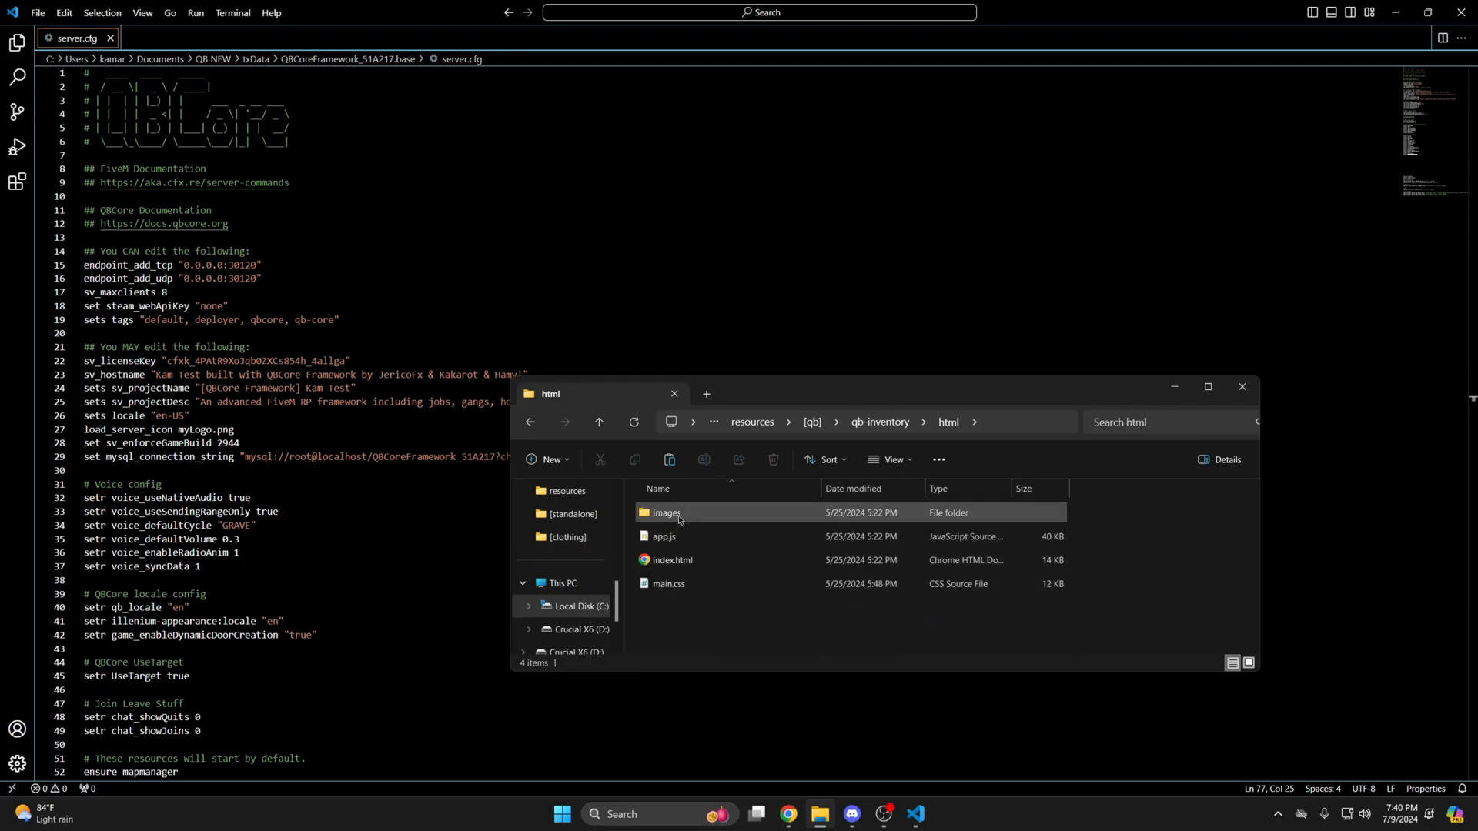
double_click(665, 511)
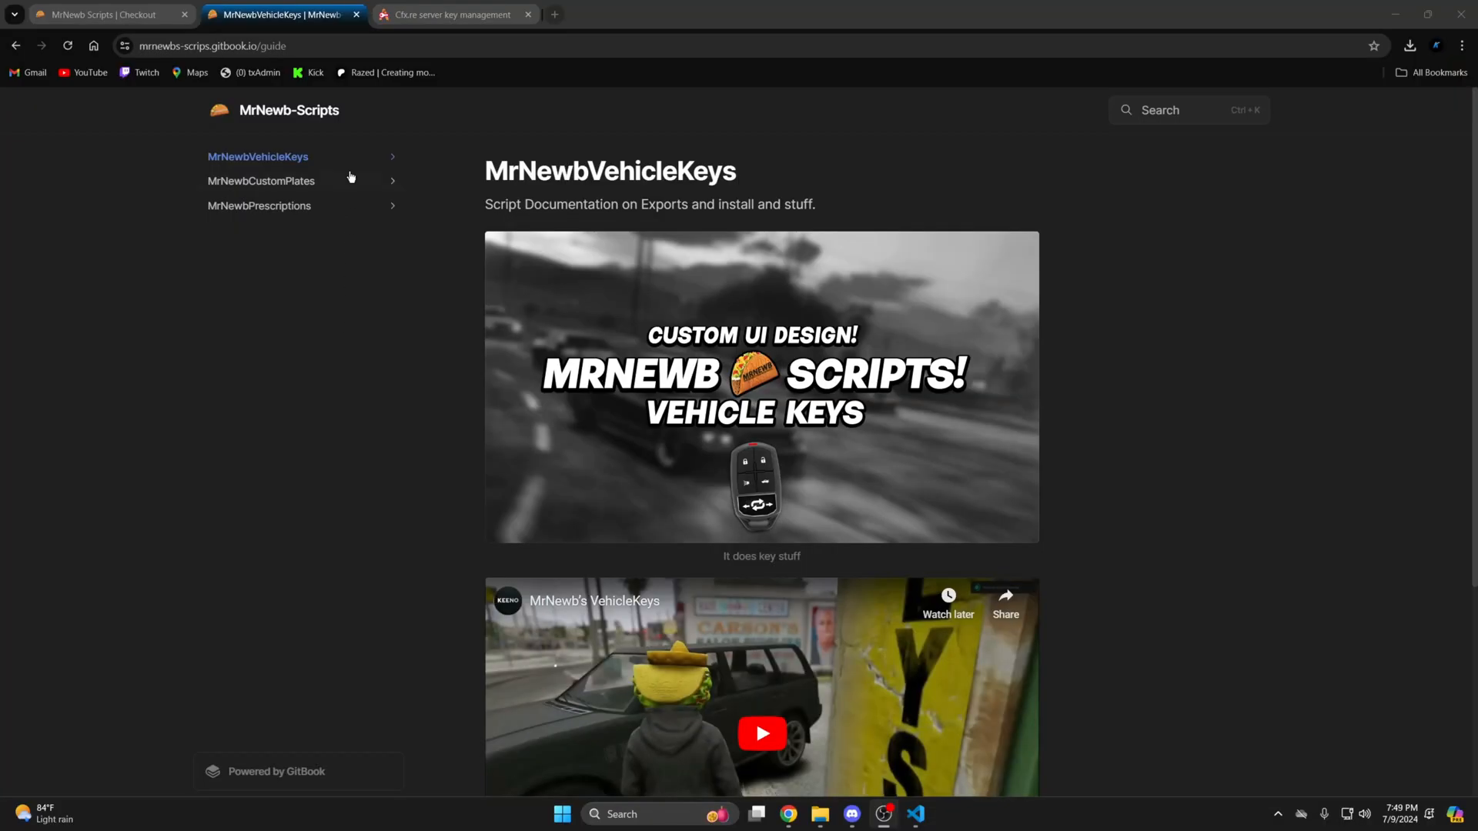
Read the MrNewbVehicleKeys Install and Start Priority pages of the GitBook guide.
left_click(257, 157)
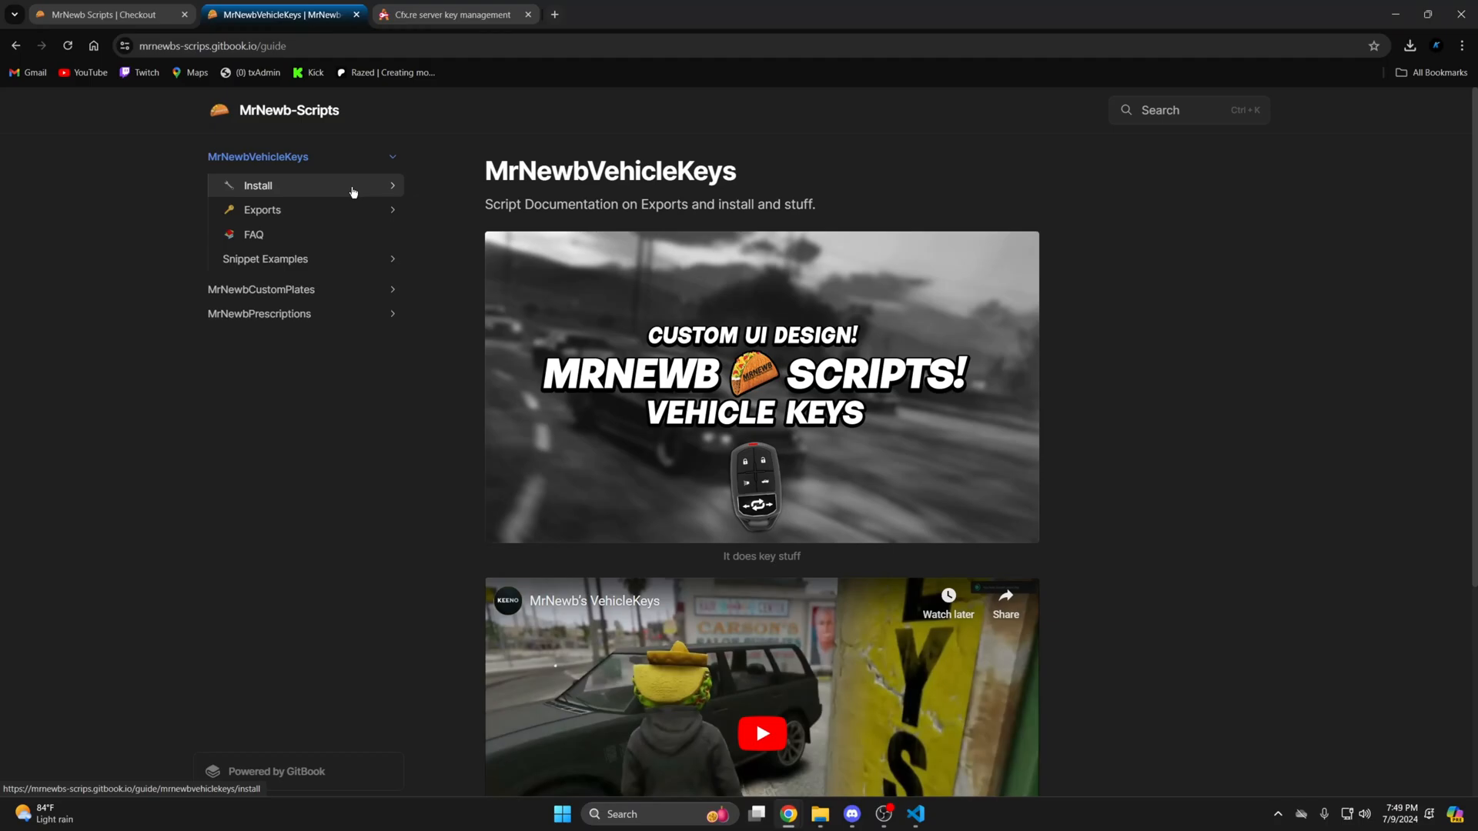
left_click(257, 185)
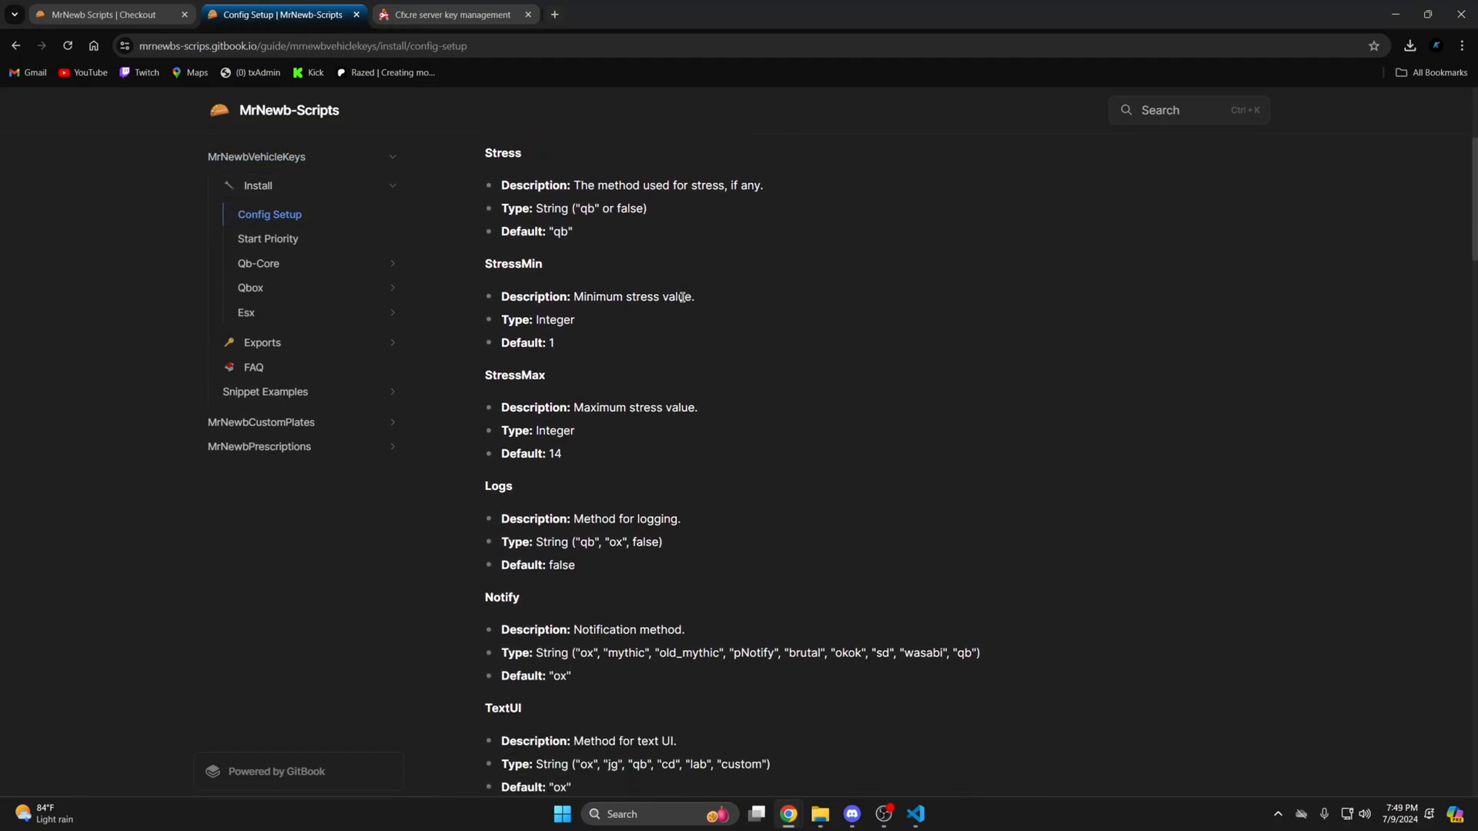
scroll("down", 3)
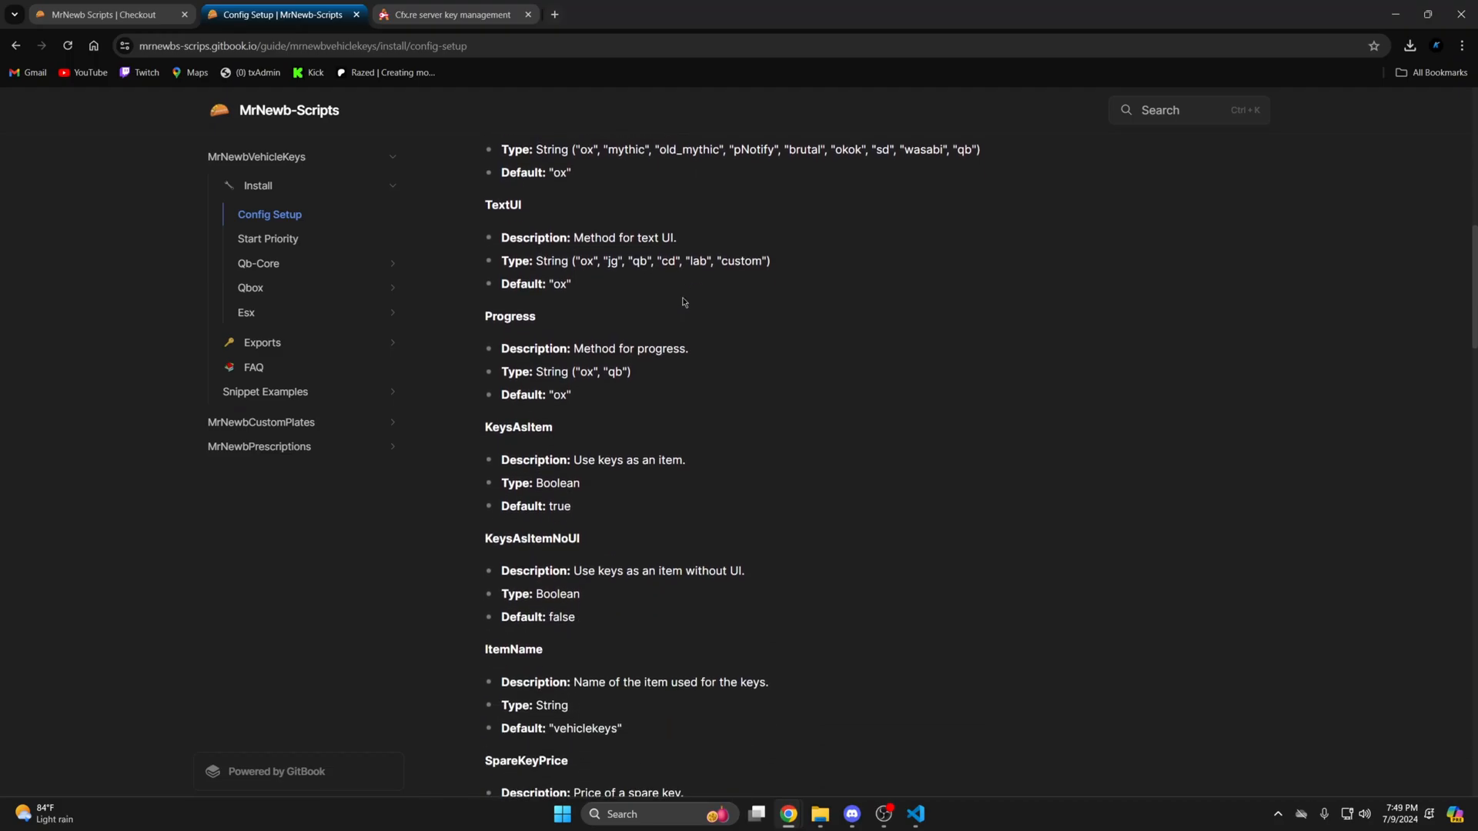
scroll("down", 3)
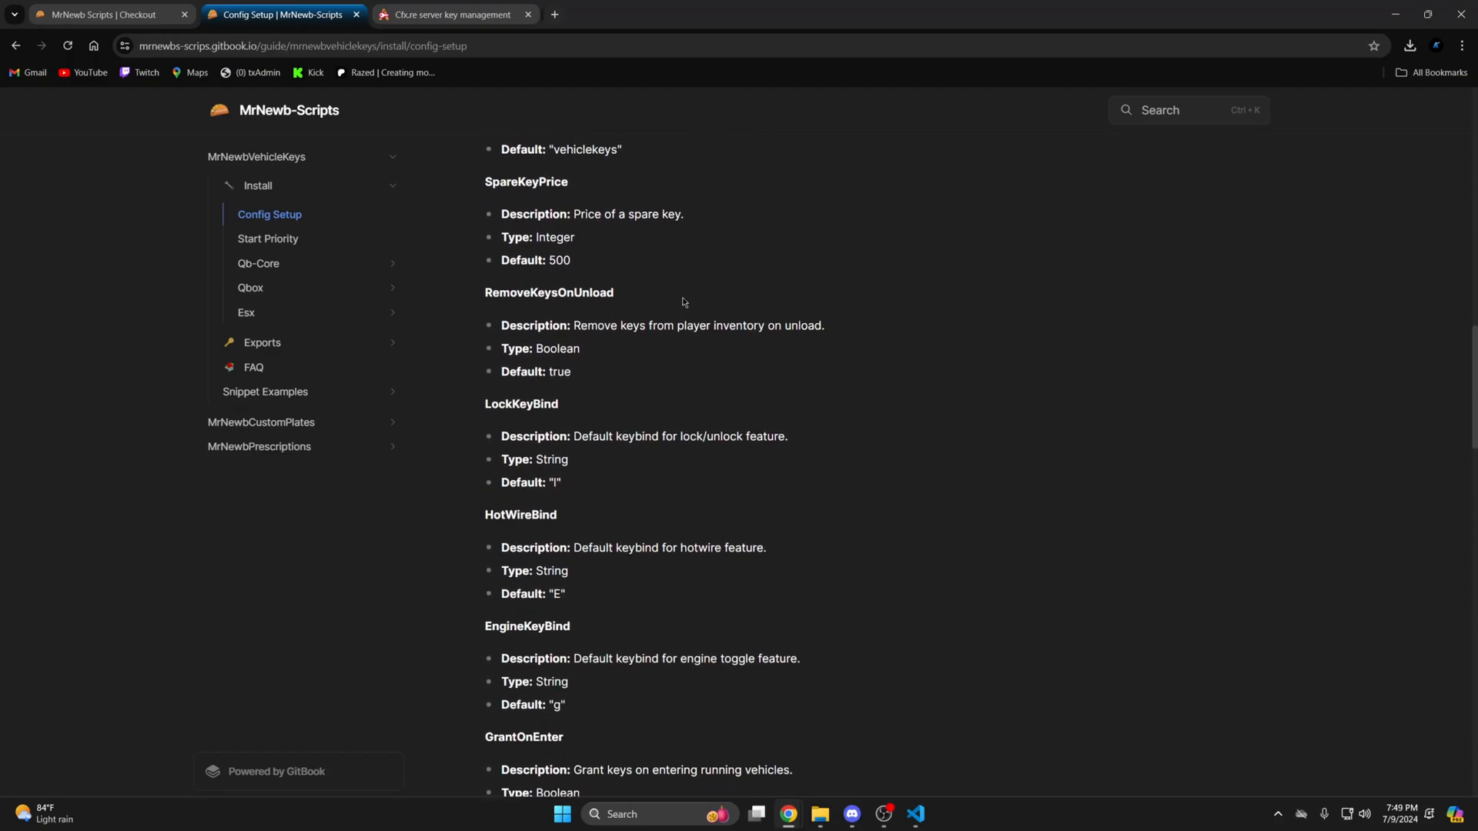
left_click(267, 239)
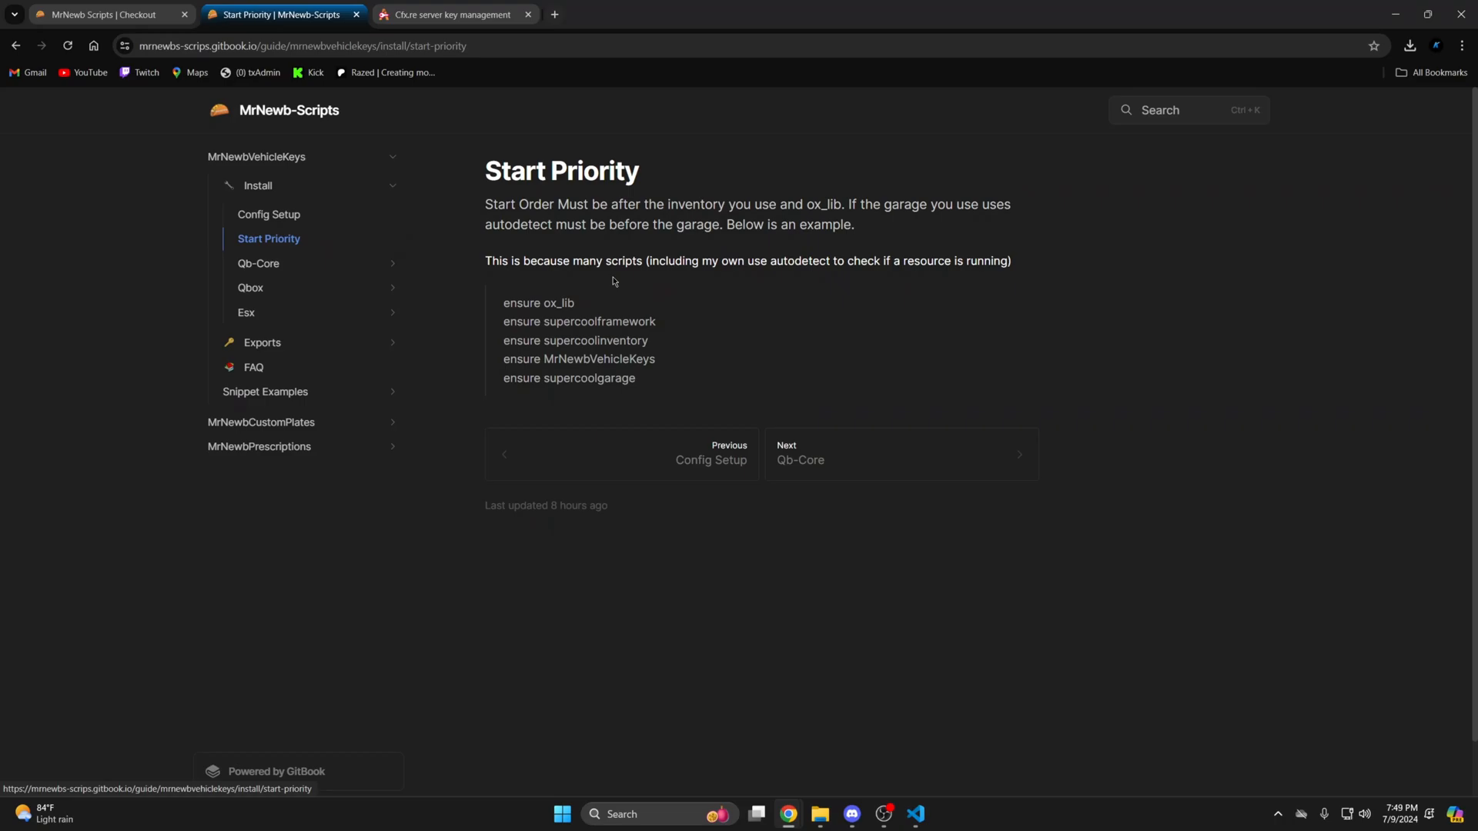
mouse_move(680, 289)
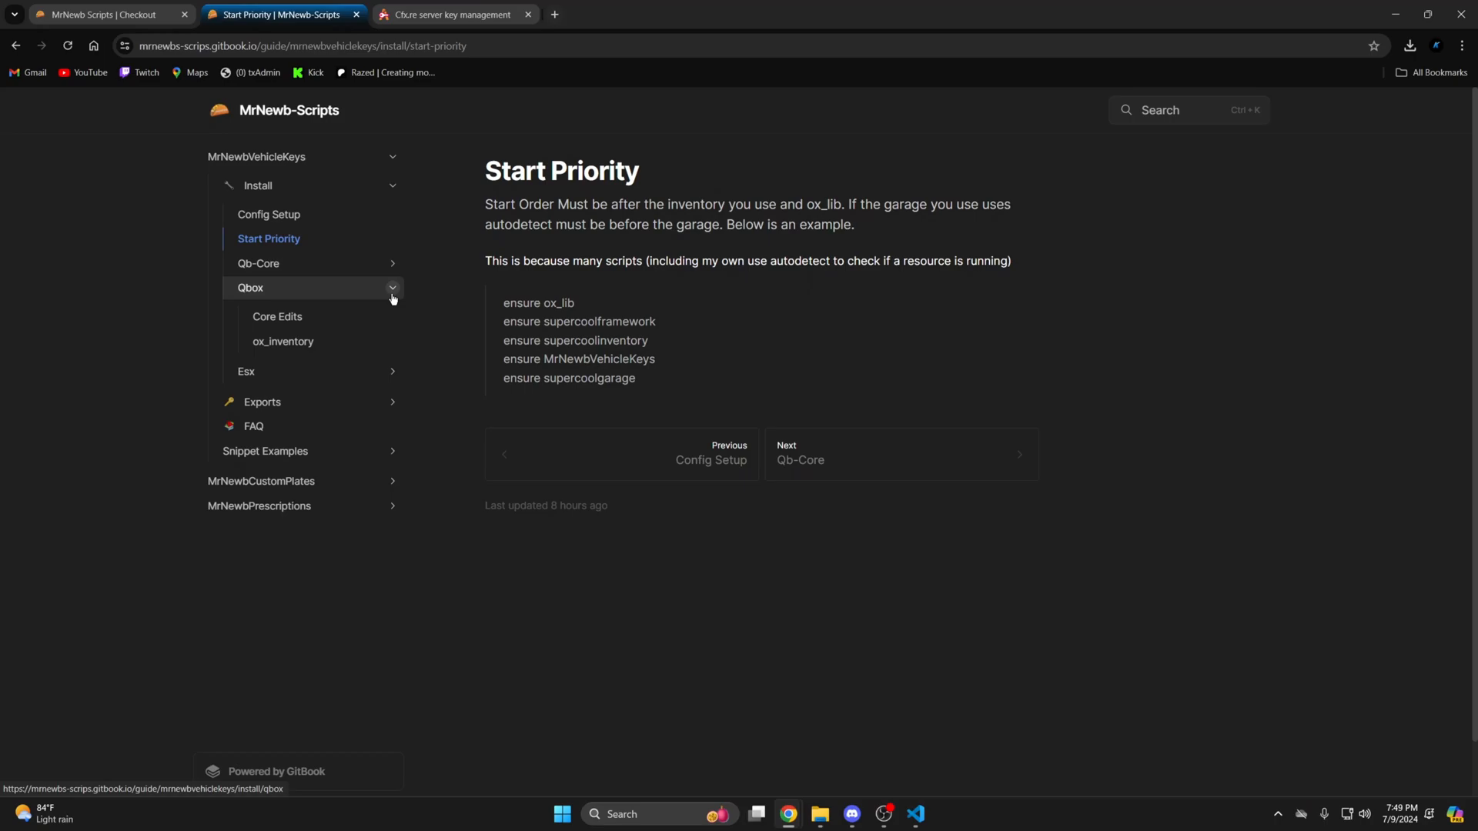
Go to the Qb-Core Core Edits Snippet Guide page with the GiveKeys snippet.
left_click(258, 263)
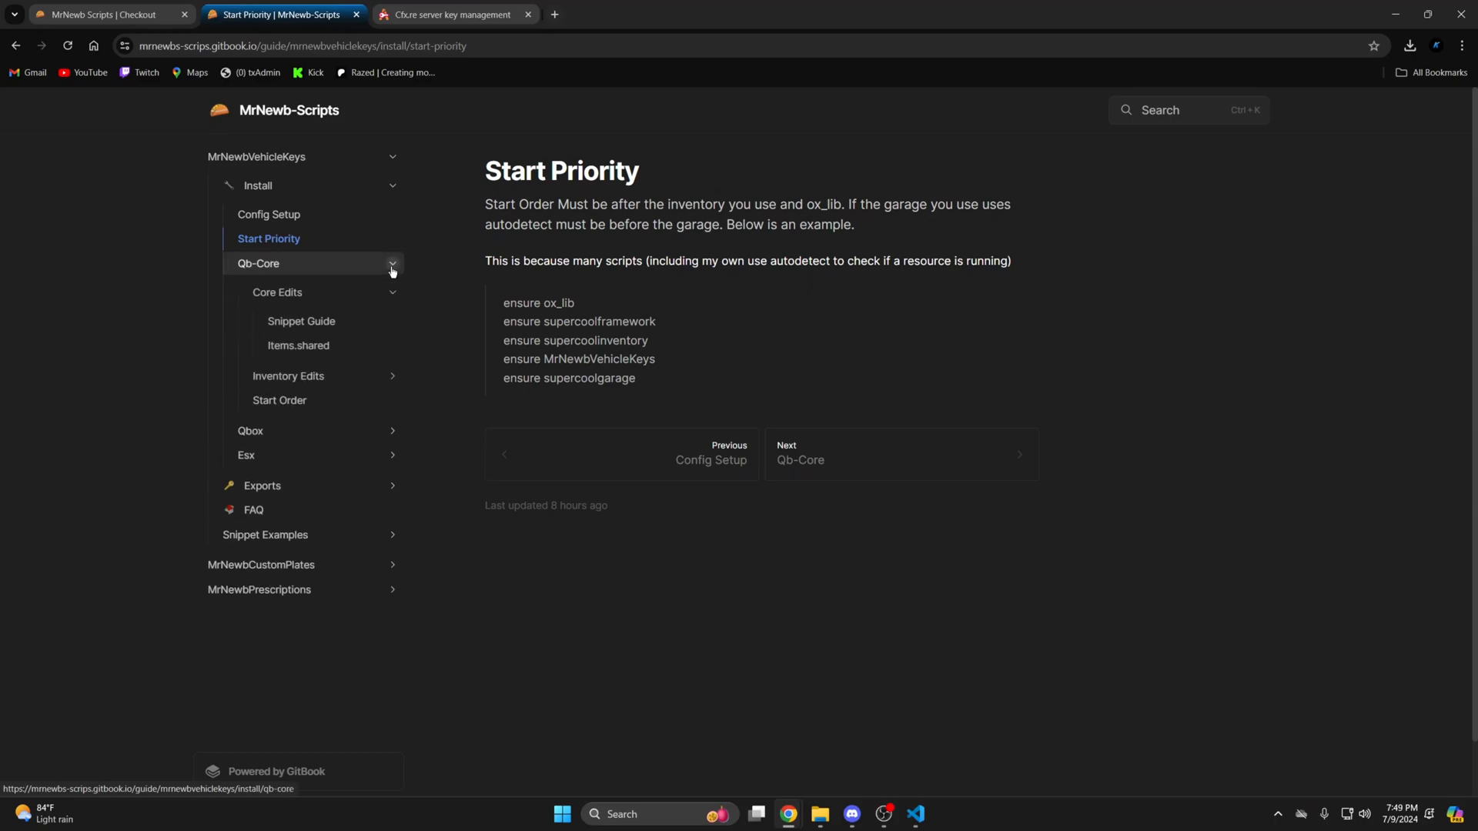
left_click(300, 322)
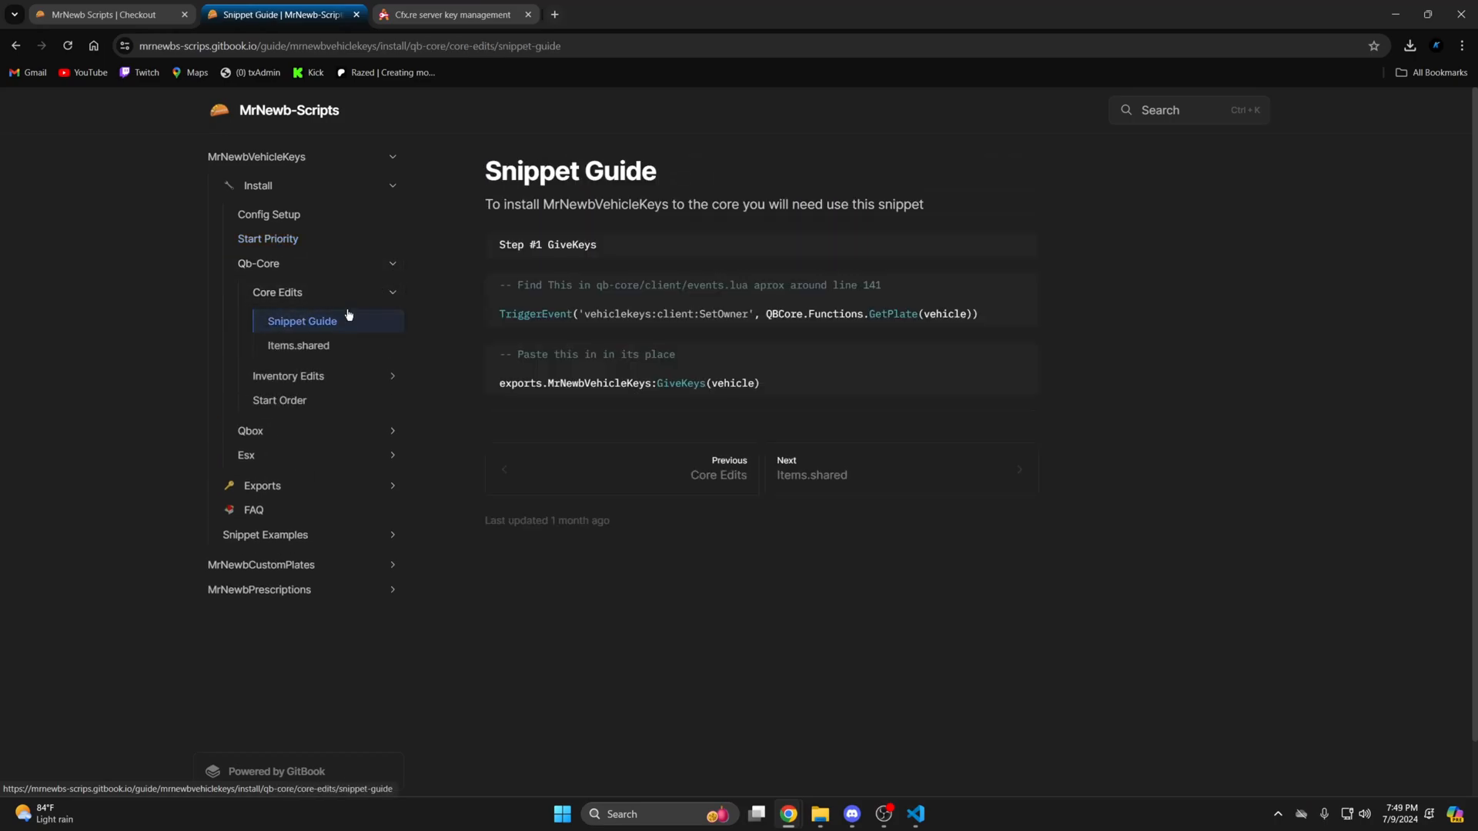
mouse_move(570, 277)
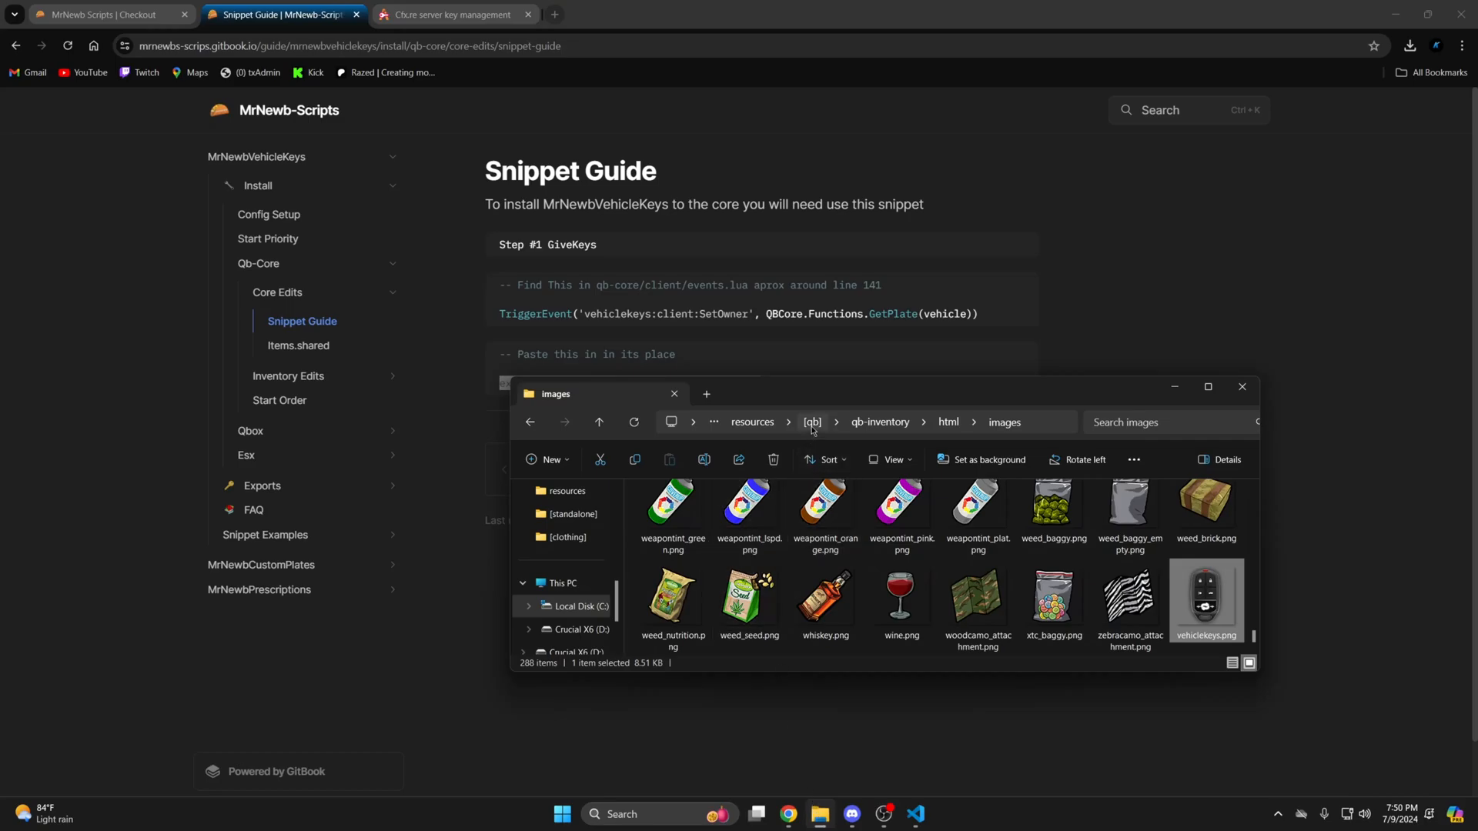
Locate qb-core's client/events.lua and load it into the code editor.
left_click(811, 422)
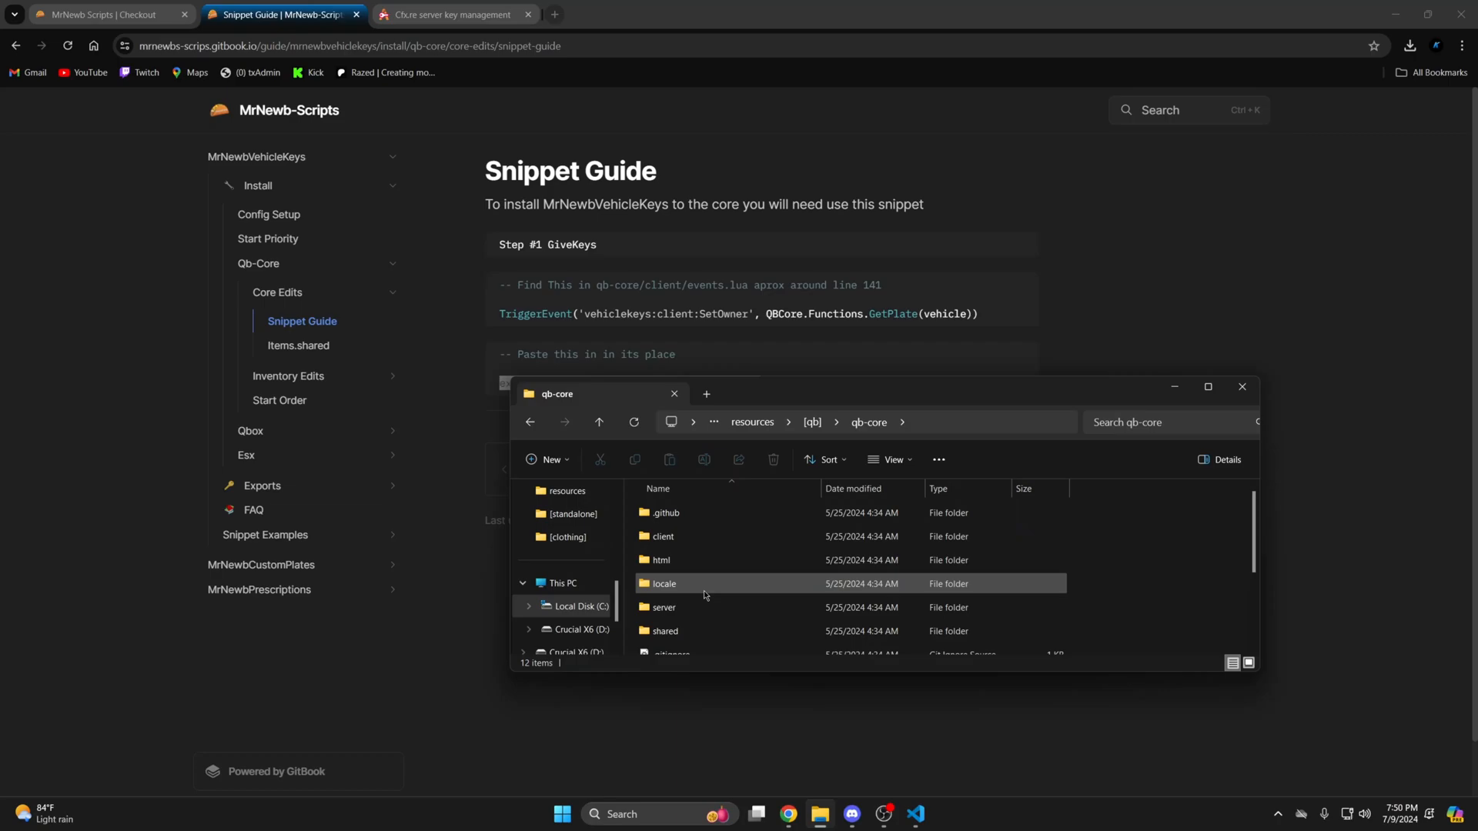
double_click(661, 535)
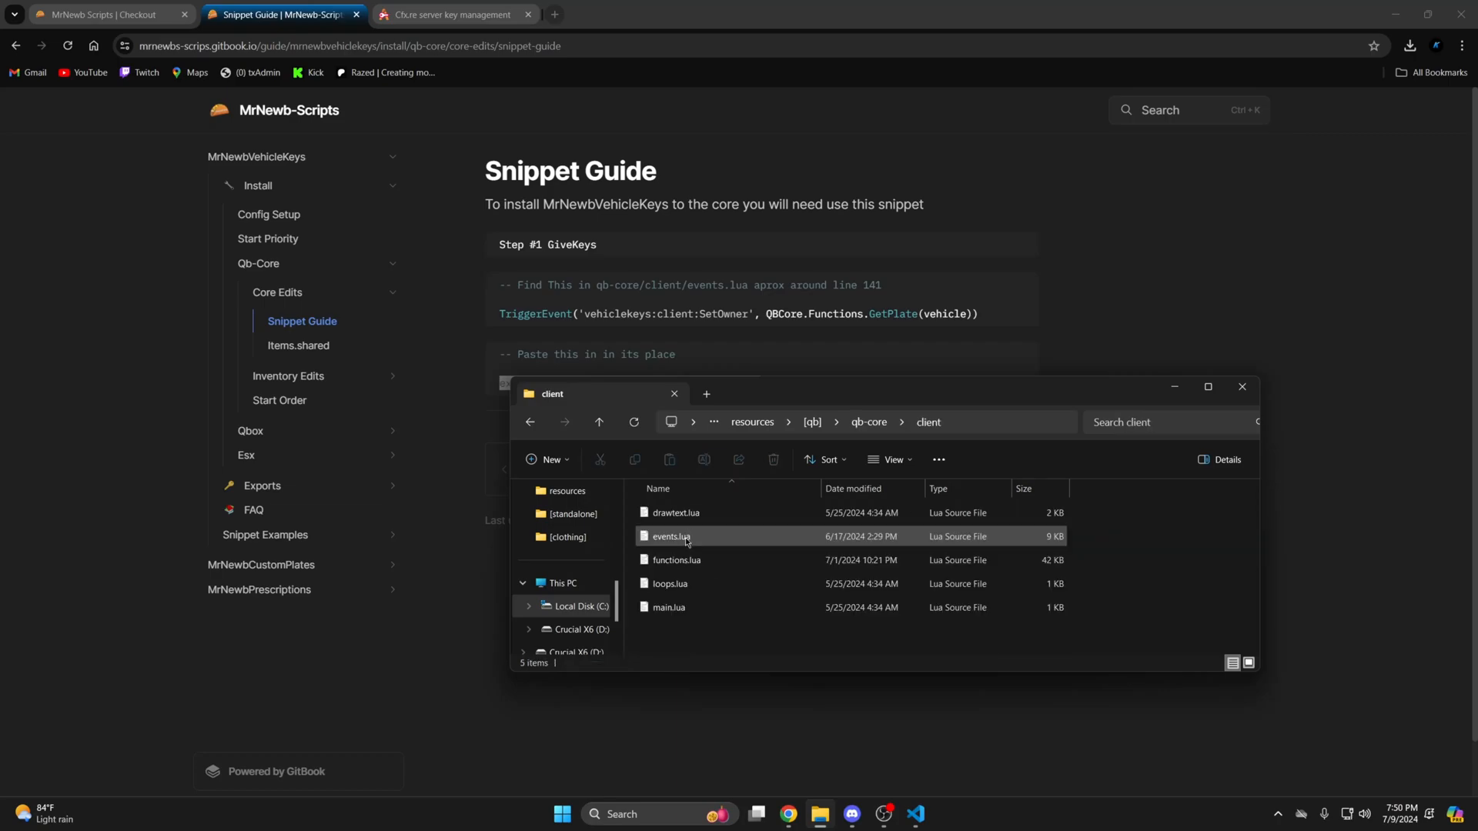
double_click(669, 536)
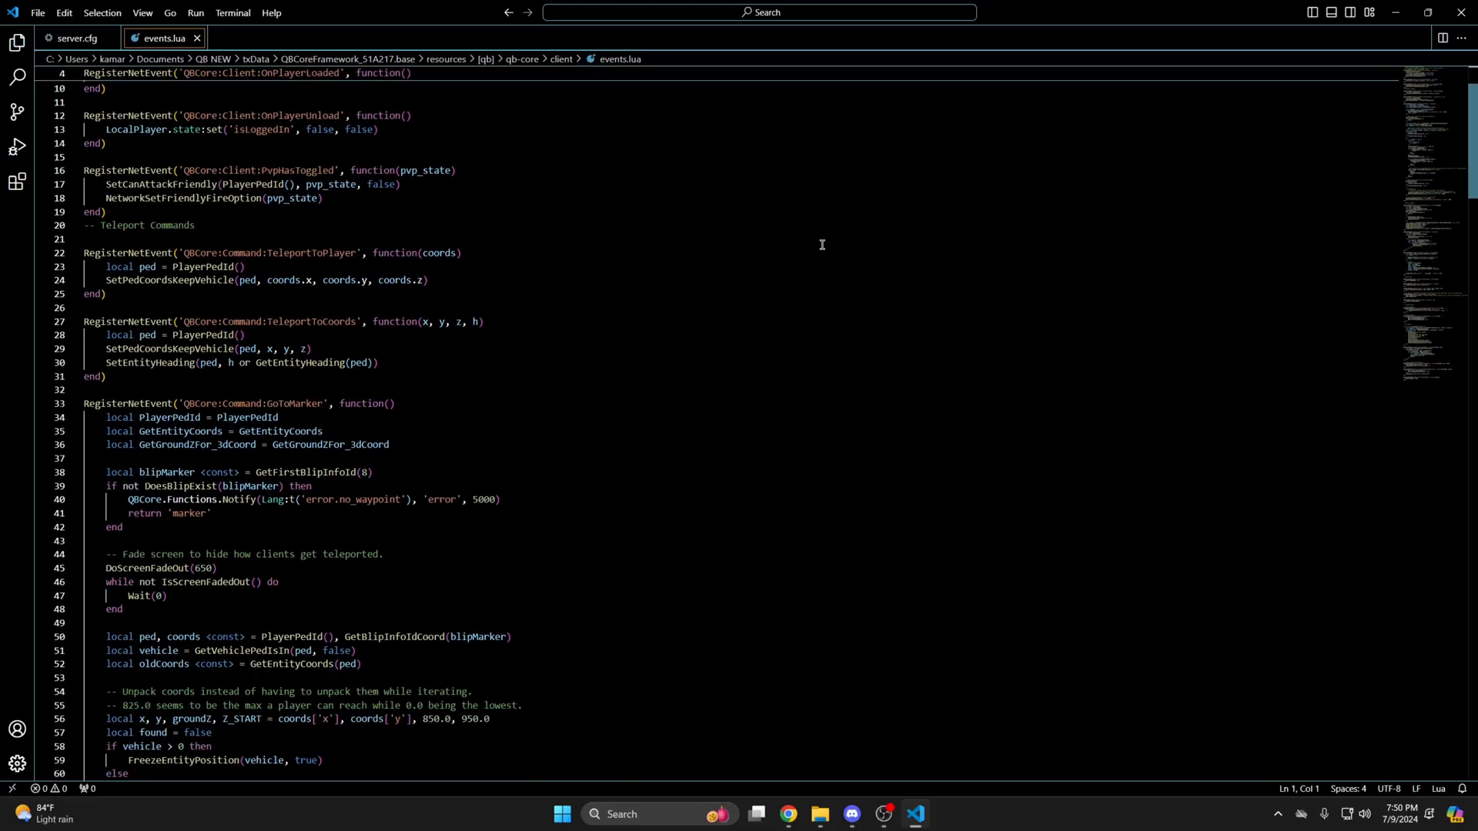
Comment out the SetOwner trigger, add exports.MrNewbVehicleKeys:GiveKeys(vehicle) beneath it, and save events.lua.
scroll("down", 3)
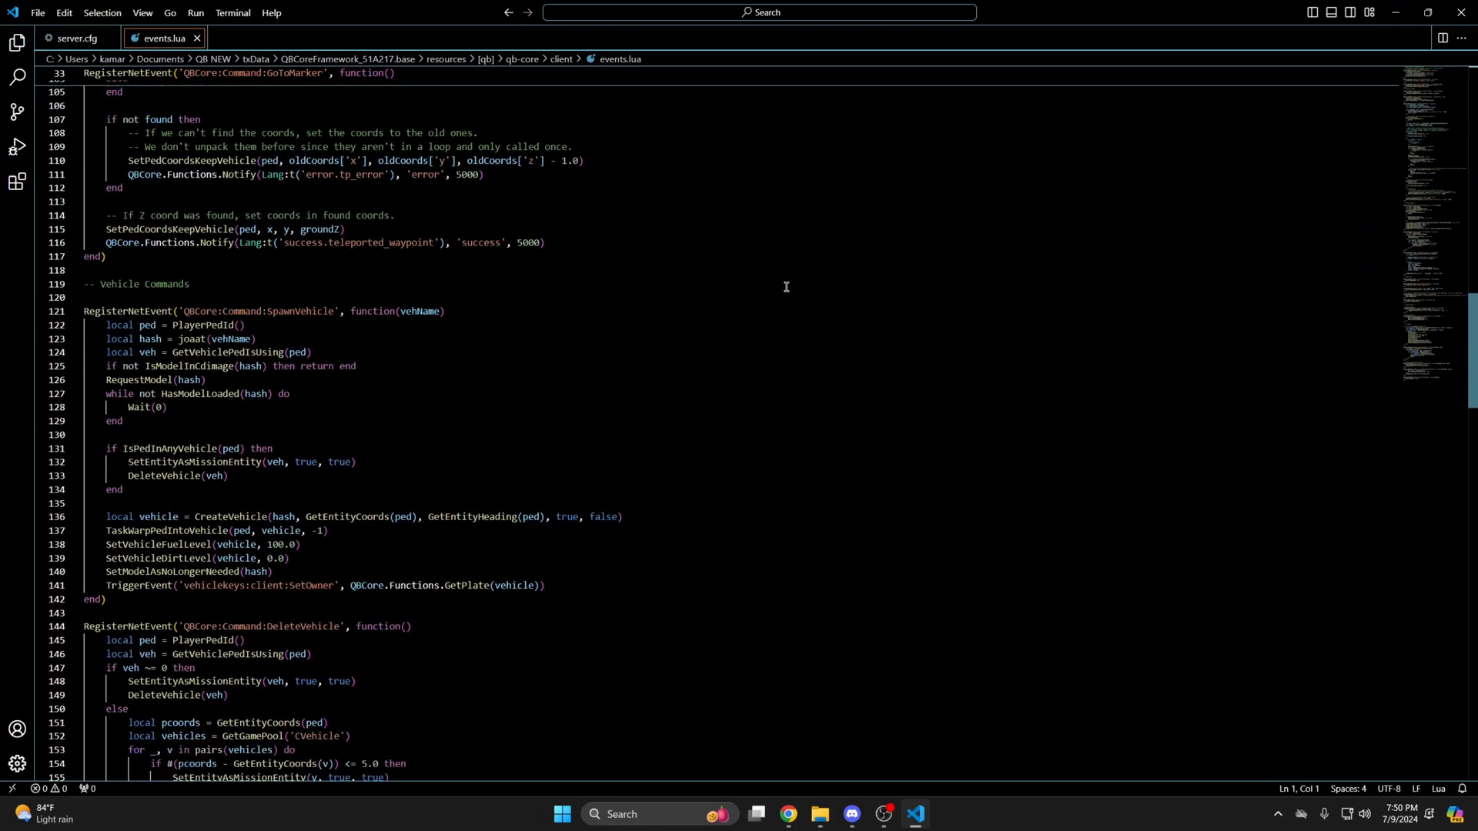
scroll("down", 3)
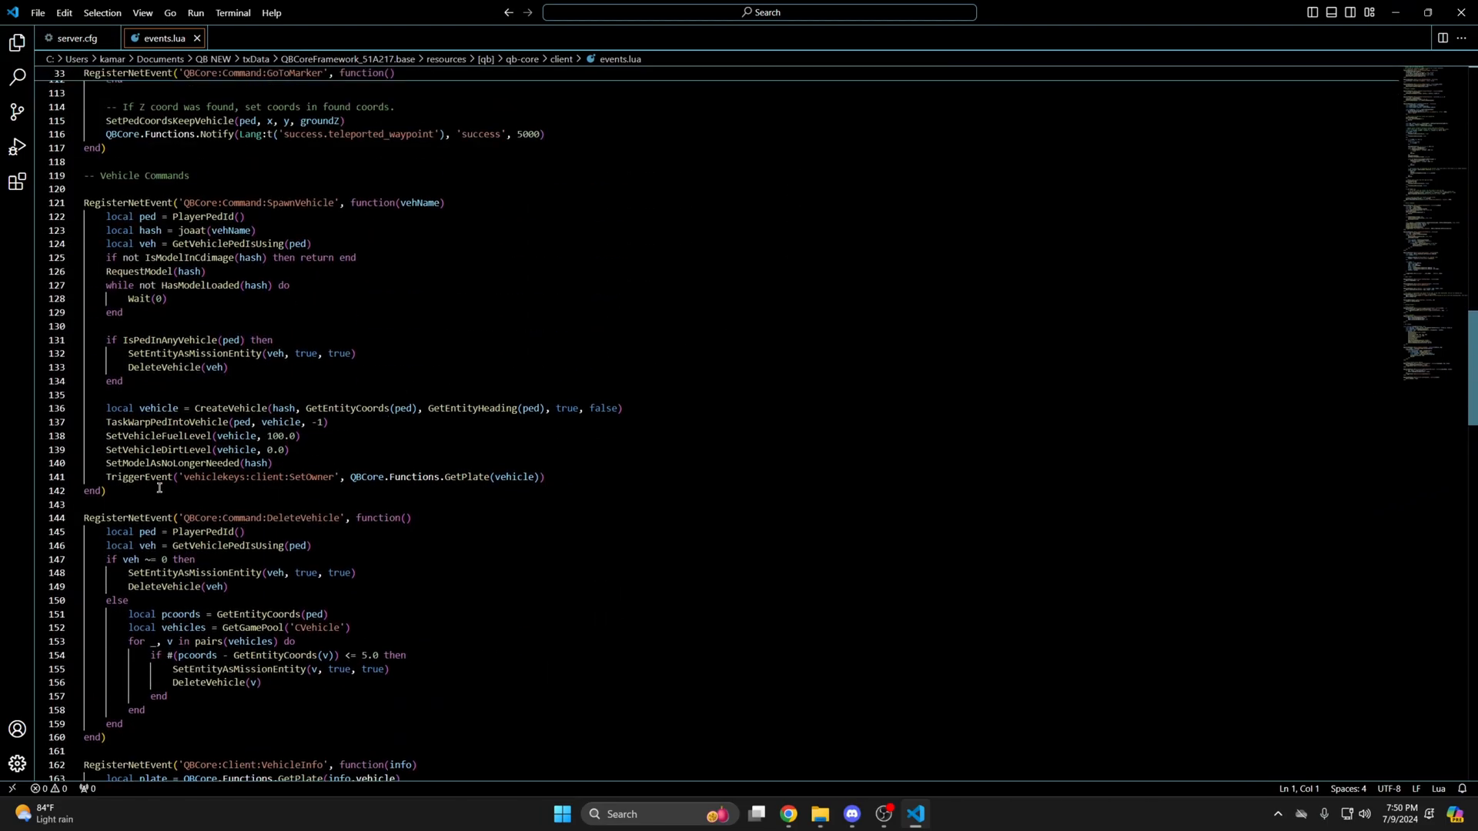
key("ctrl+/")
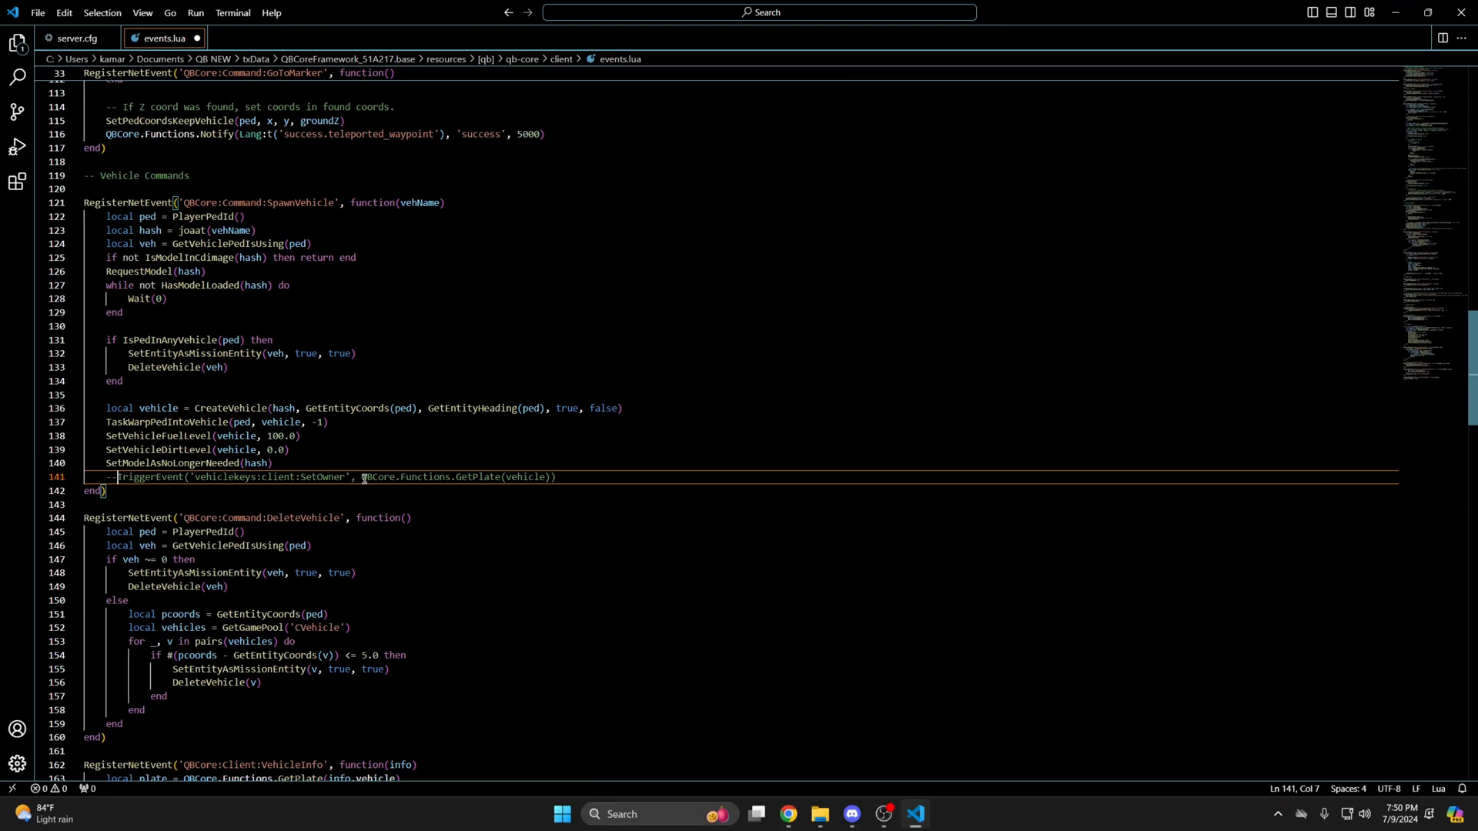
type("exports.MrNewbVehicleKeys:GiveKeys(vehicle)")
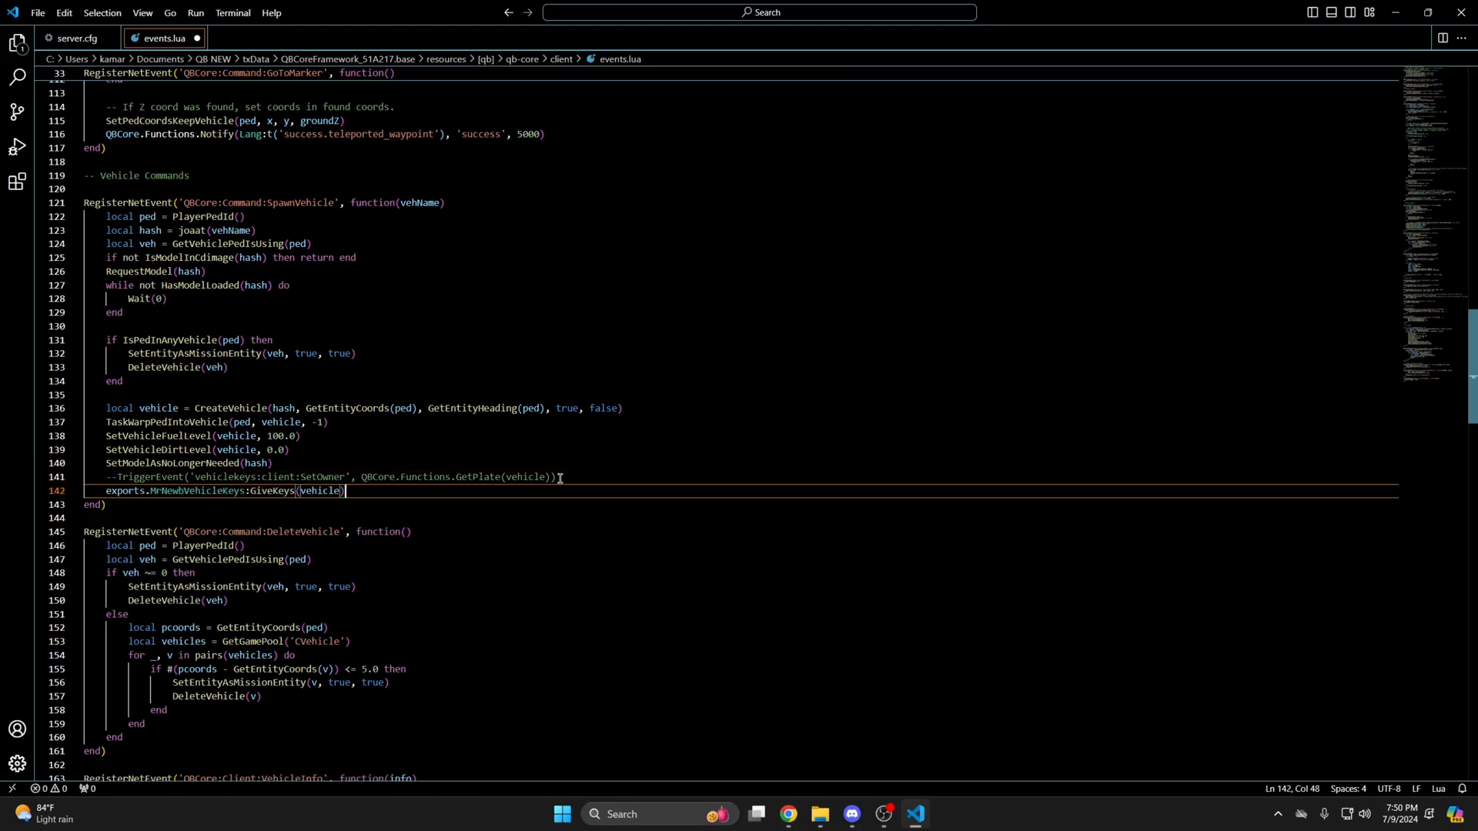
left_click(37, 12)
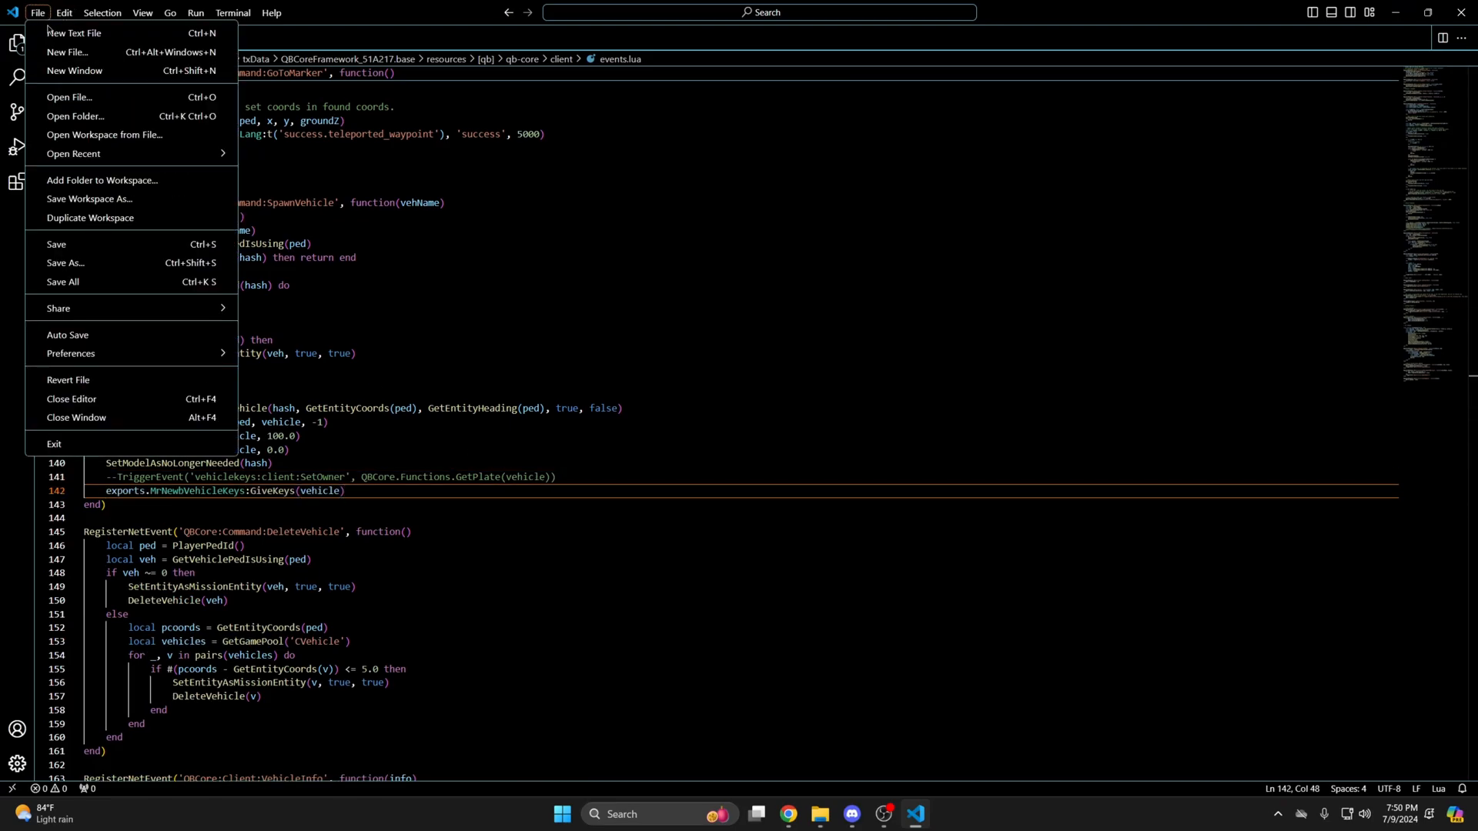
left_click(341, 328)
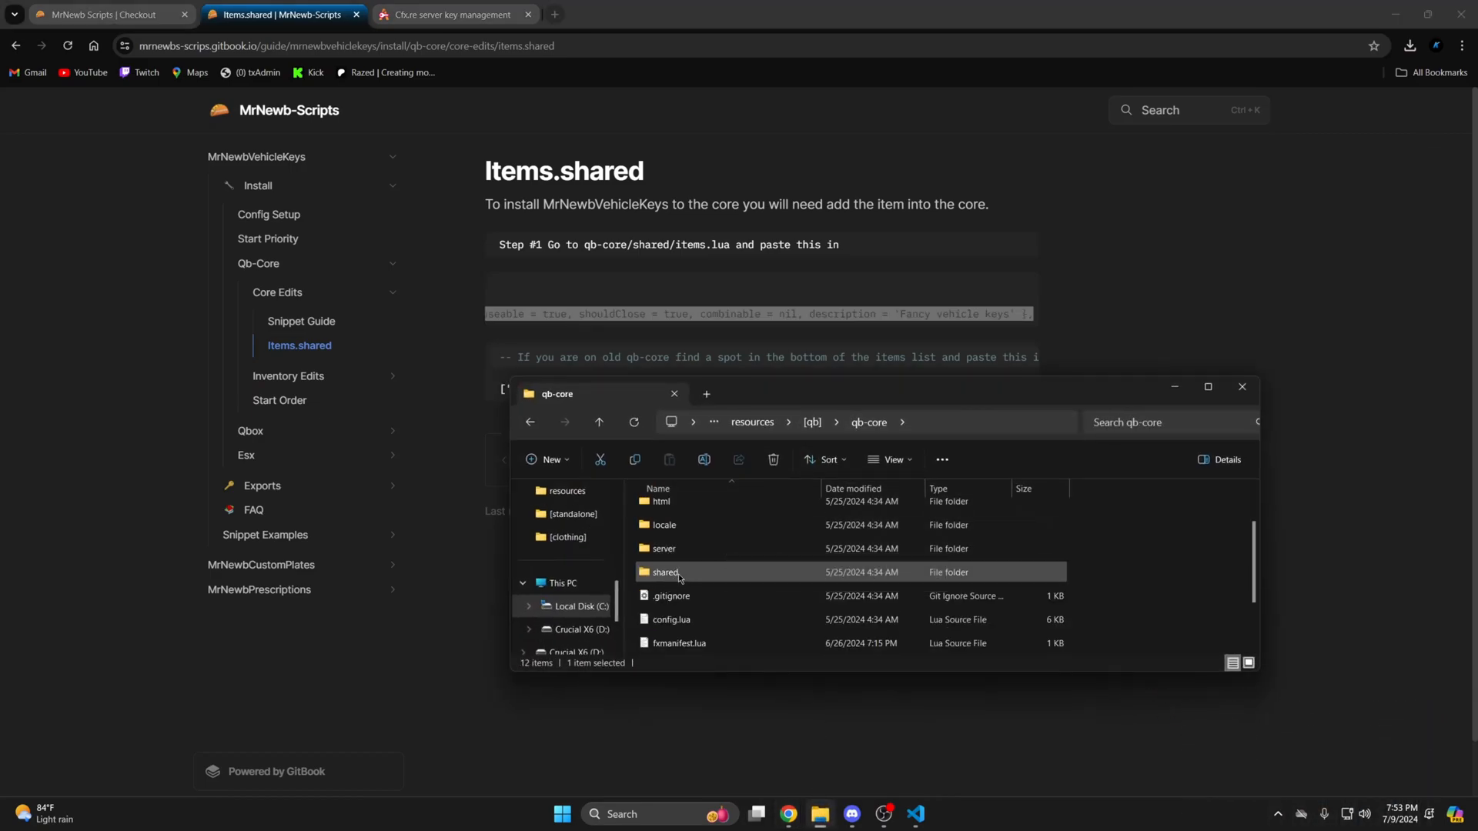
Load qb-core's shared items.lua and place the cursor after the last item entry.
double_click(667, 572)
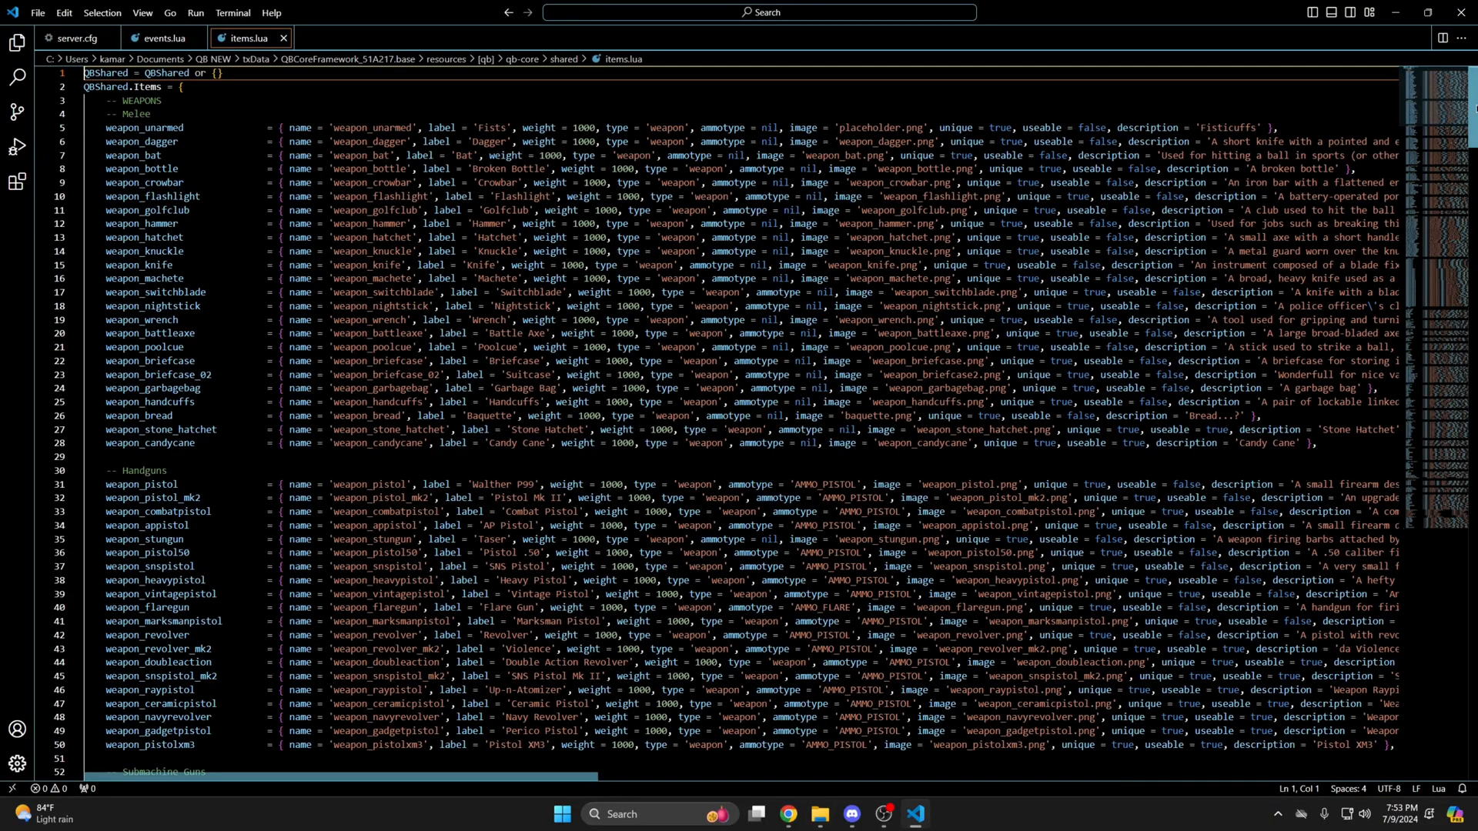
scroll("down", 3)
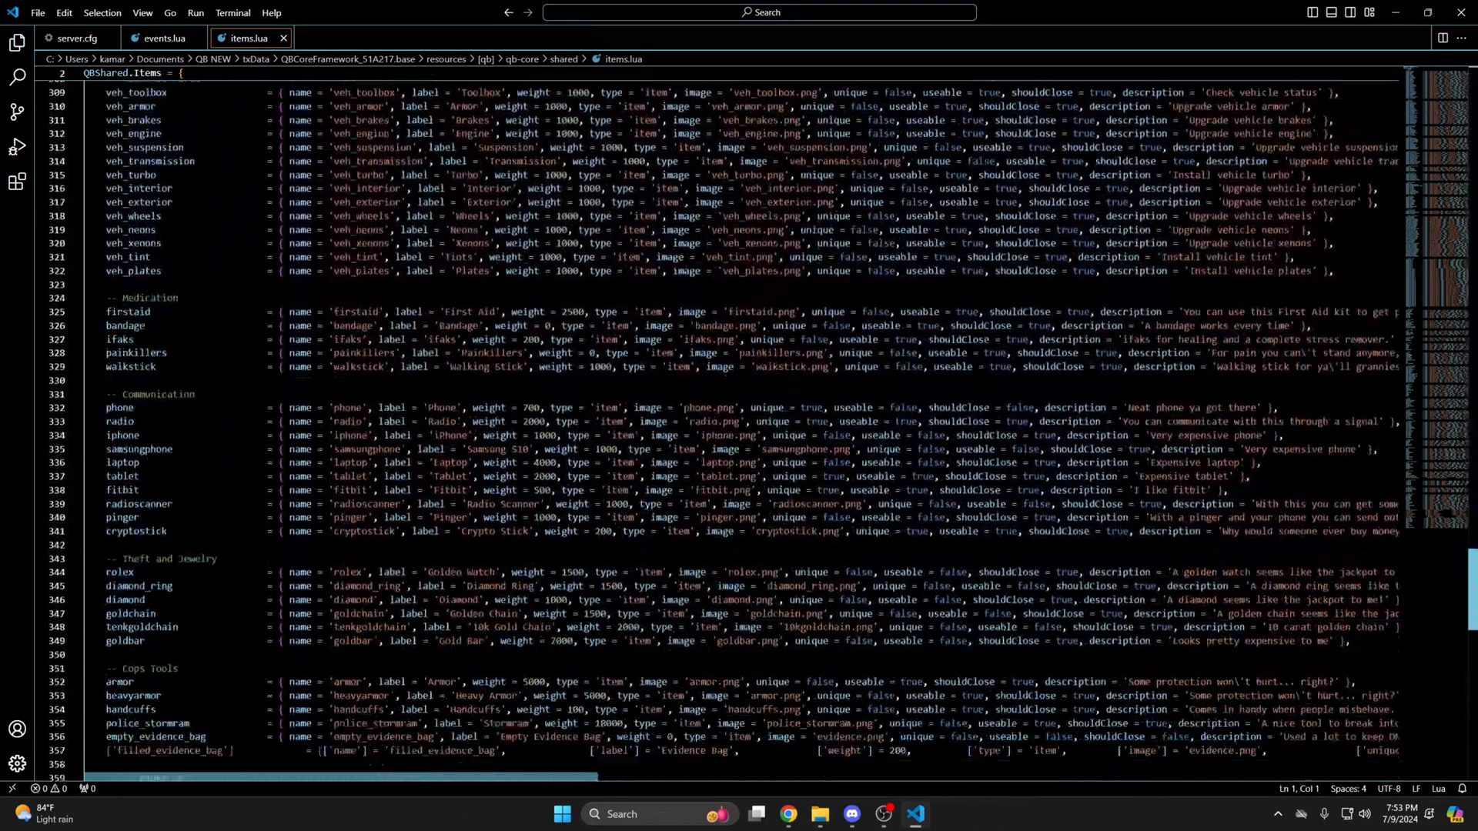
scroll("down", 3)
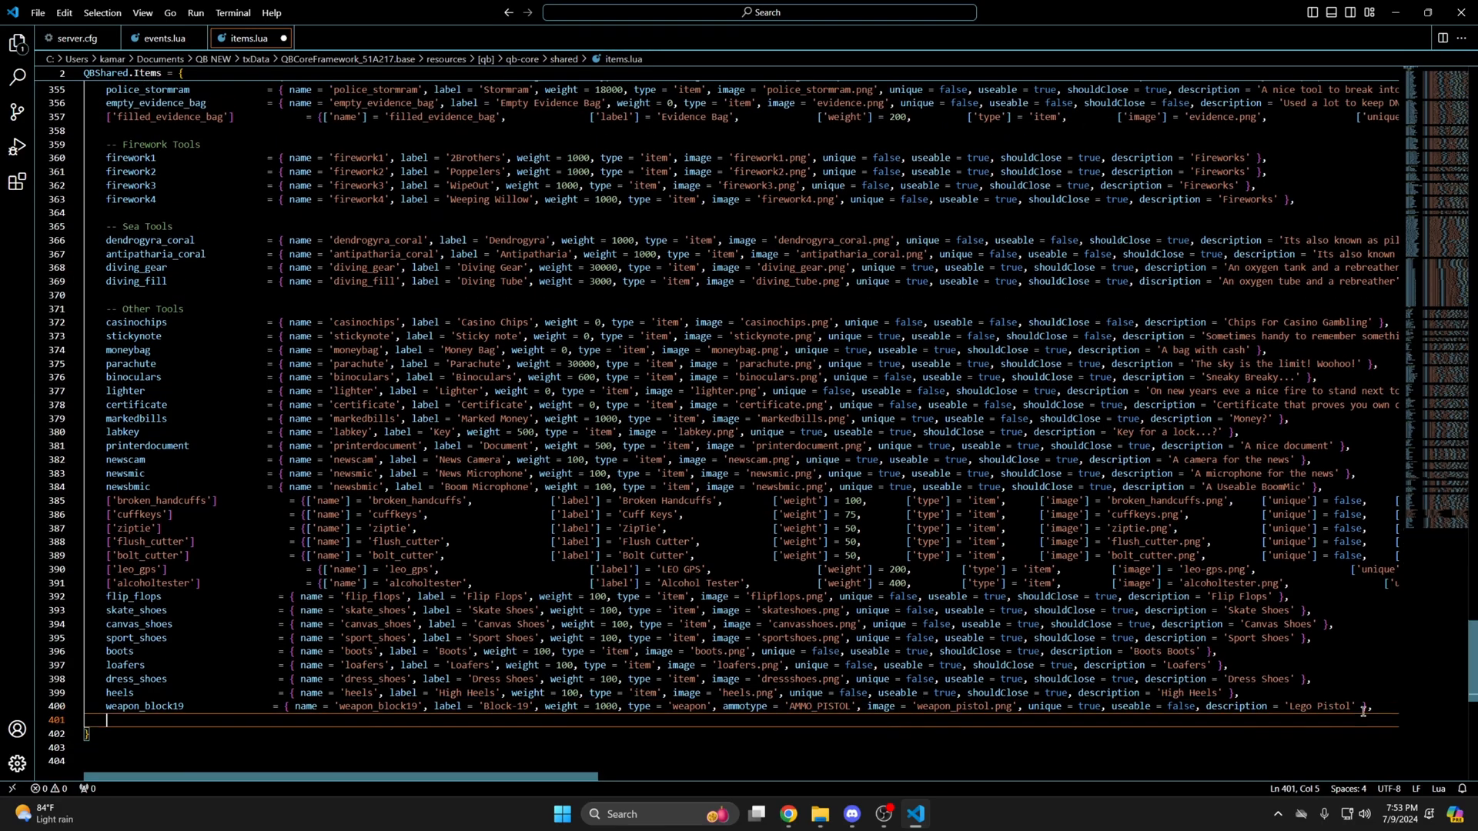
left_click(37, 13)
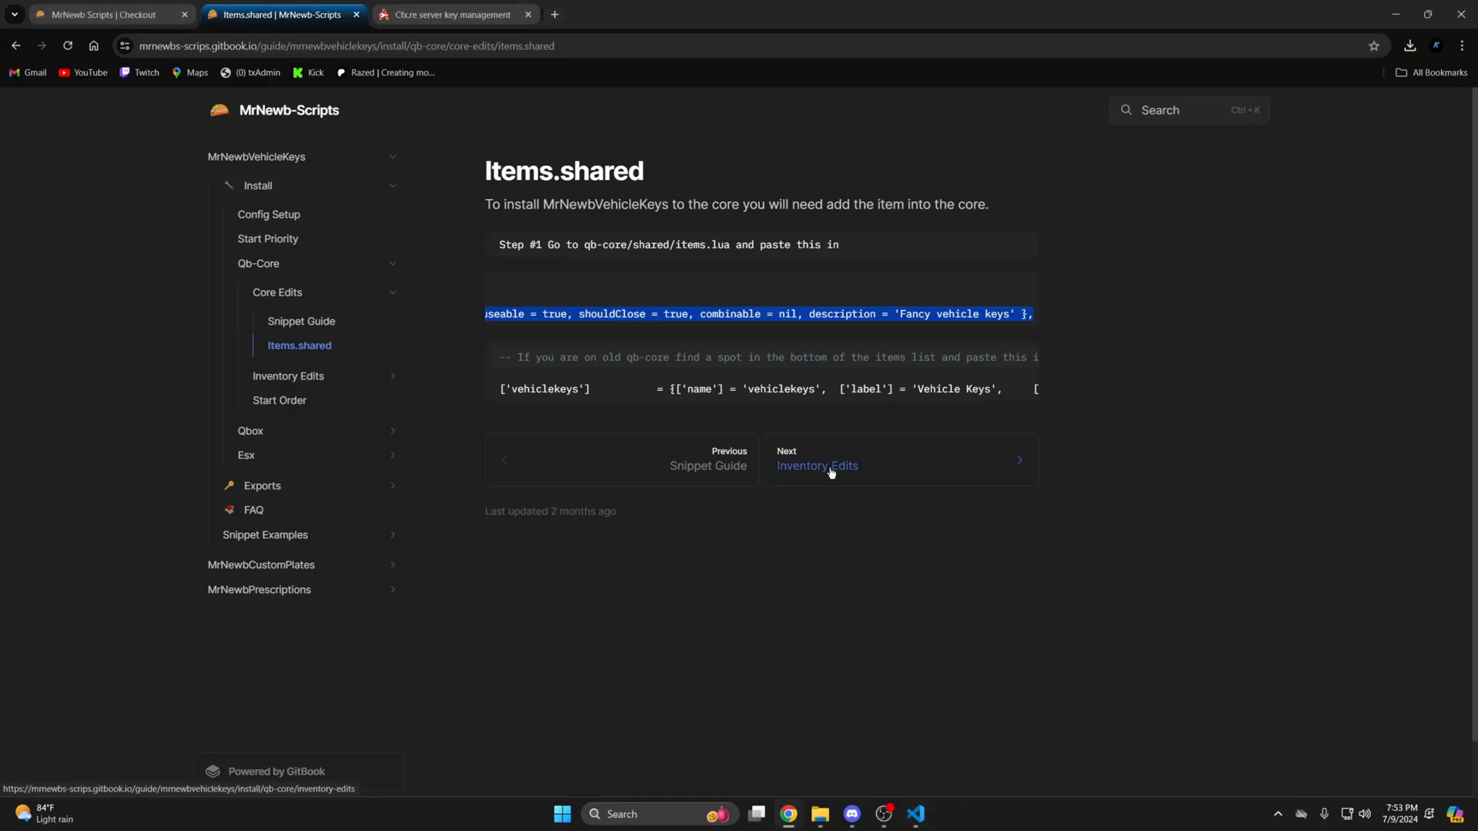
Review the guide's Inventory Edits for qb-inventory and its GitHub app.js, then return to the guide.
left_click(816, 465)
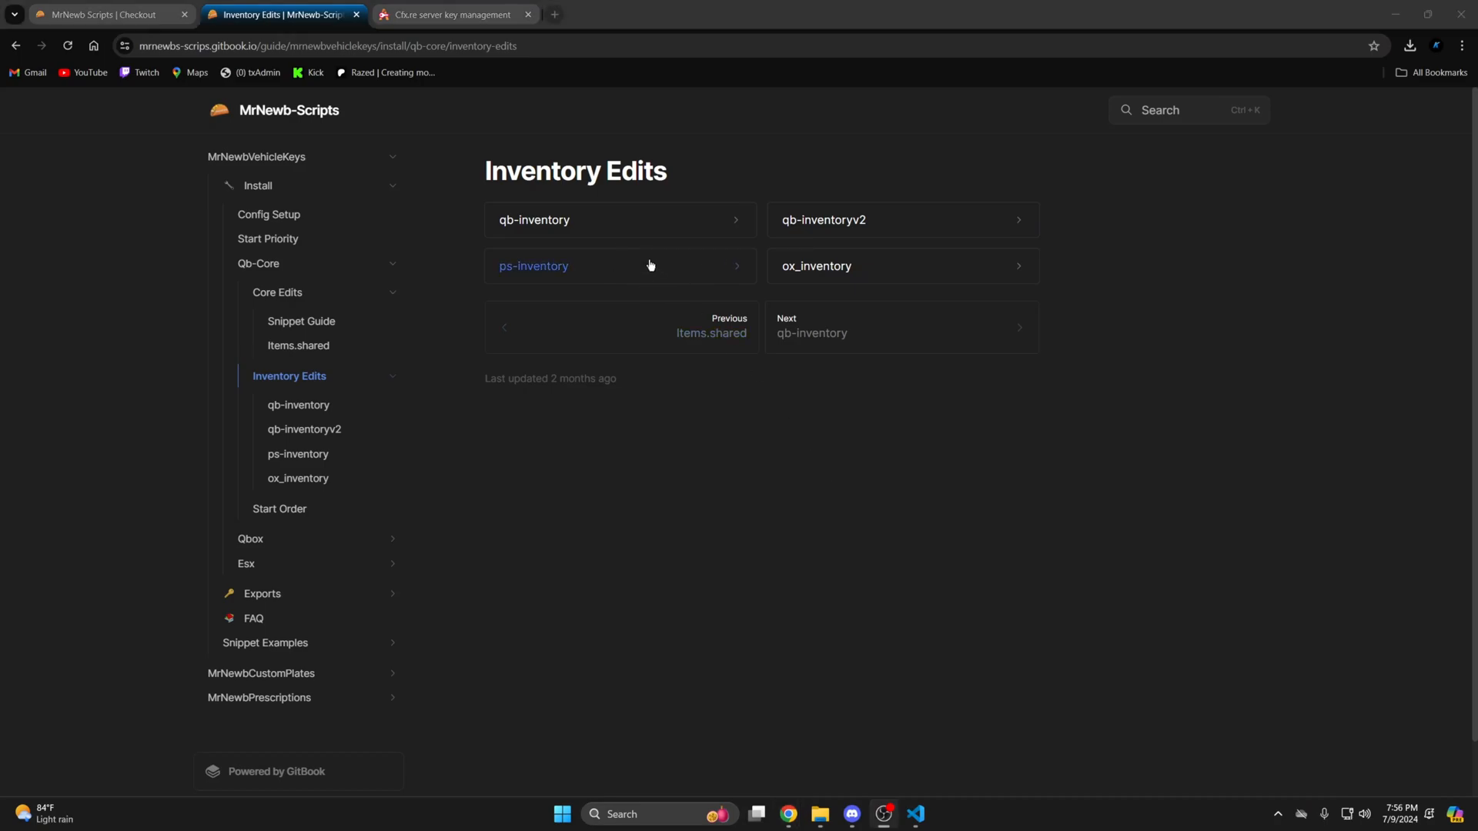
mouse_move(699, 385)
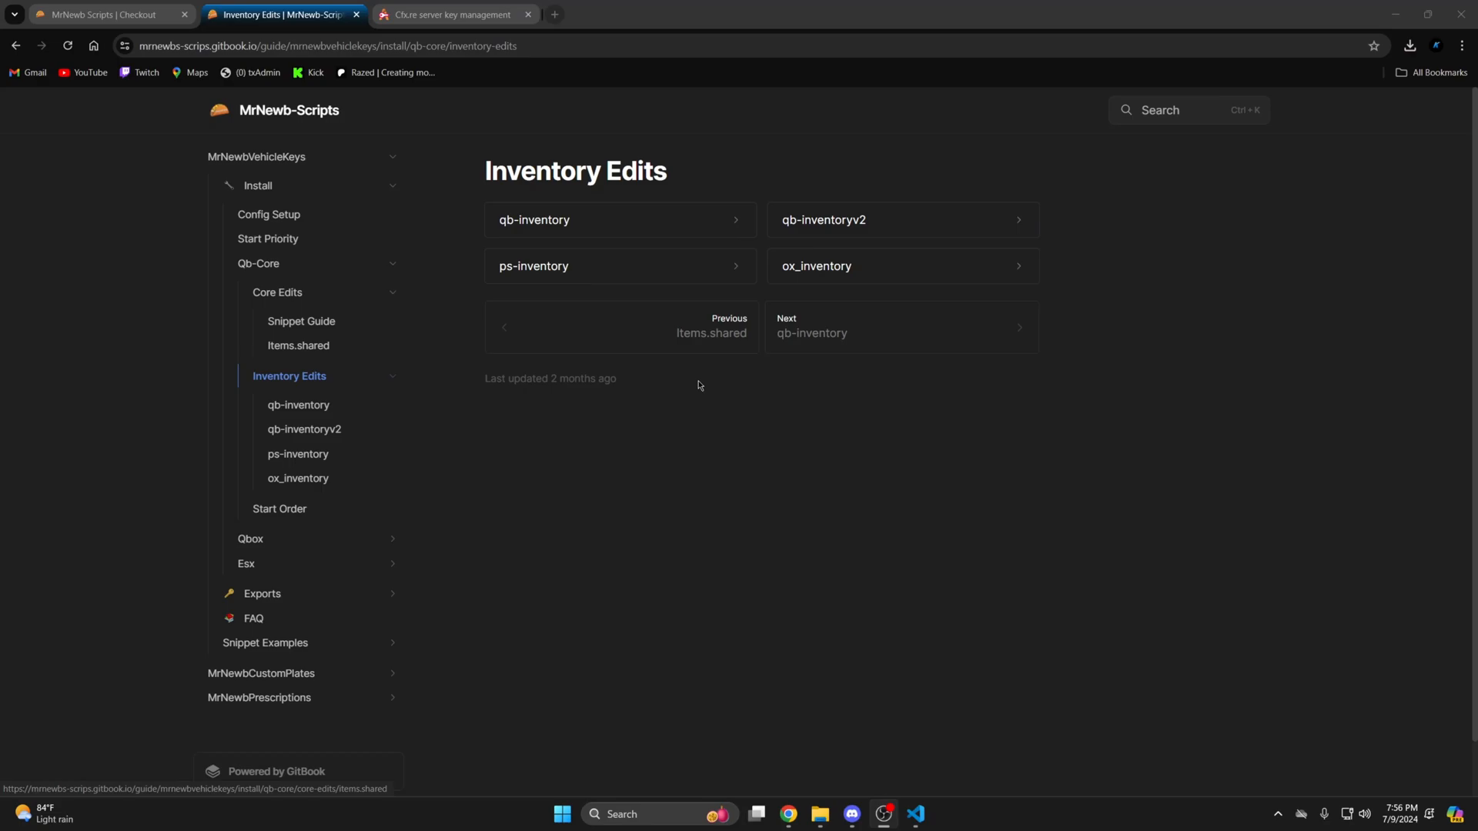
mouse_move(704, 360)
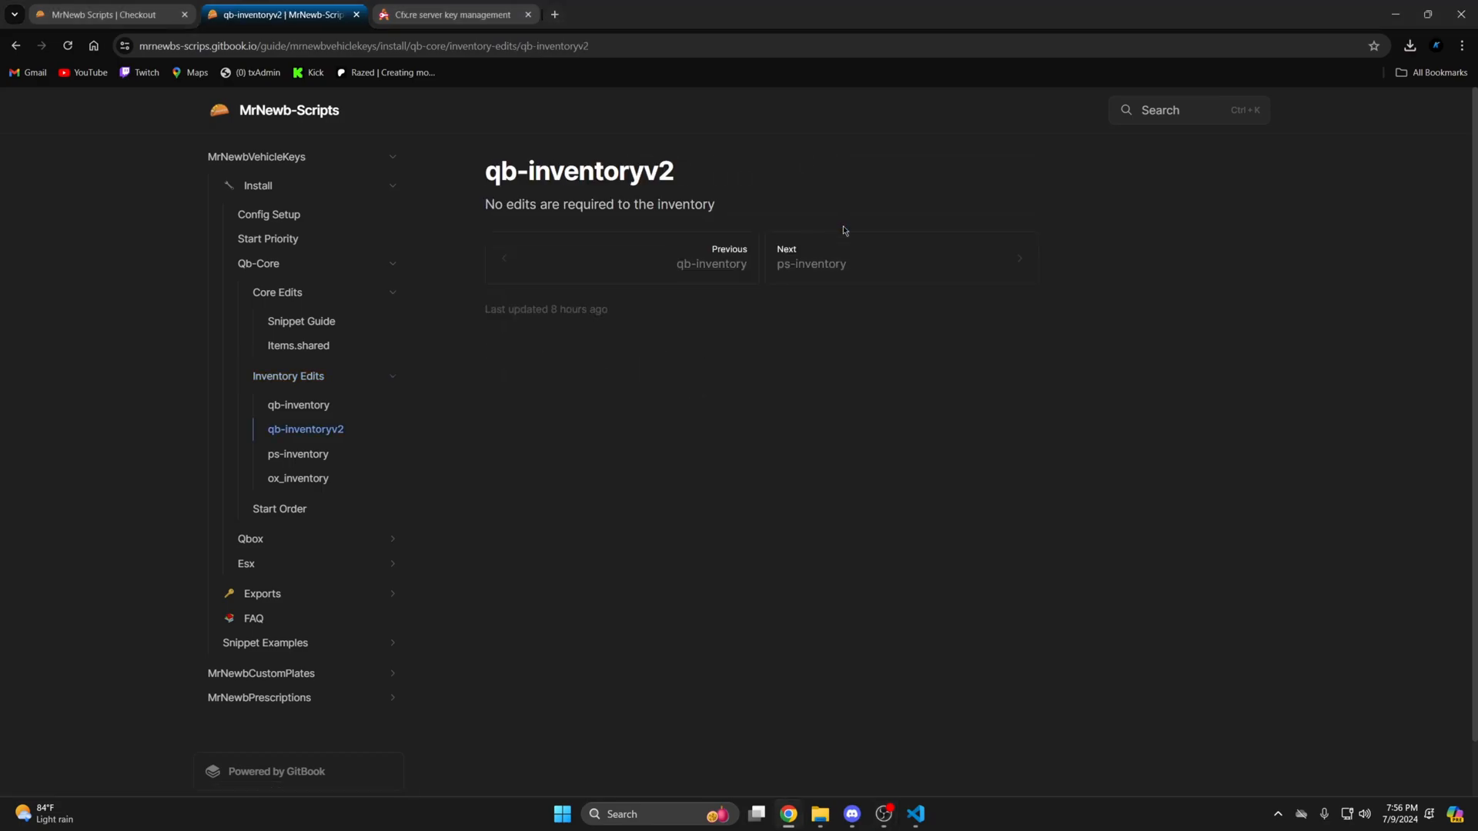
mouse_move(711, 264)
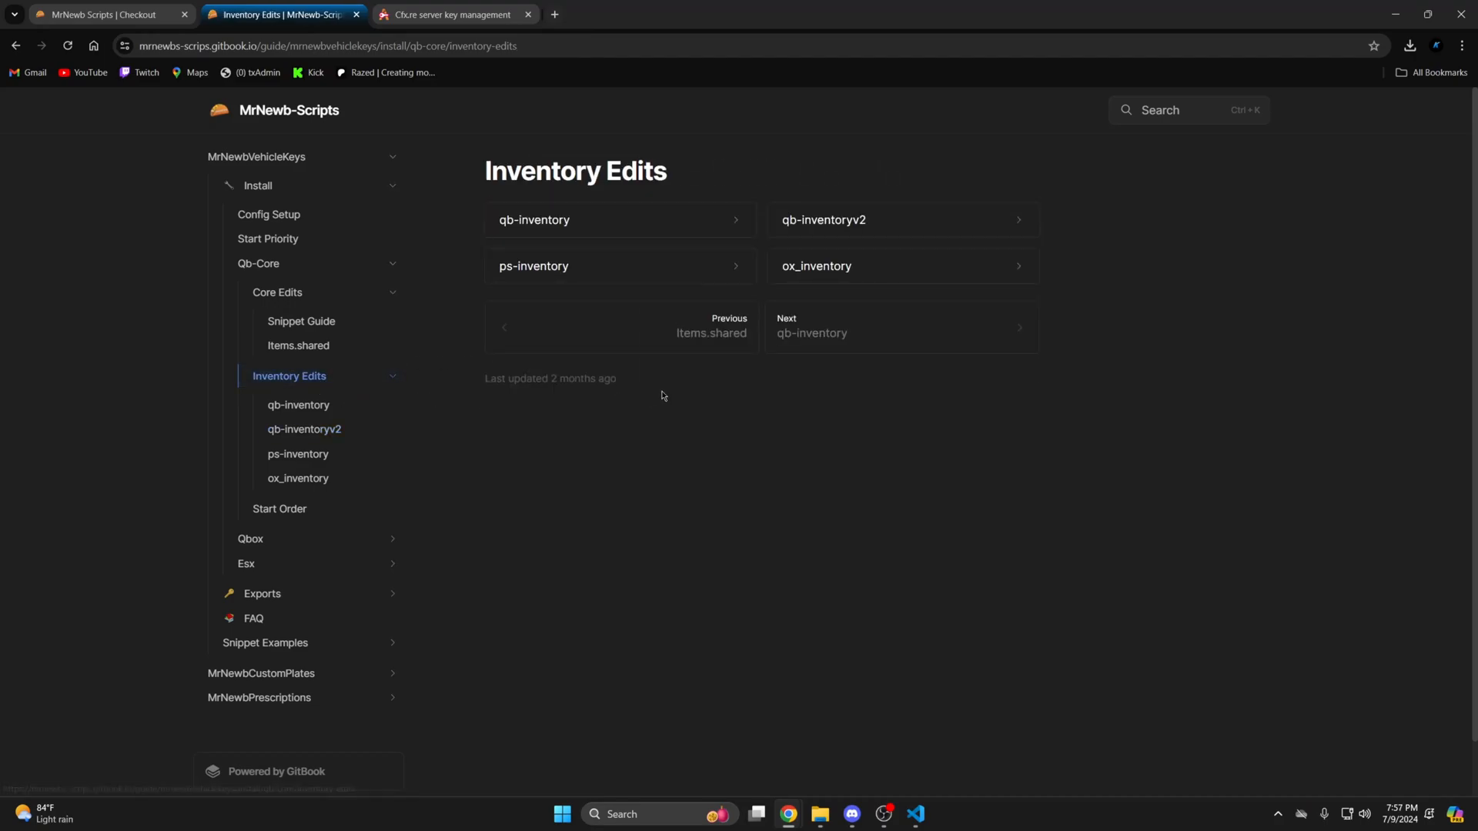
mouse_move(534, 220)
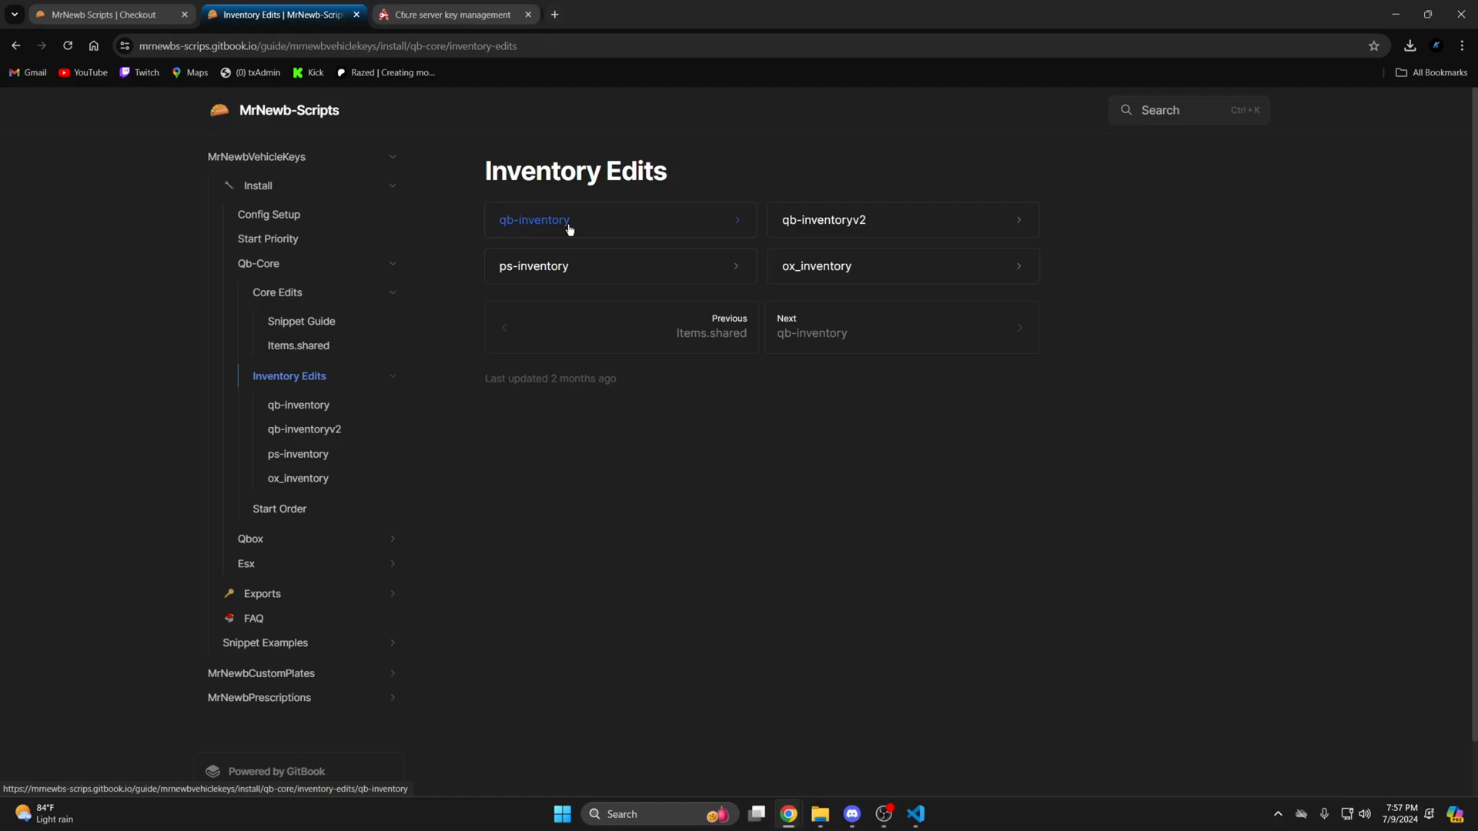
left_click(534, 221)
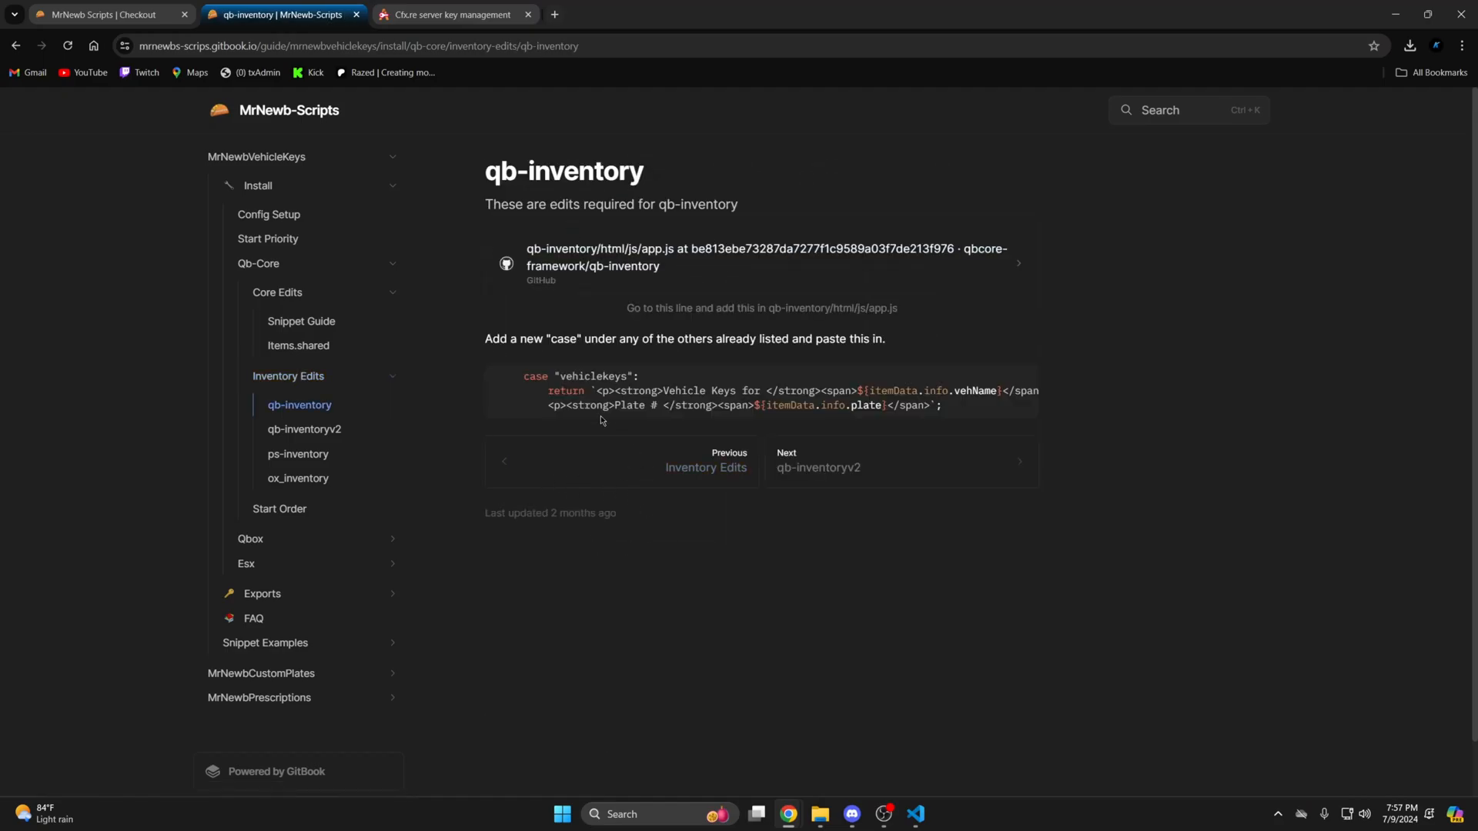
left_click(754, 257)
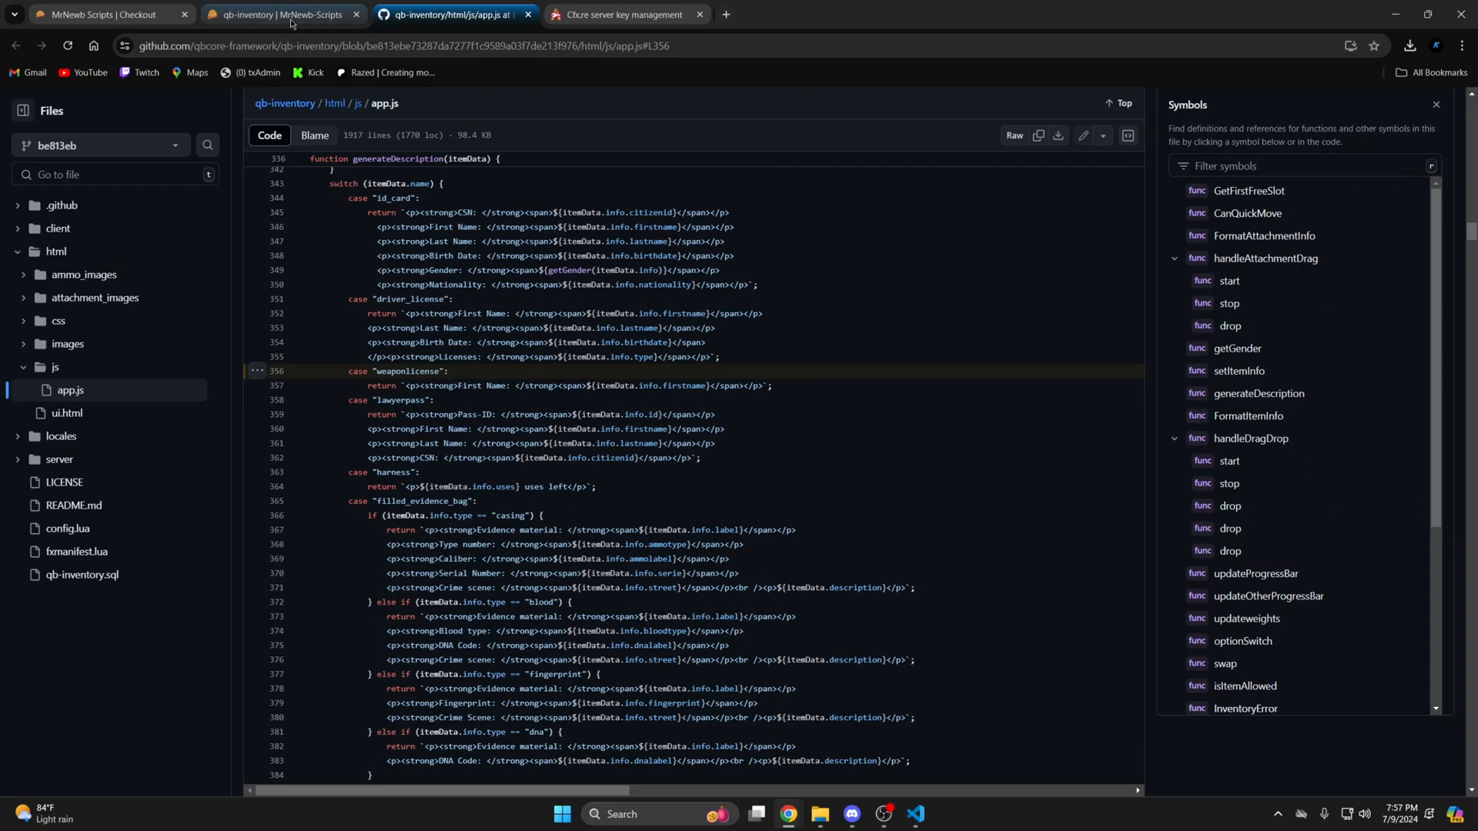
left_click(279, 14)
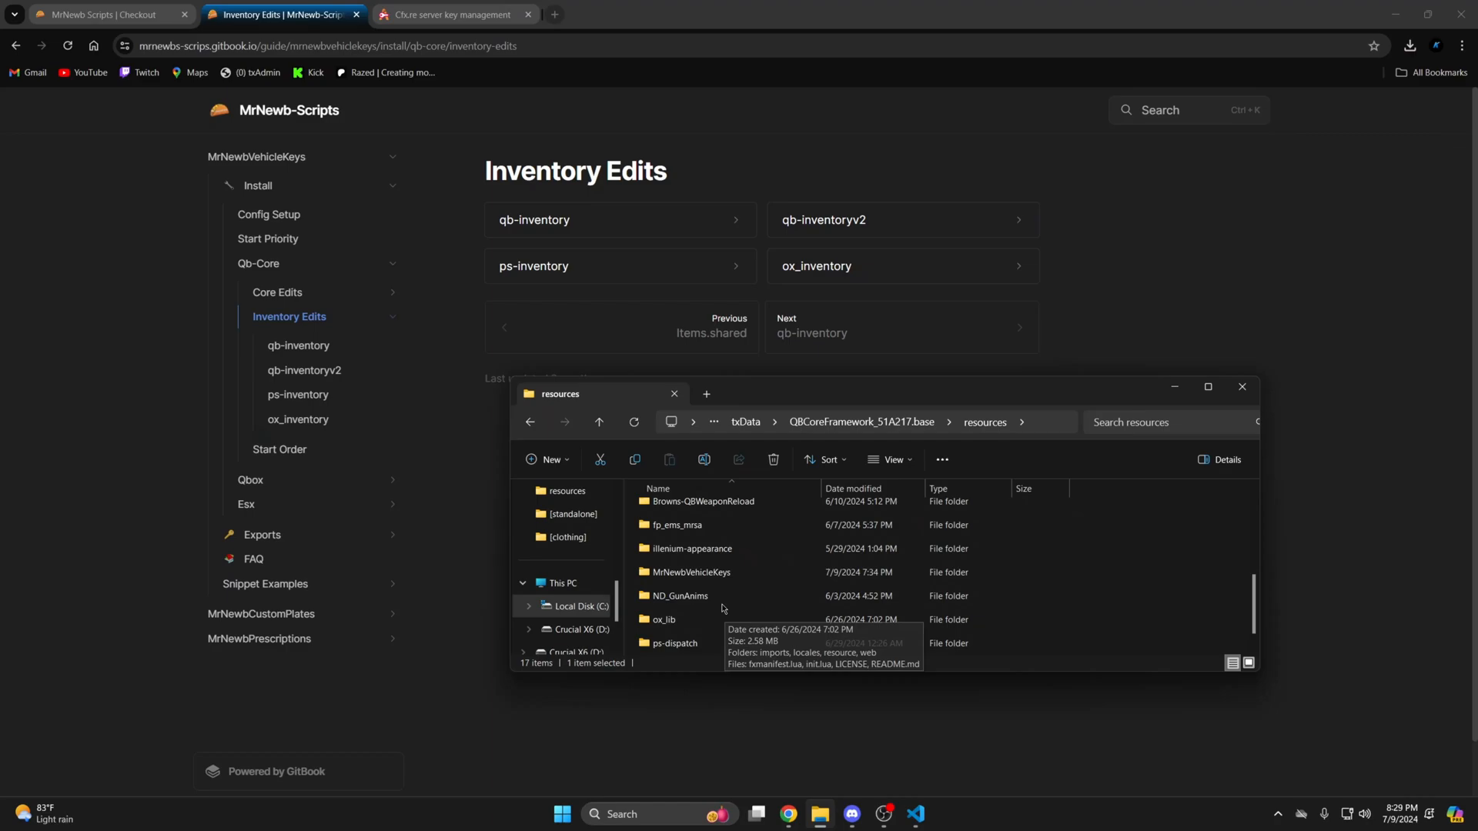
double_click(691, 572)
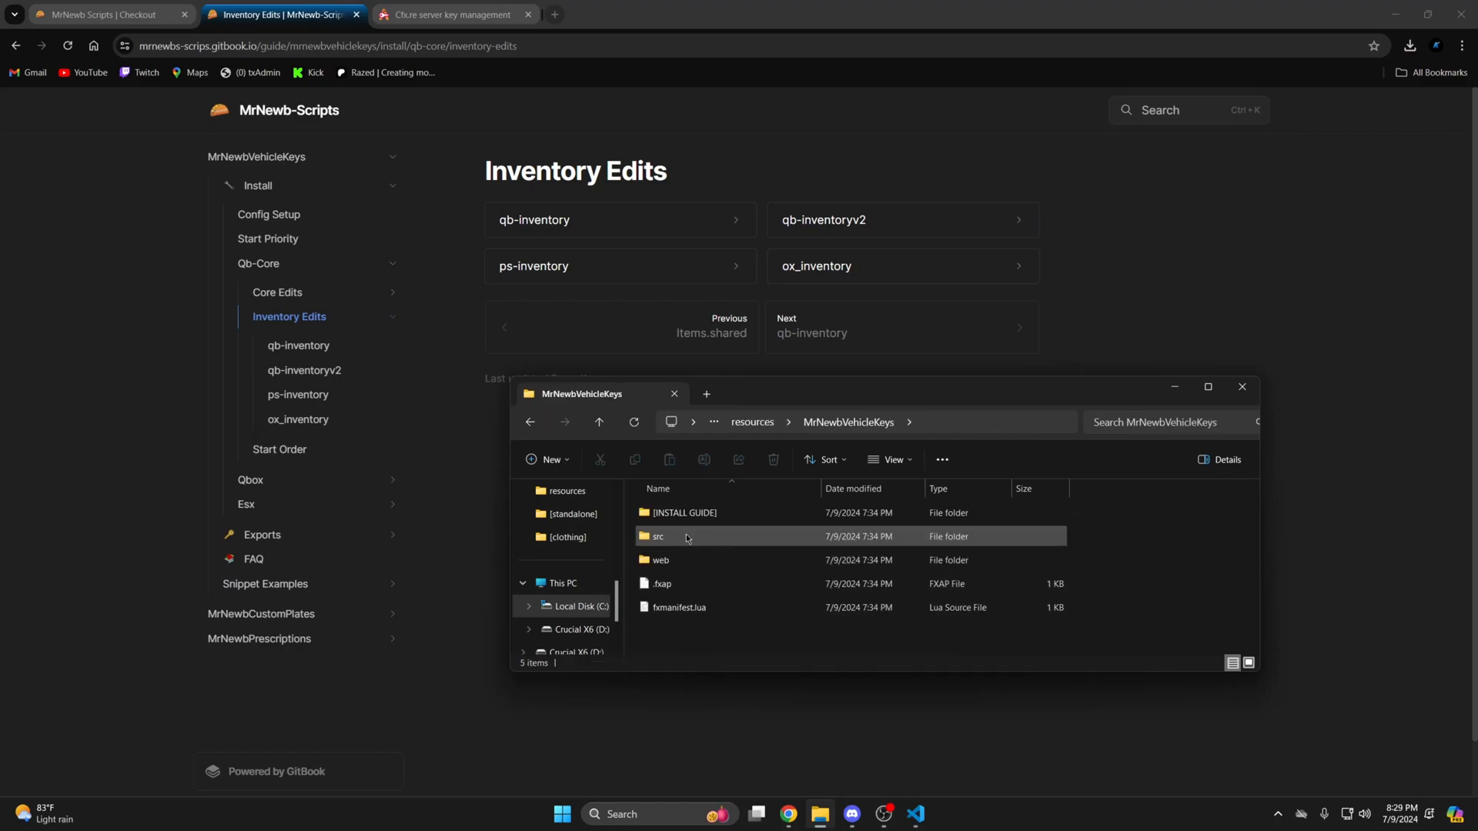
double_click(657, 535)
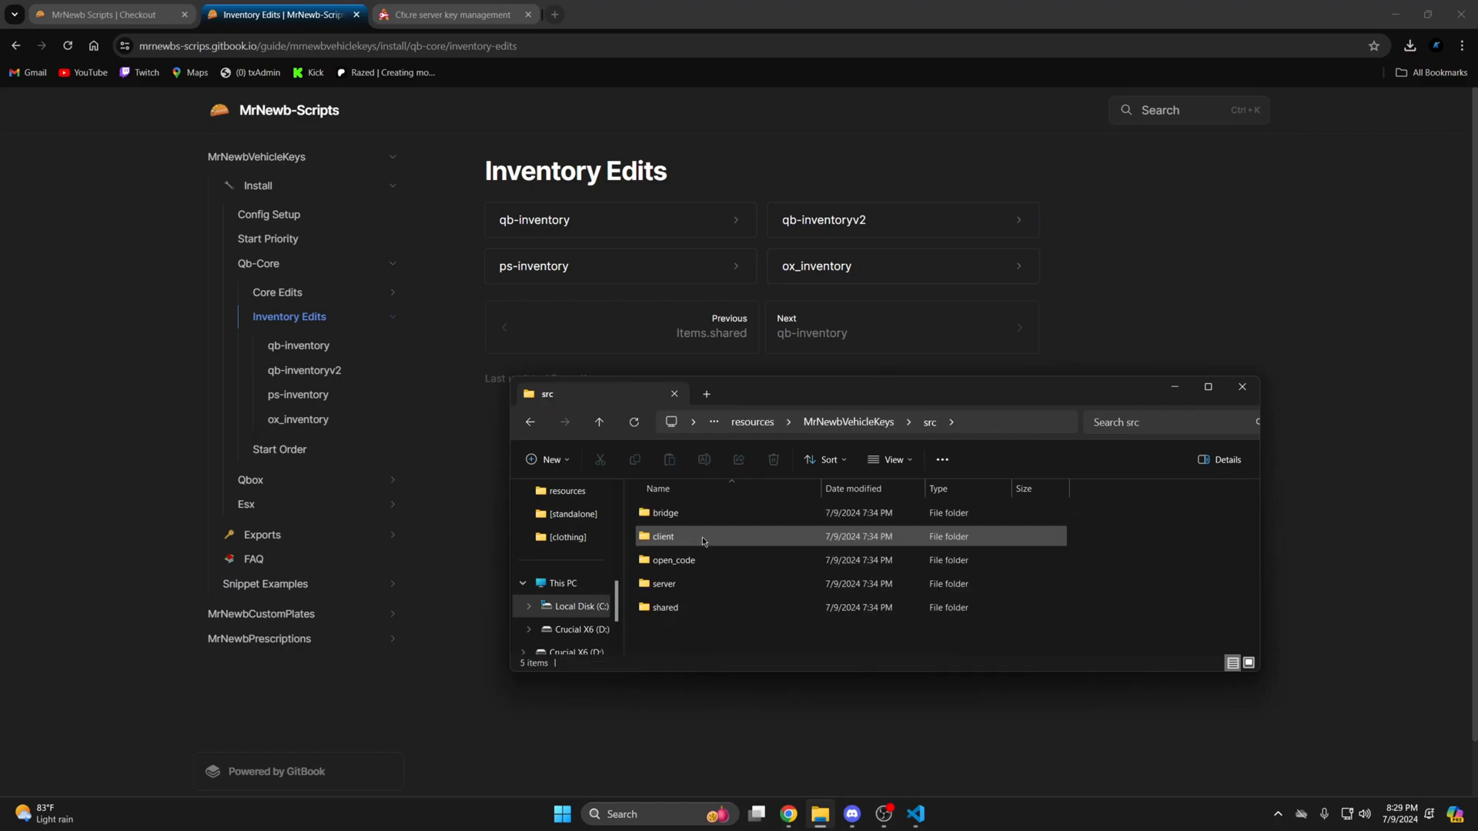
double_click(665, 607)
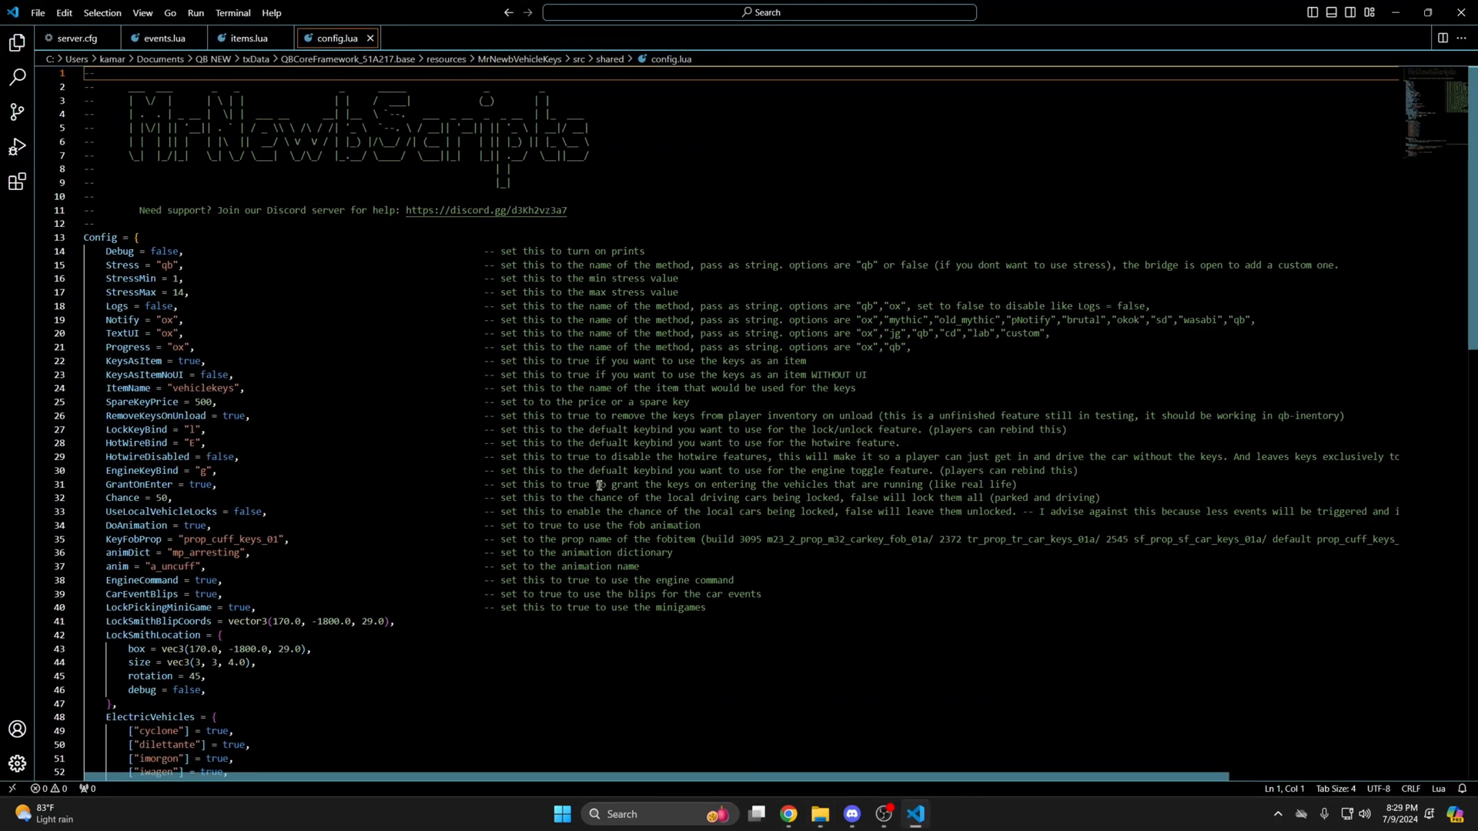
scroll("down", 3)
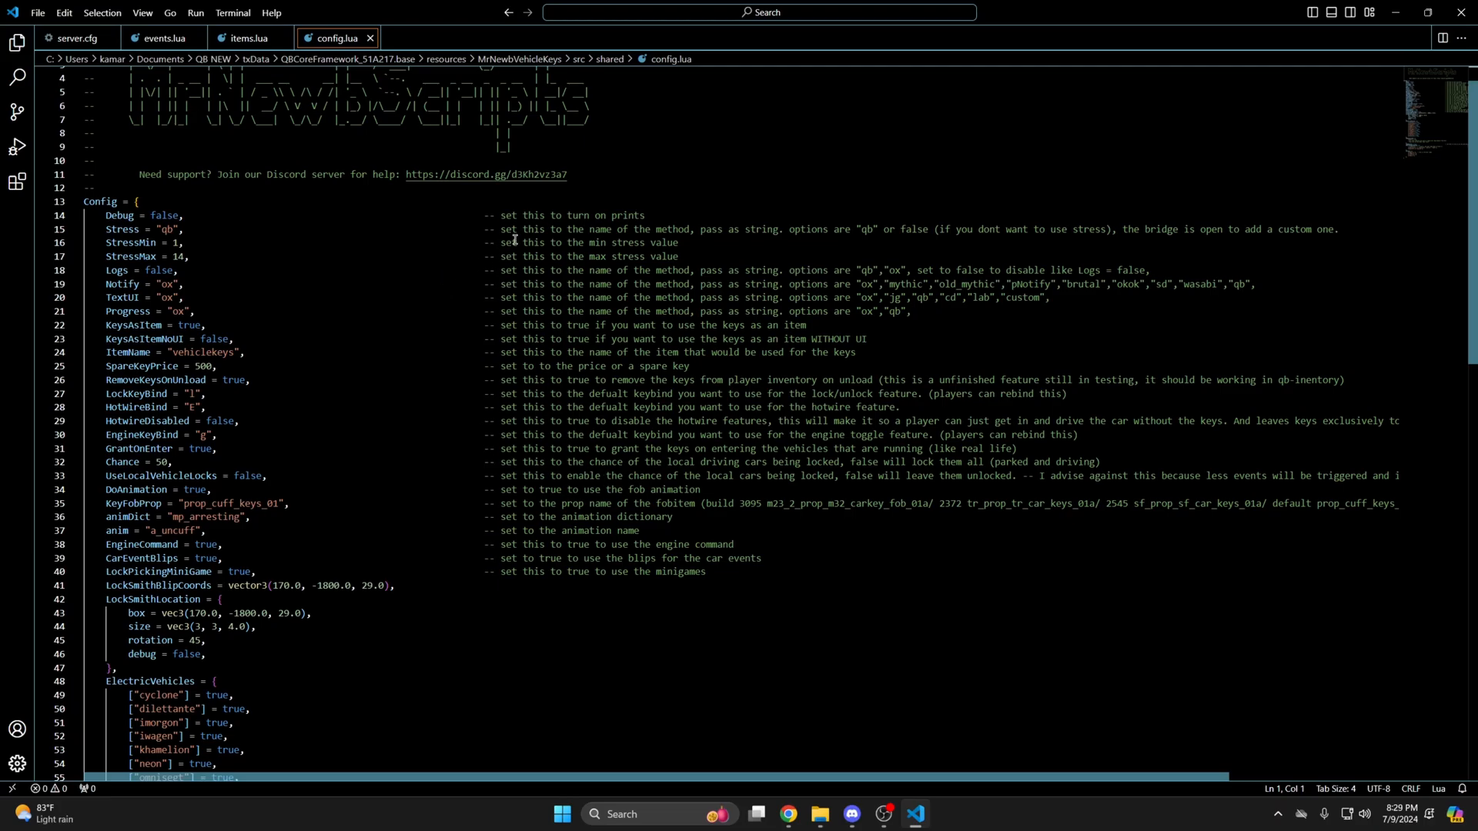
left_click(705, 311)
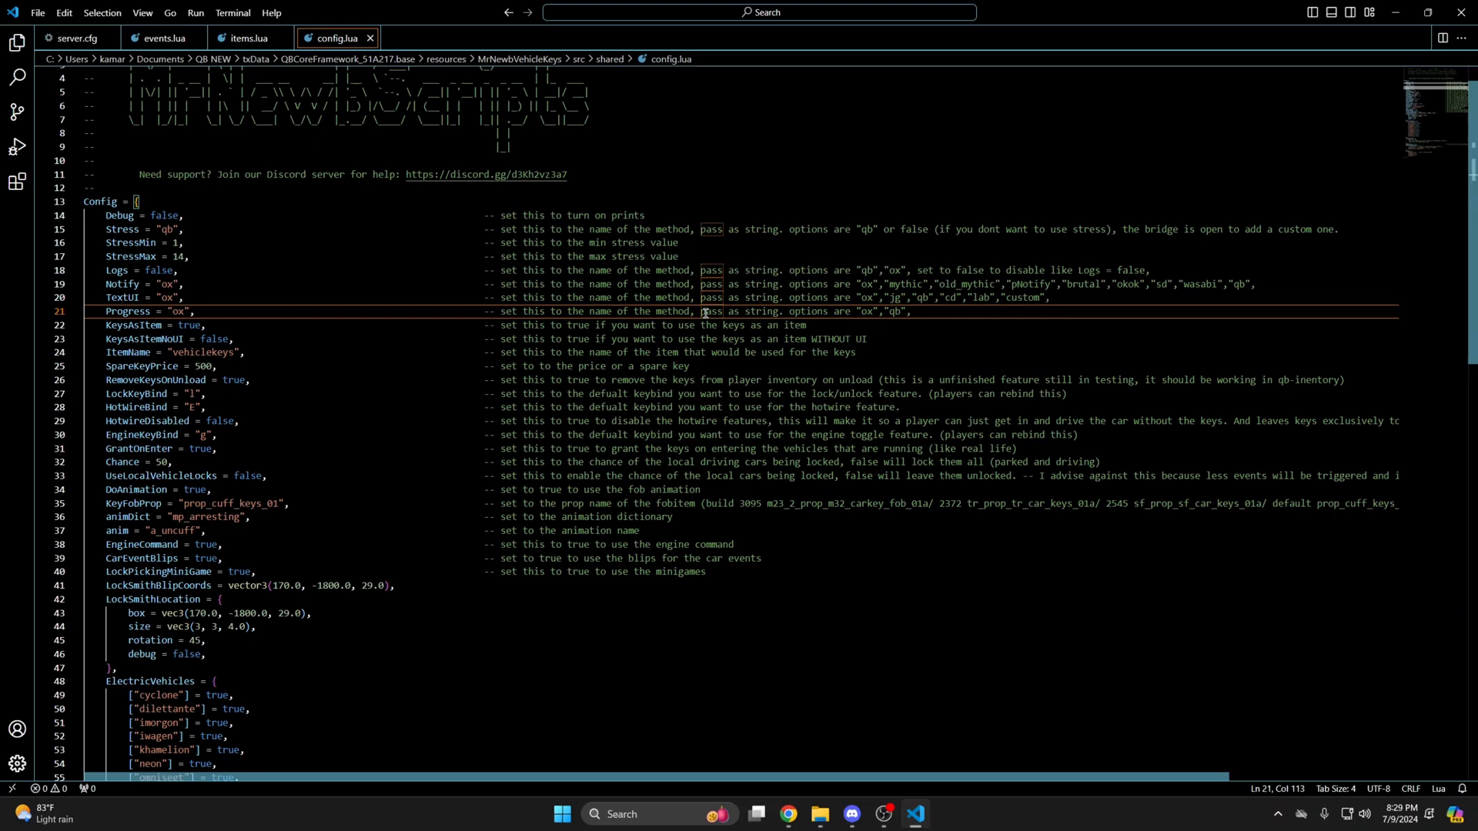
mouse_move(569, 448)
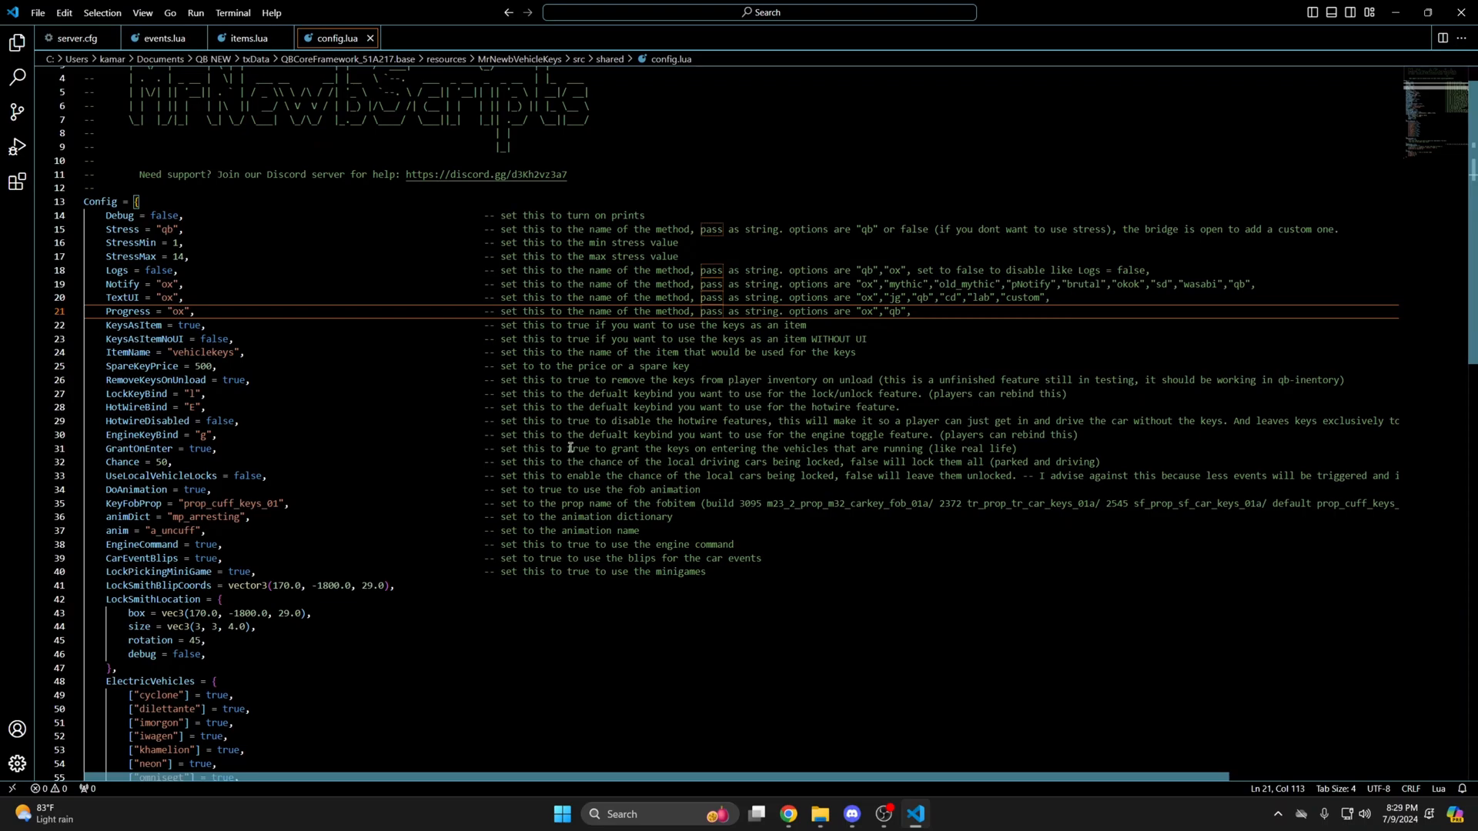
left_click(37, 12)
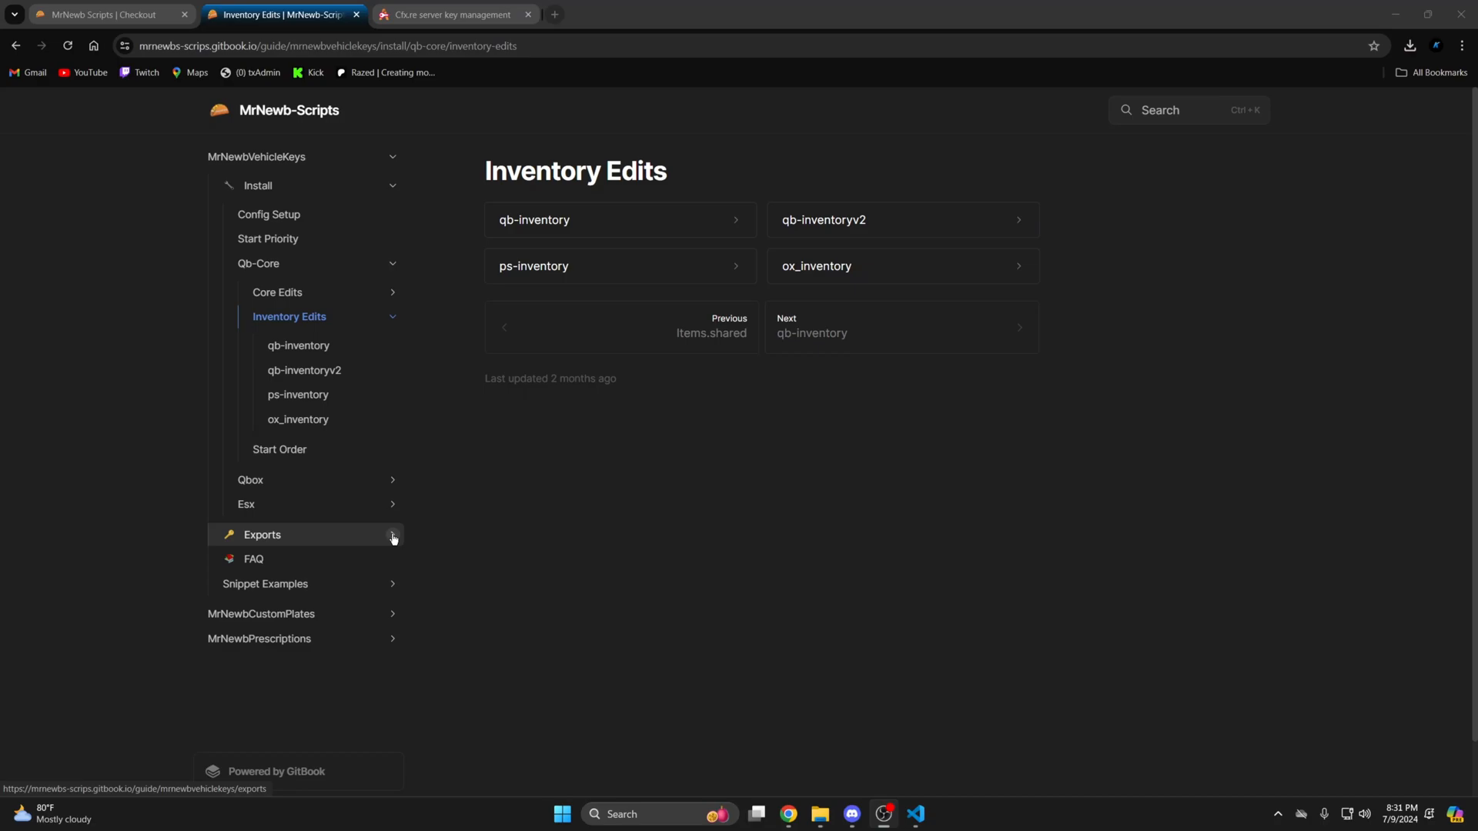
Expand Exports and Snippet Examples and open the Qb-vehicleshop/qb-garage snippet page.
left_click(261, 534)
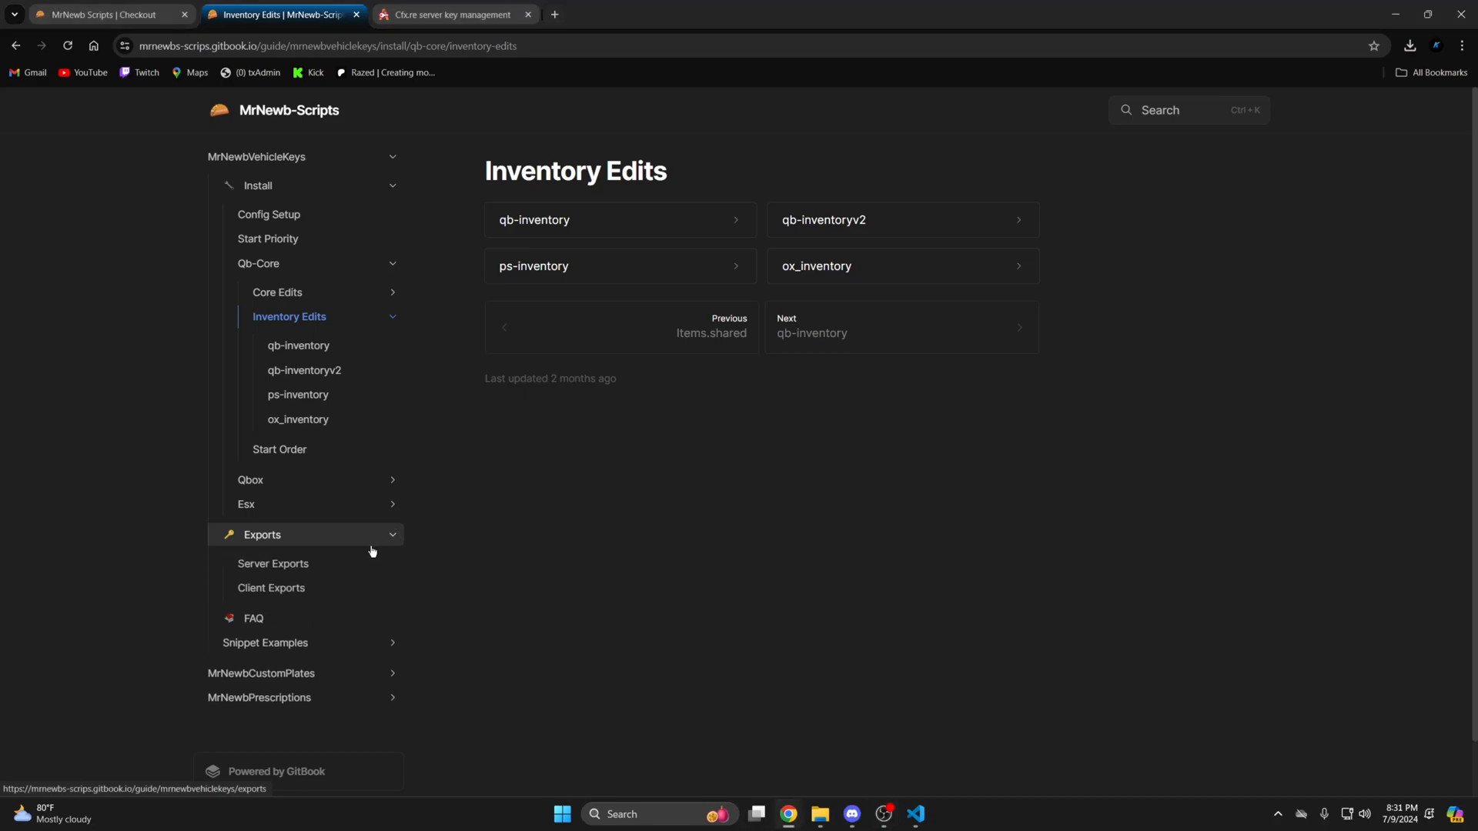
mouse_move(254, 618)
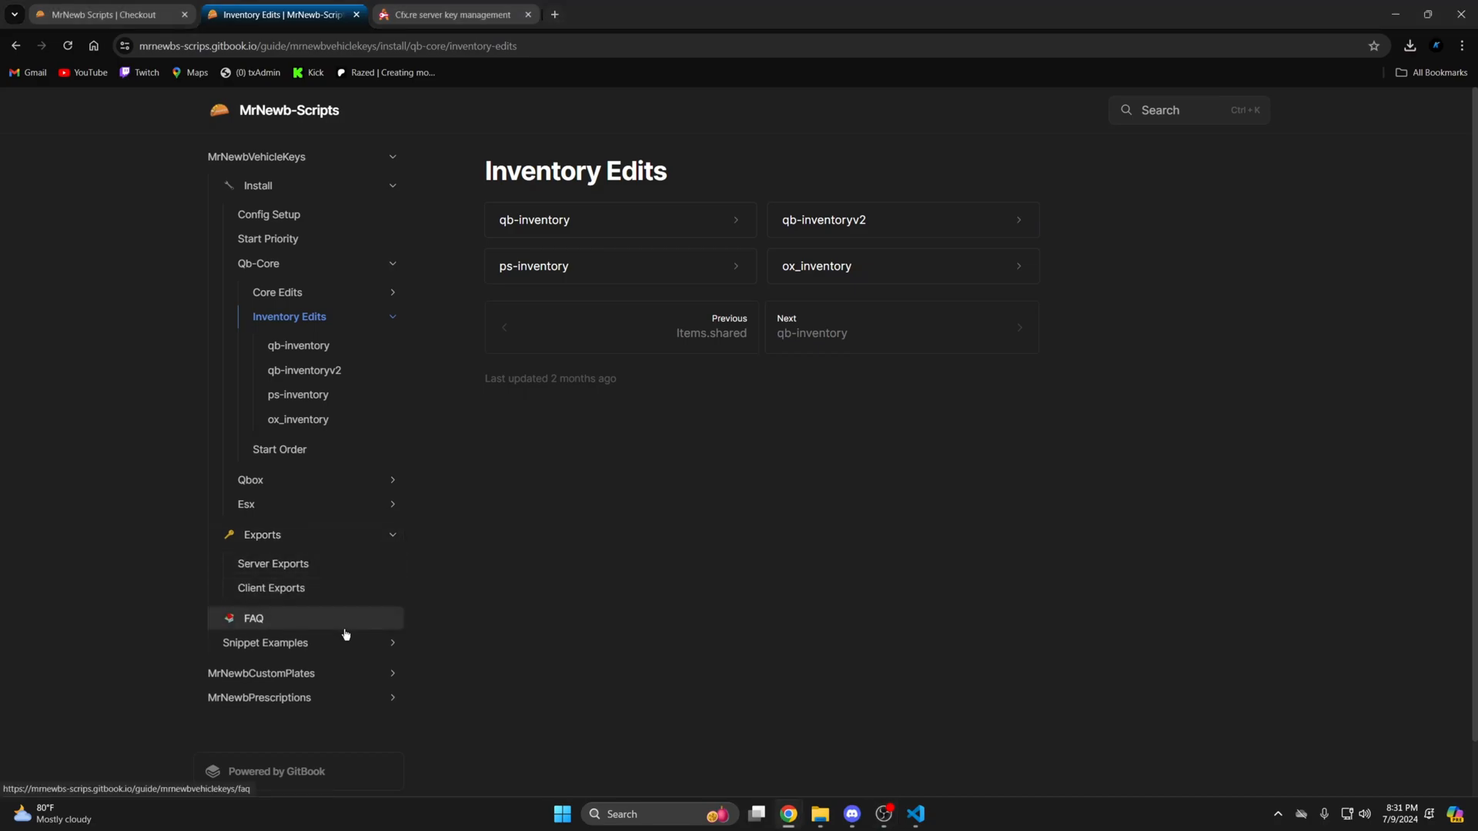
left_click(264, 643)
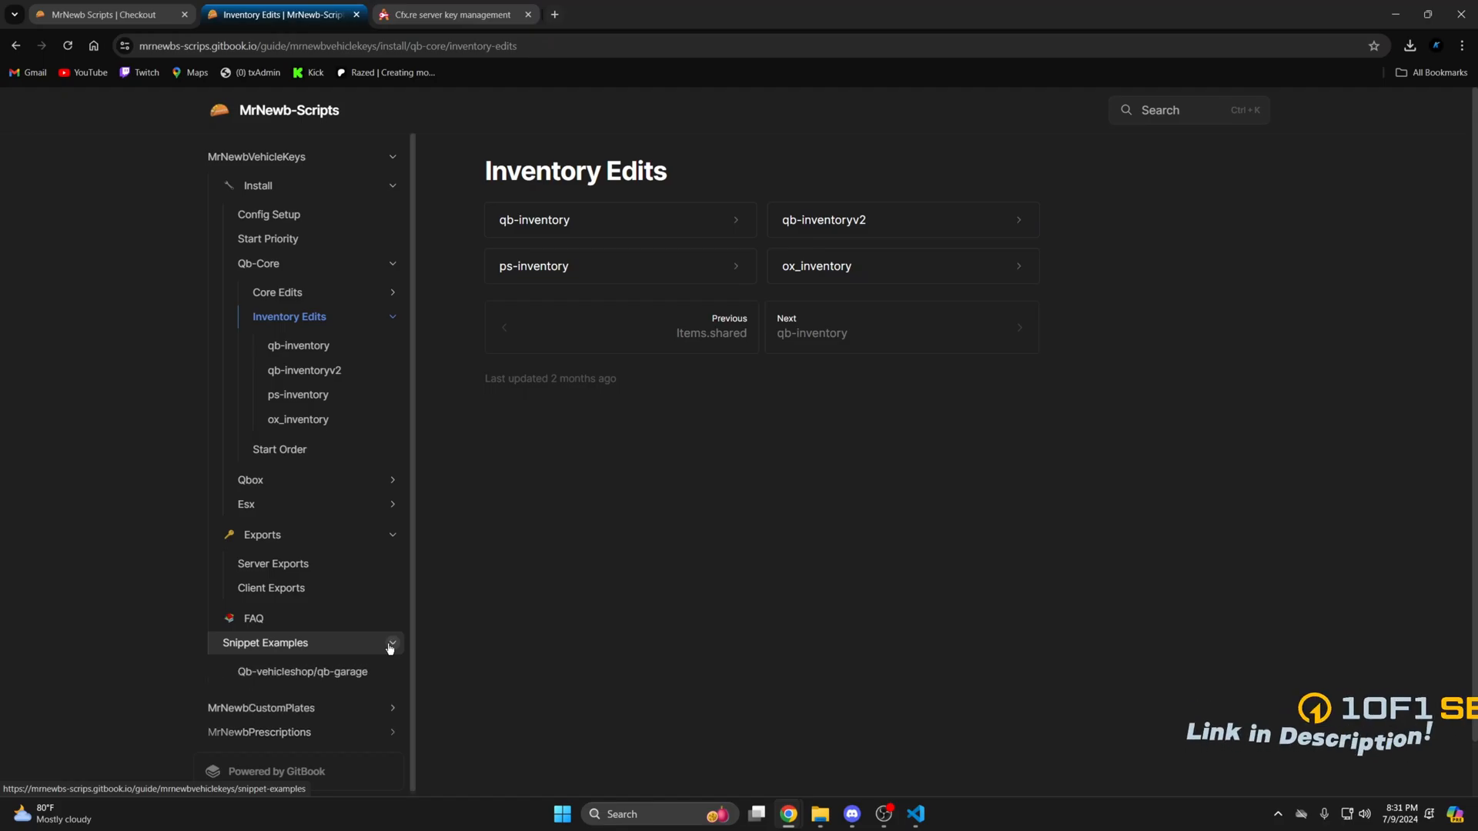
left_click(302, 671)
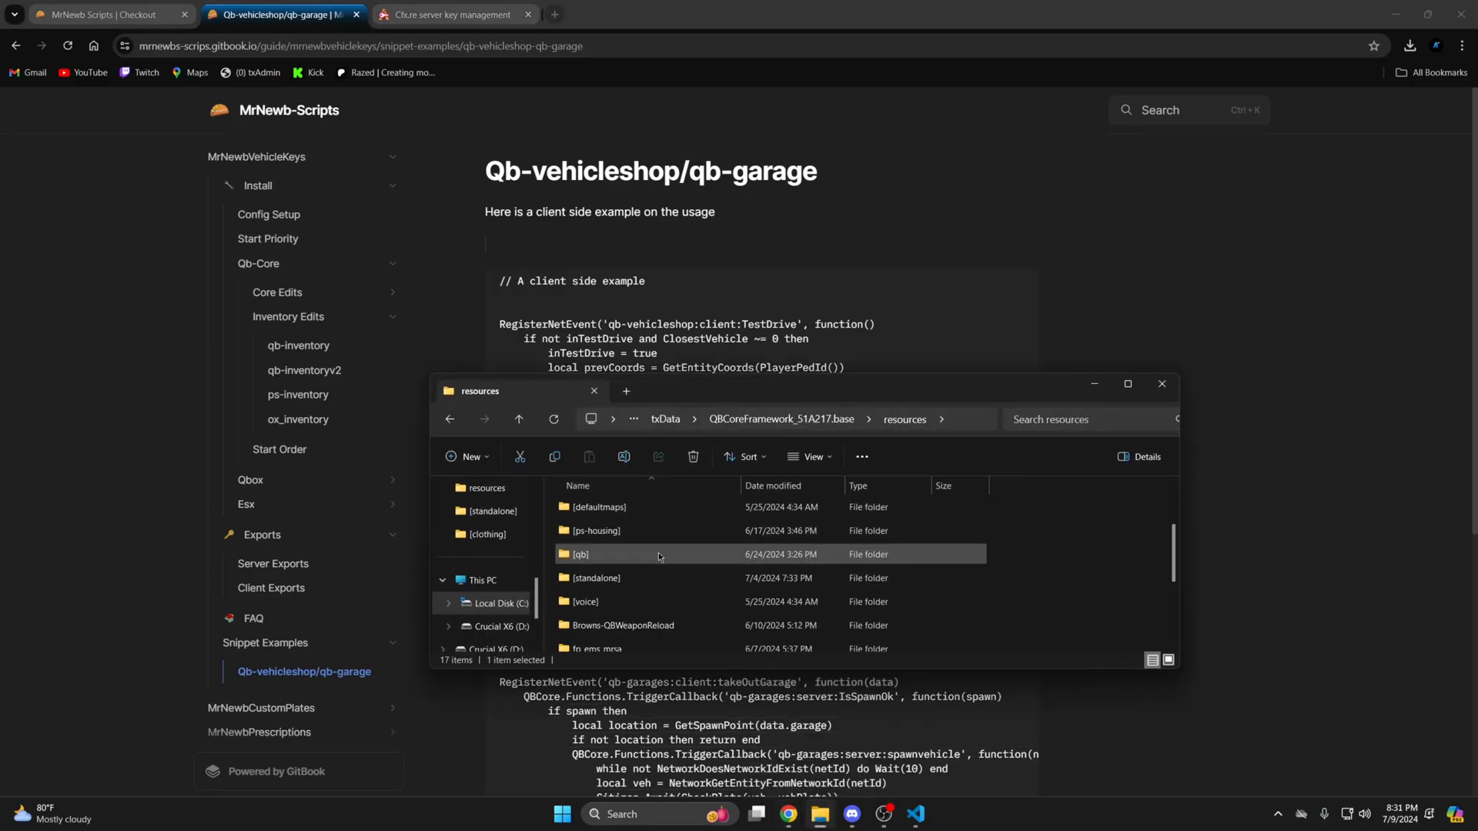
Open the [qb] folder under txData resources and scroll its list.
double_click(580, 554)
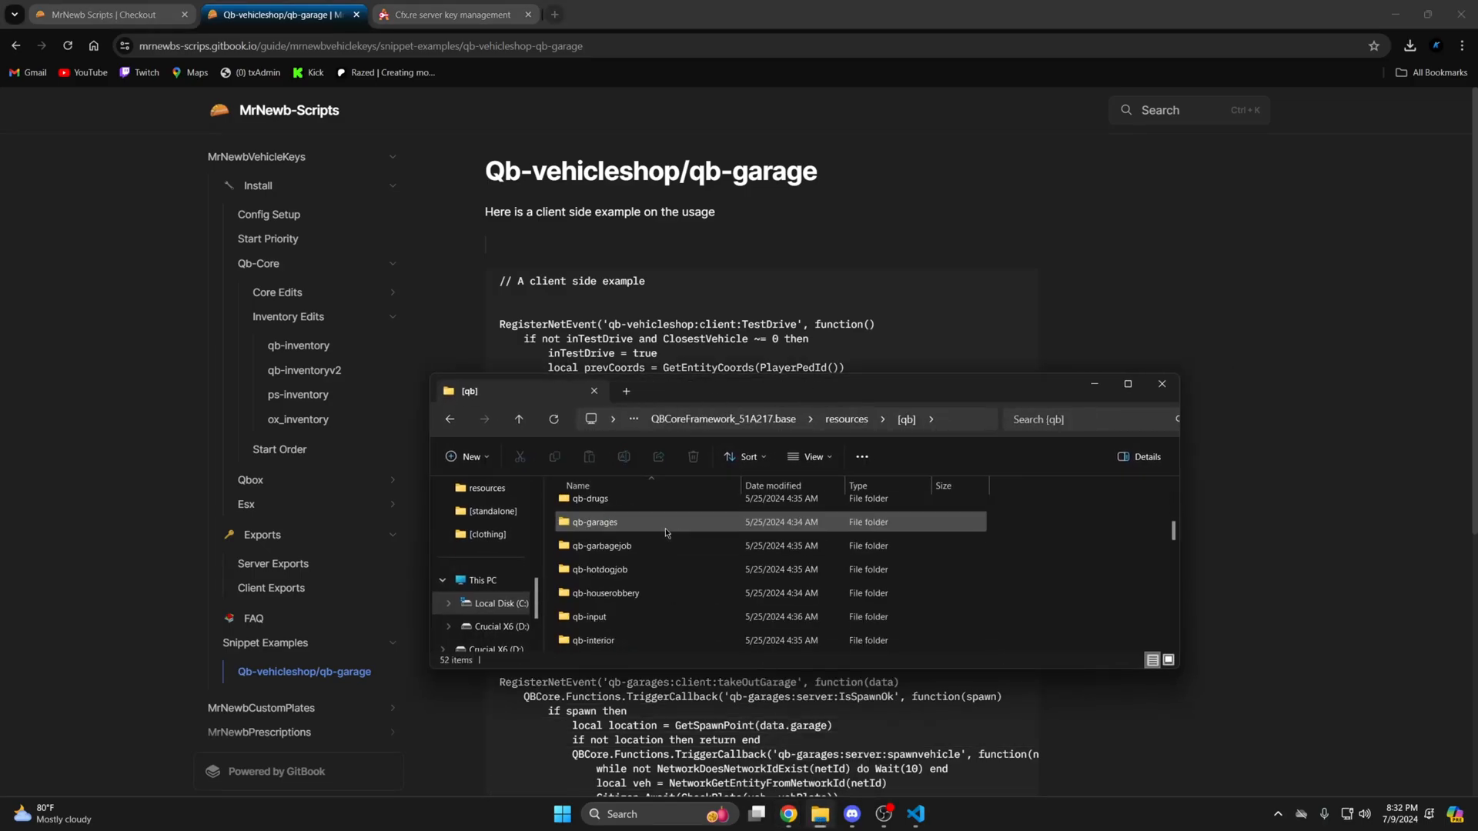
scroll("down", 3)
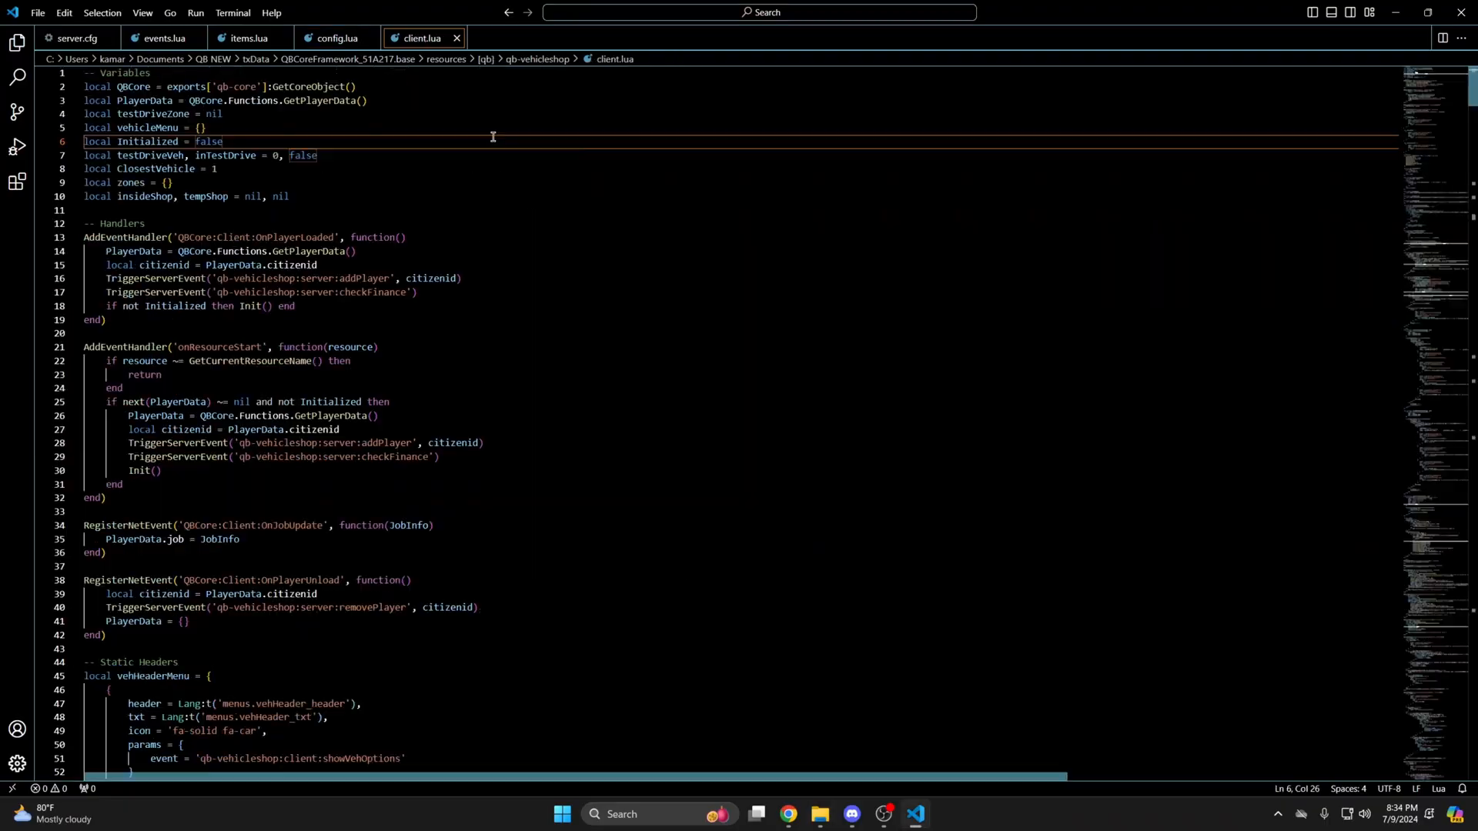
Find the buyShowroomVehicle handler in qb-vehicleshop client.lua.
key("Ctrl+f")
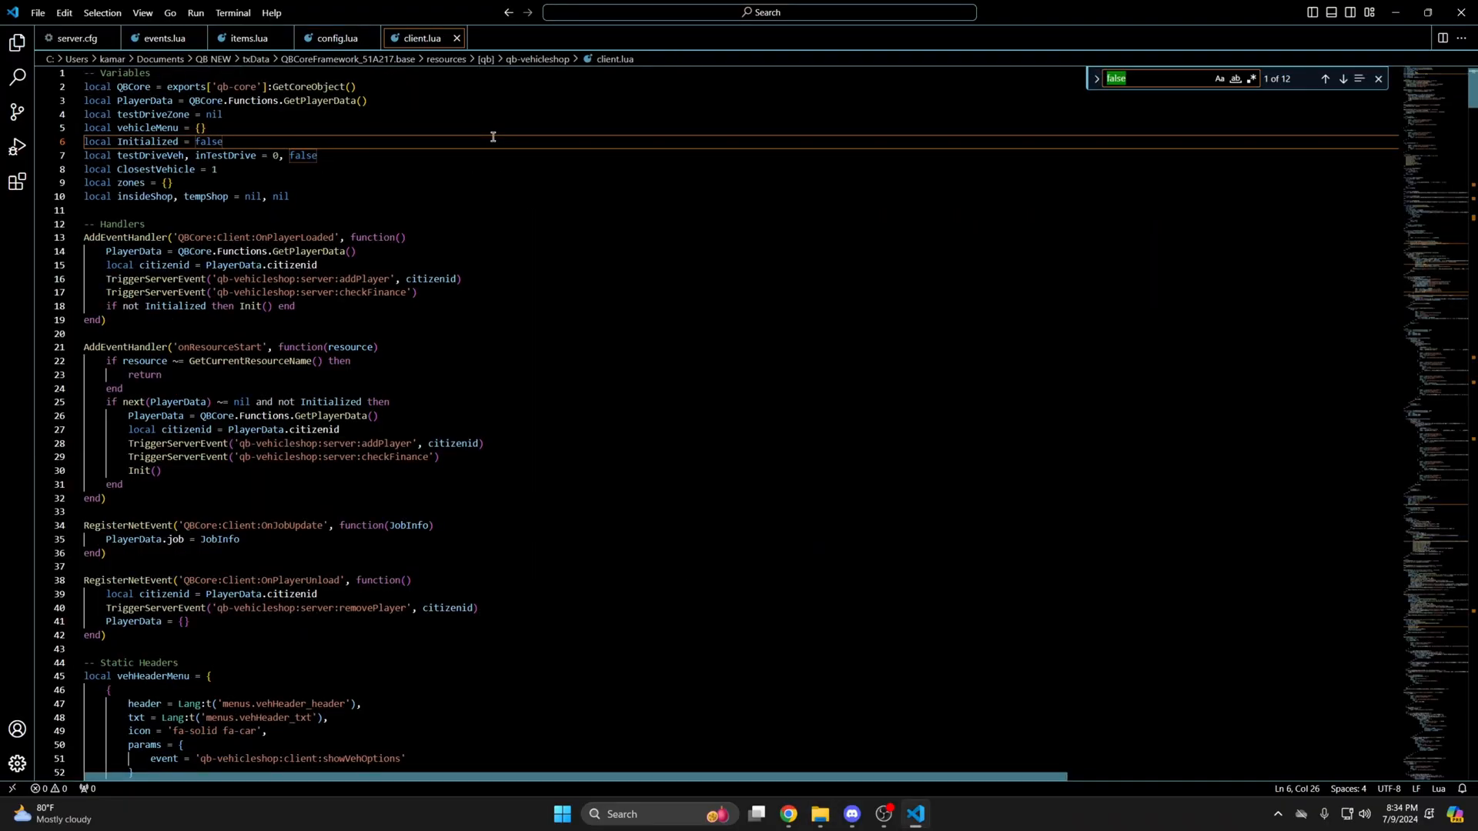
type("buyshowro")
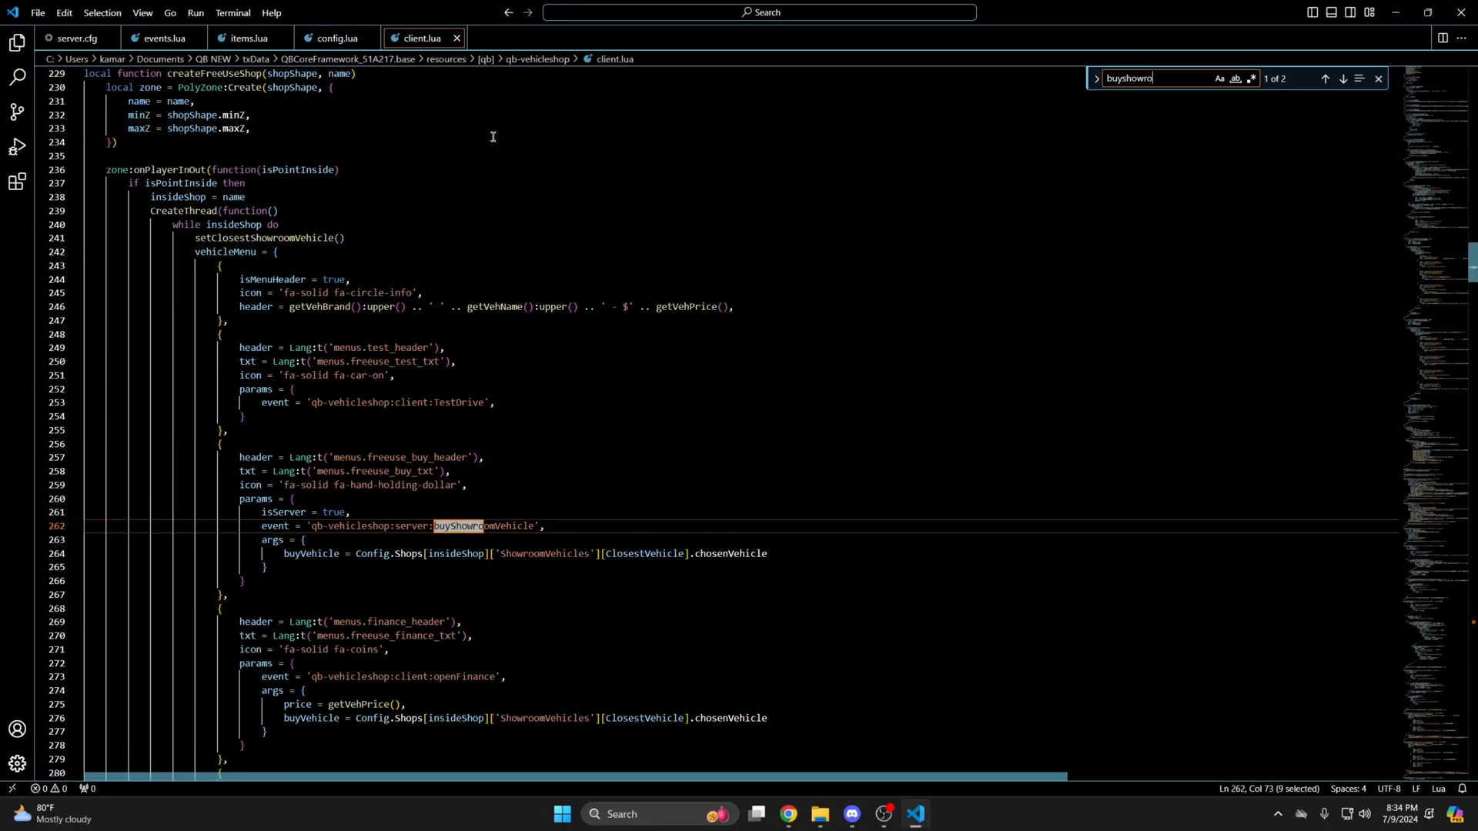
type("omvehicle")
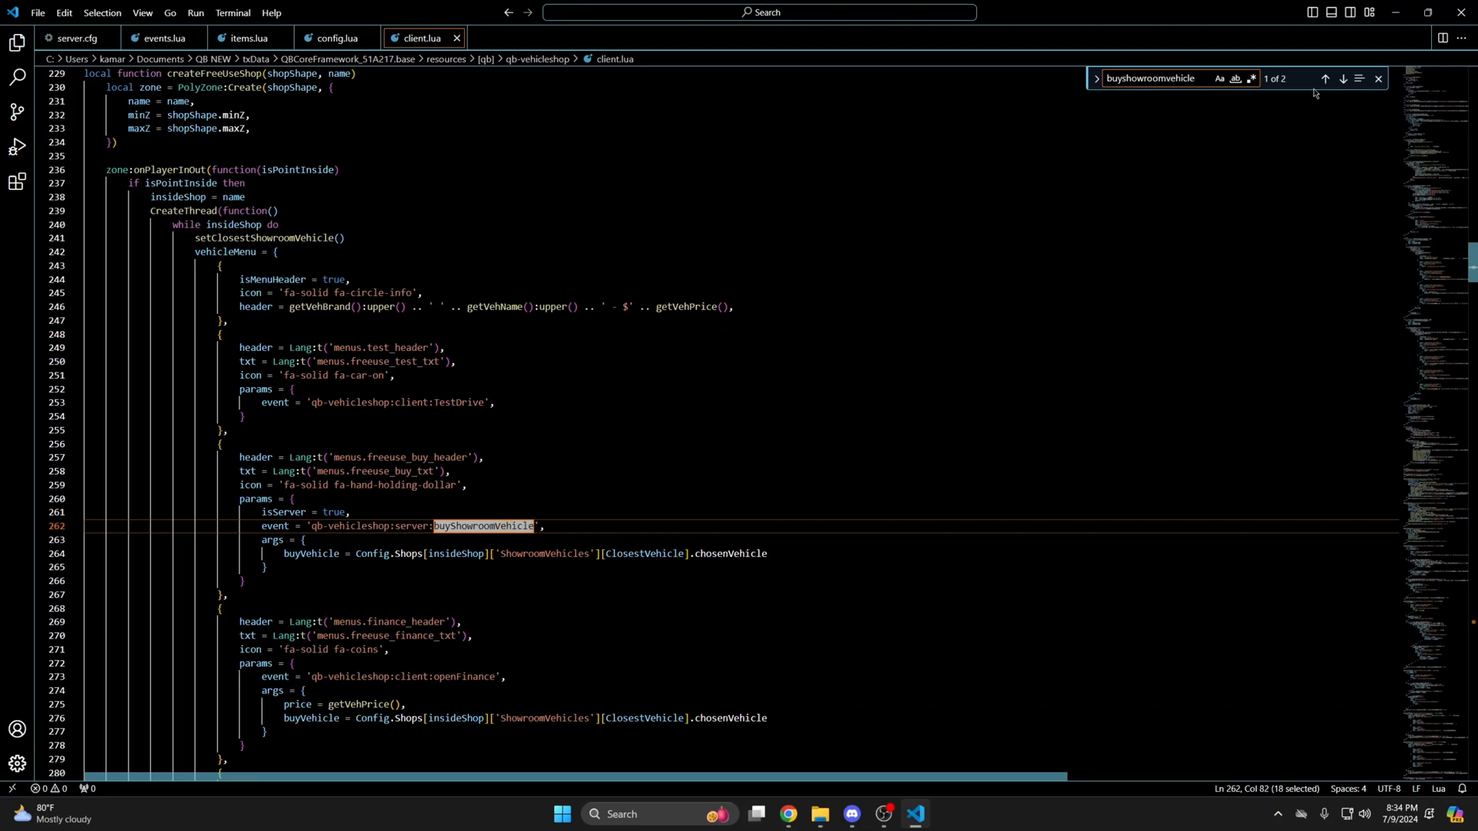
left_click(1342, 79)
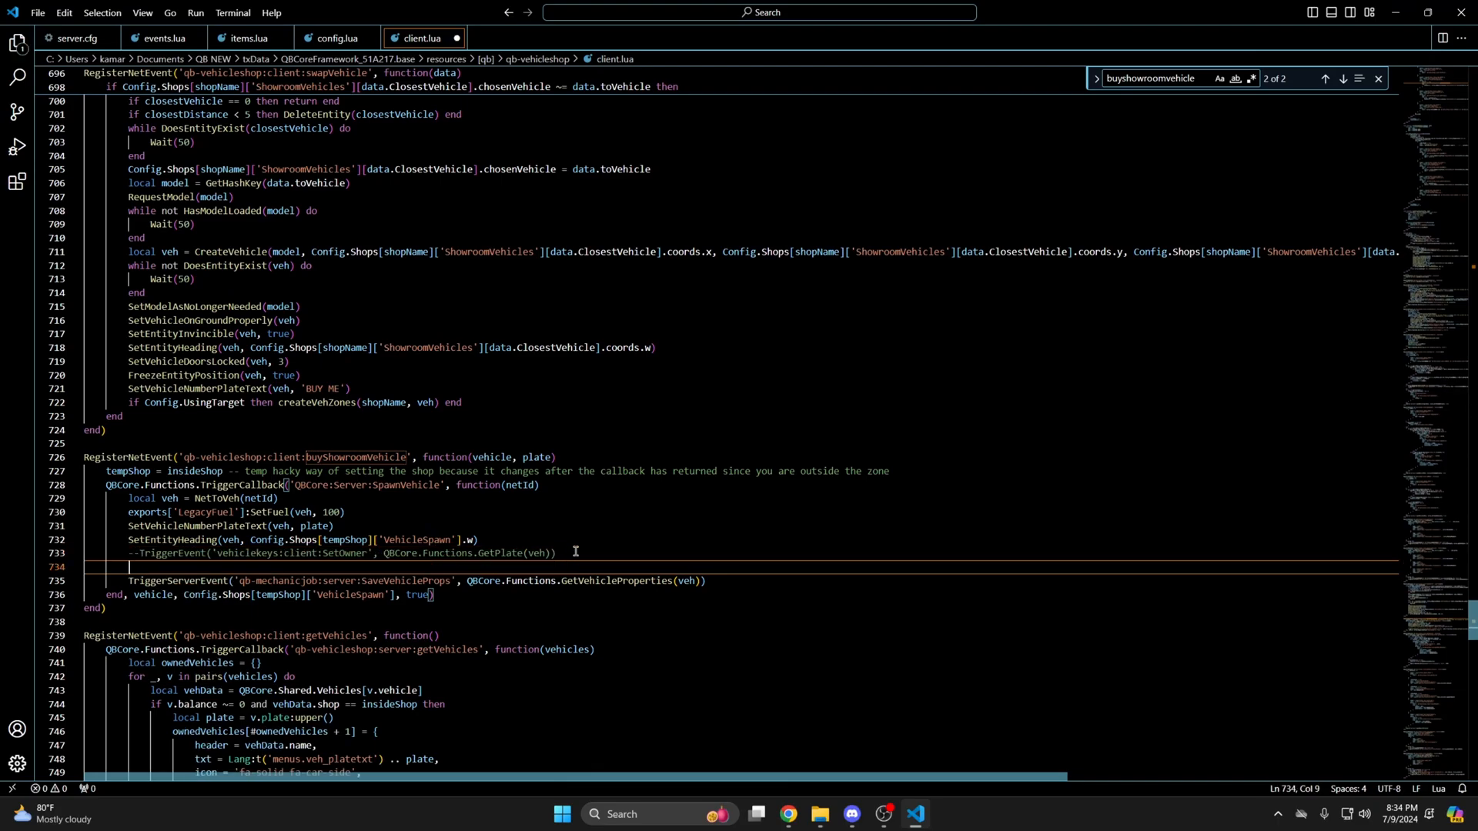
Replace the SetOwner trigger with exports.MrNewbVehicleKeys:GiveKeys(veh).
type("exports.MrNewbVehicleKeys:GiveKeys(veh)")
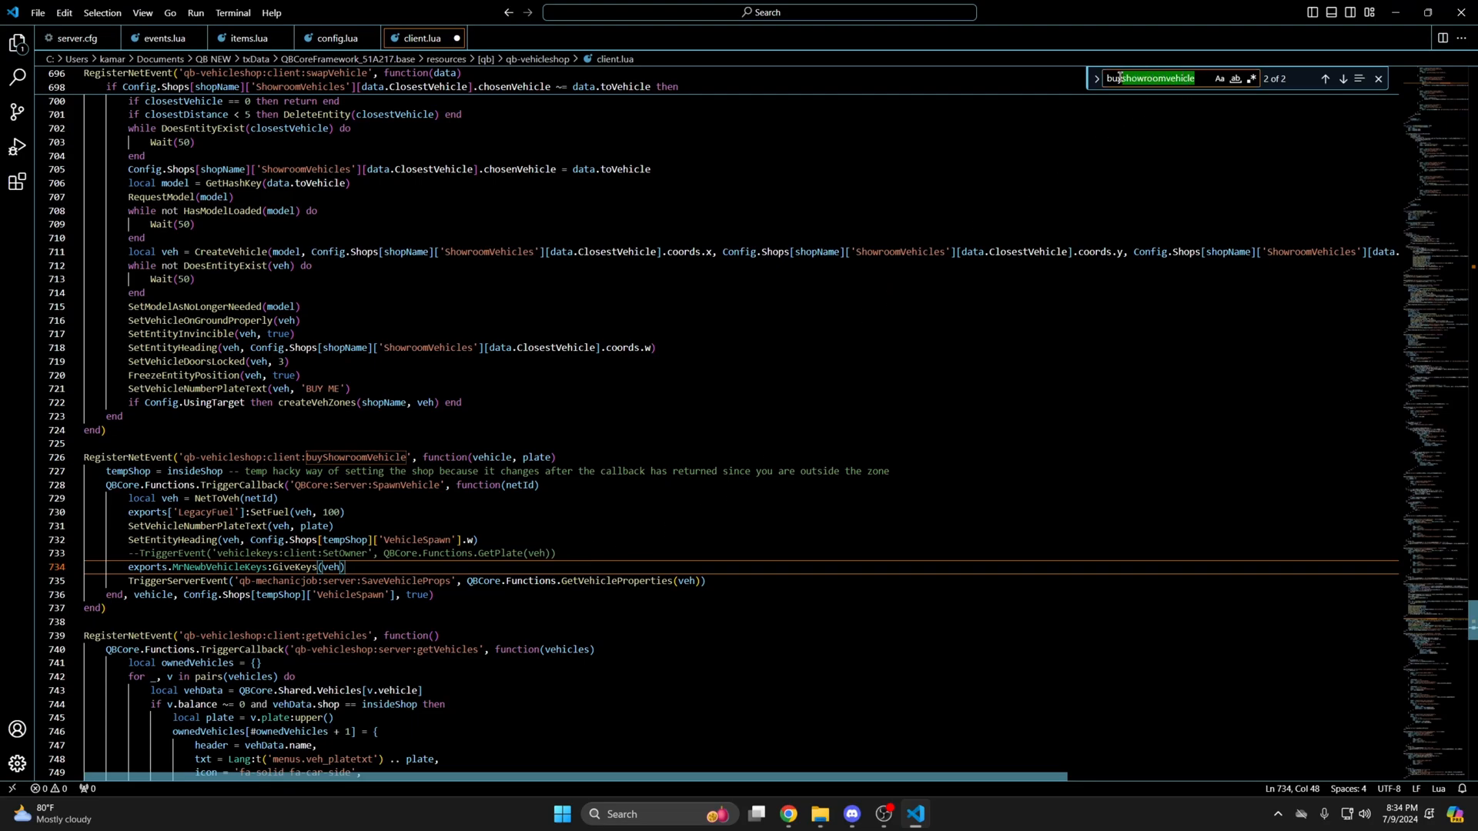
type("client:testdrive")
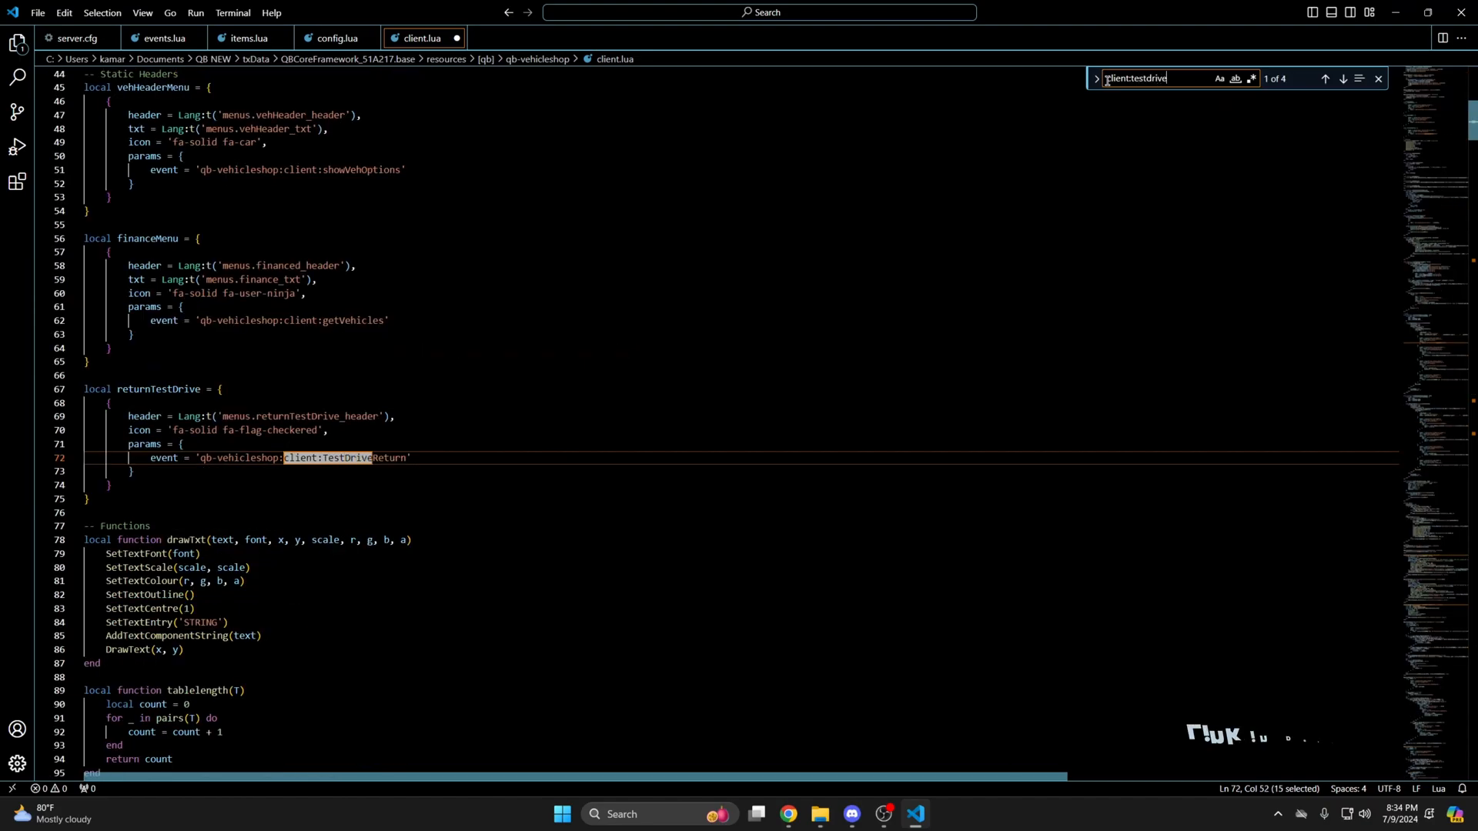
In the client:TestDrive handler, swap the SetOwner trigger for the GiveKeys export.
left_click(1342, 78)
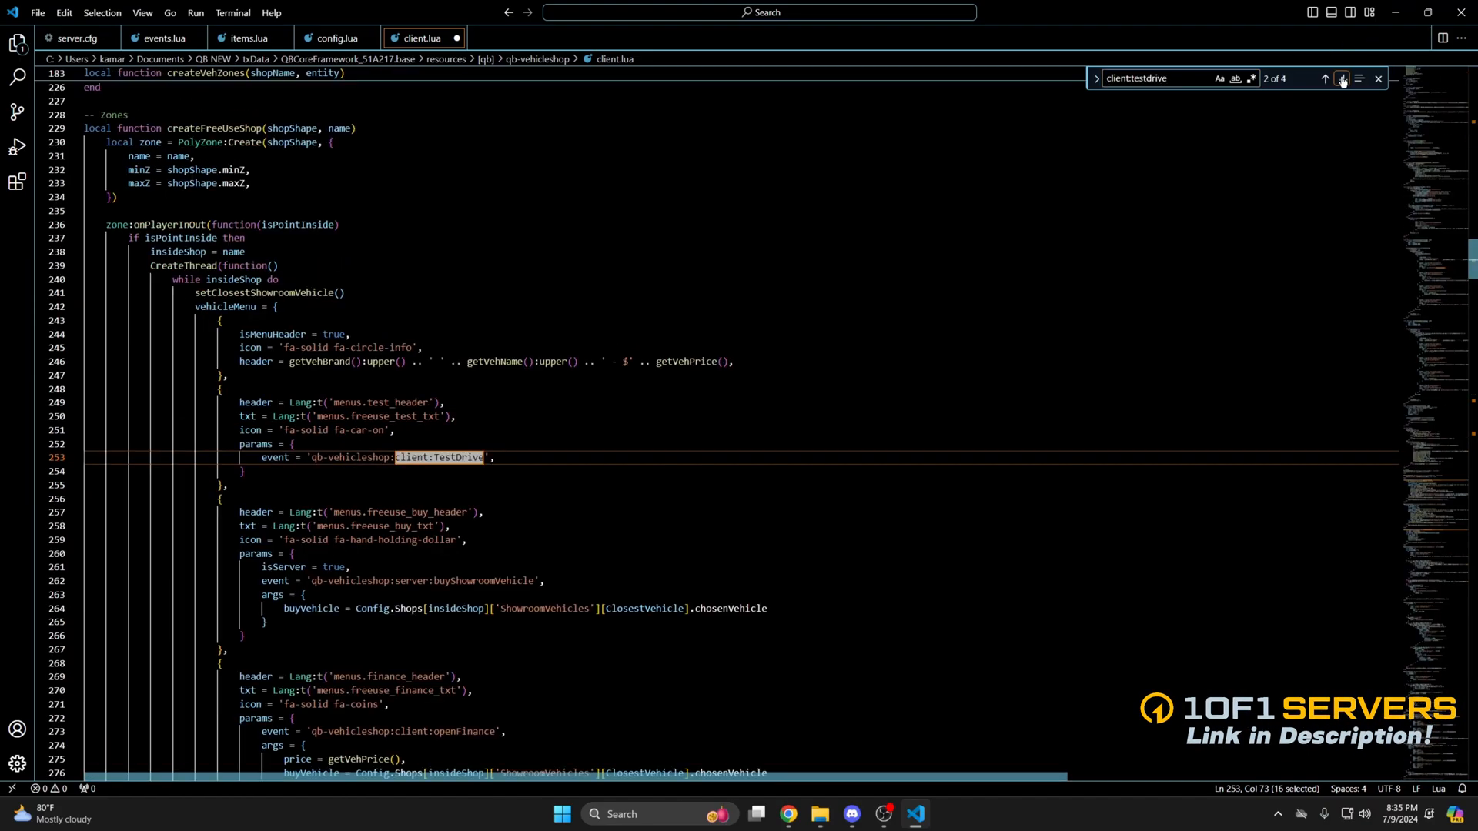
left_click(1342, 78)
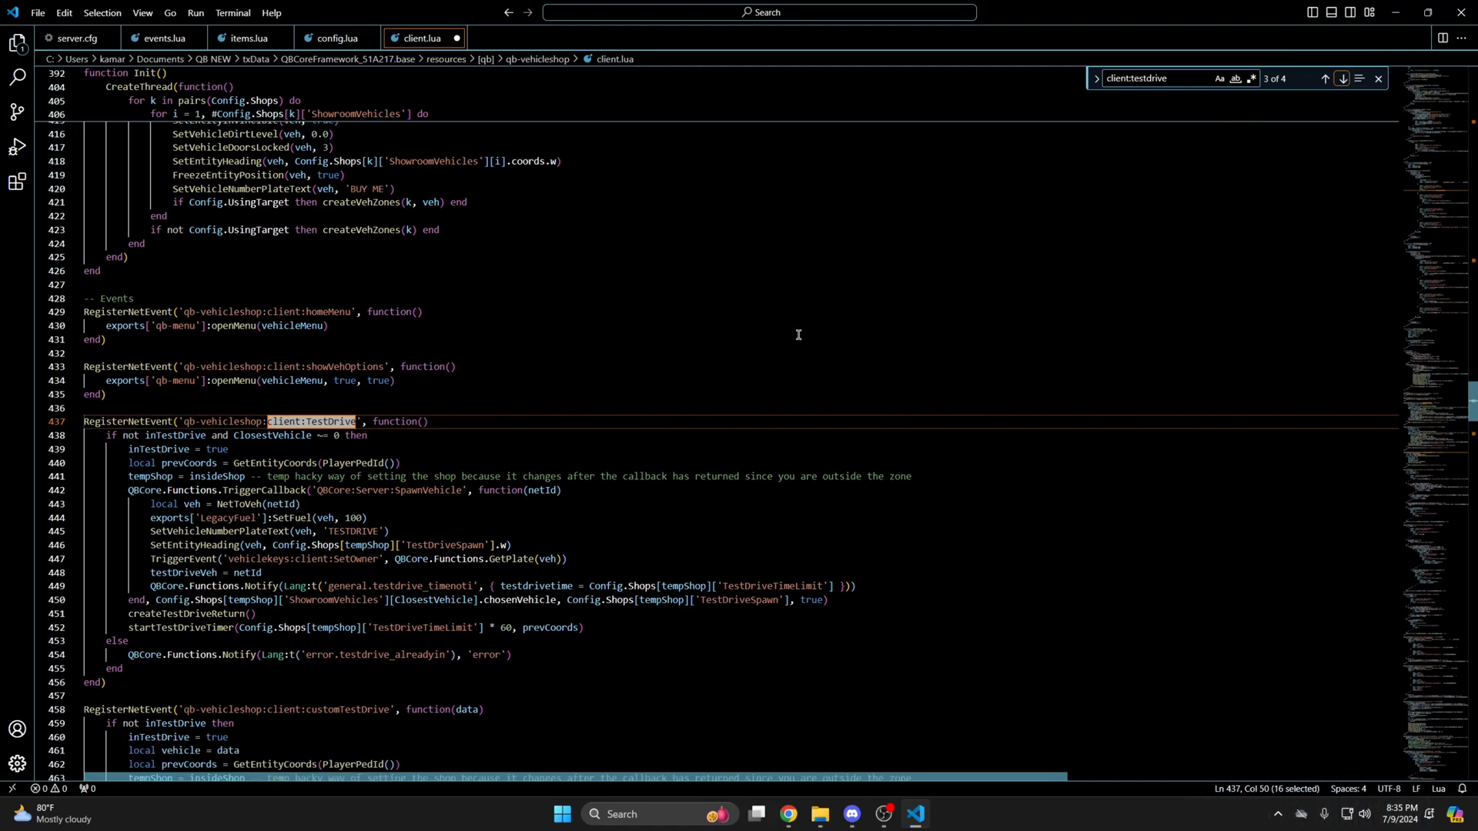
mouse_move(346, 563)
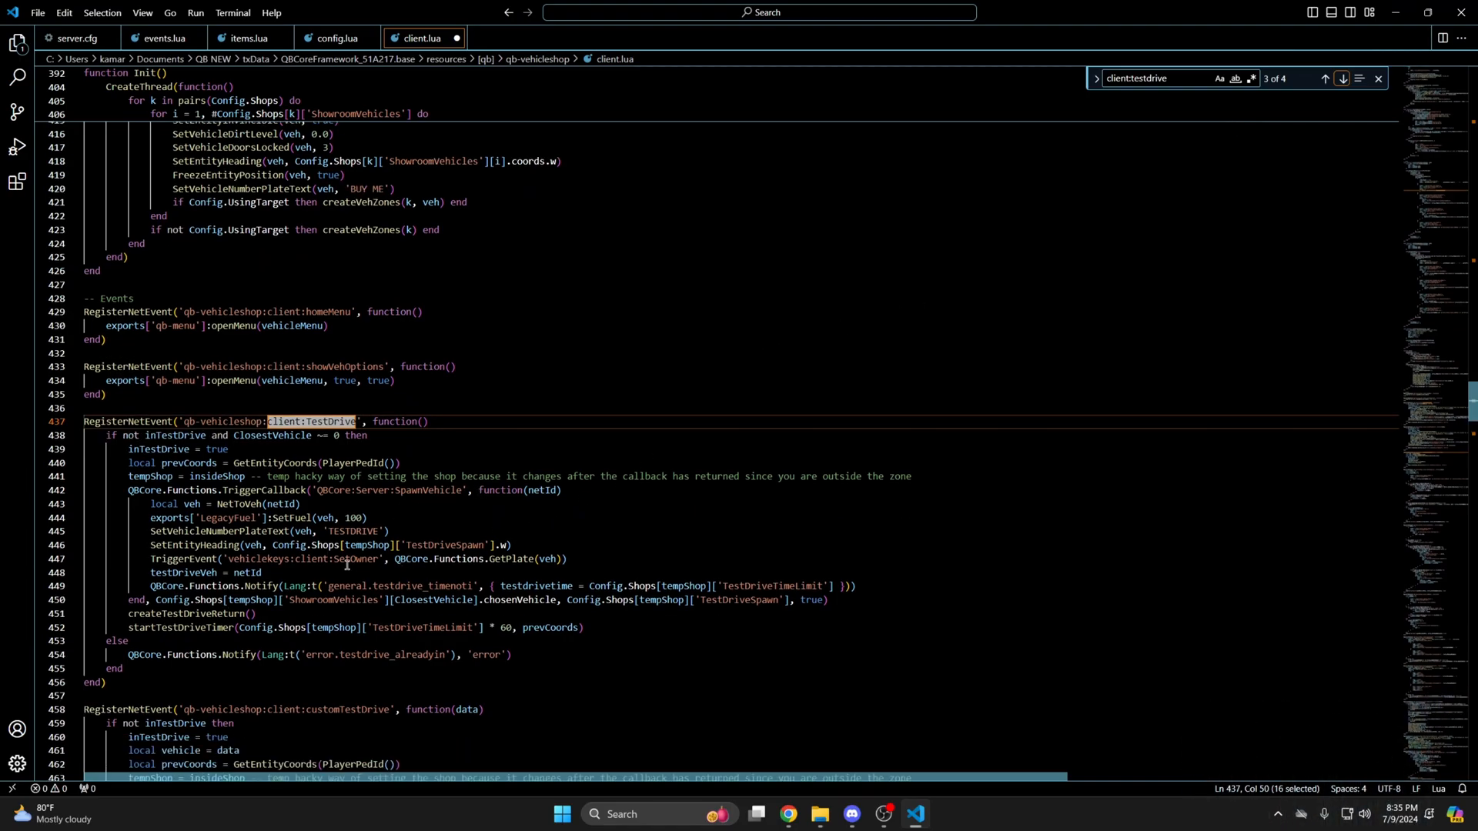
left_click(280, 559)
type("exports.MrNewbVehicleKeys:GiveKeys(veh")
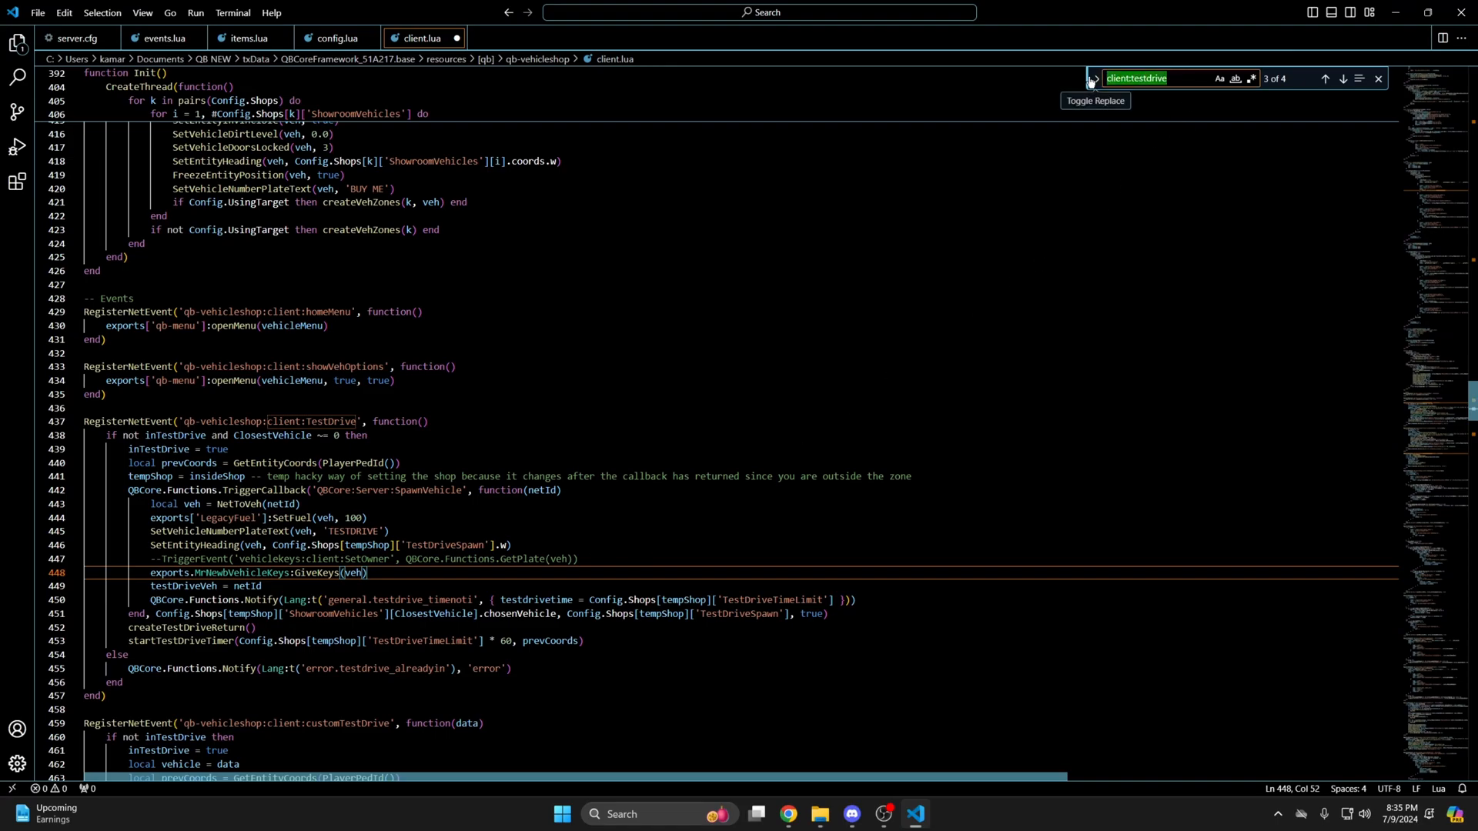
Search startTestDrive and jump to the startTestDriveTimer function.
type("starttest")
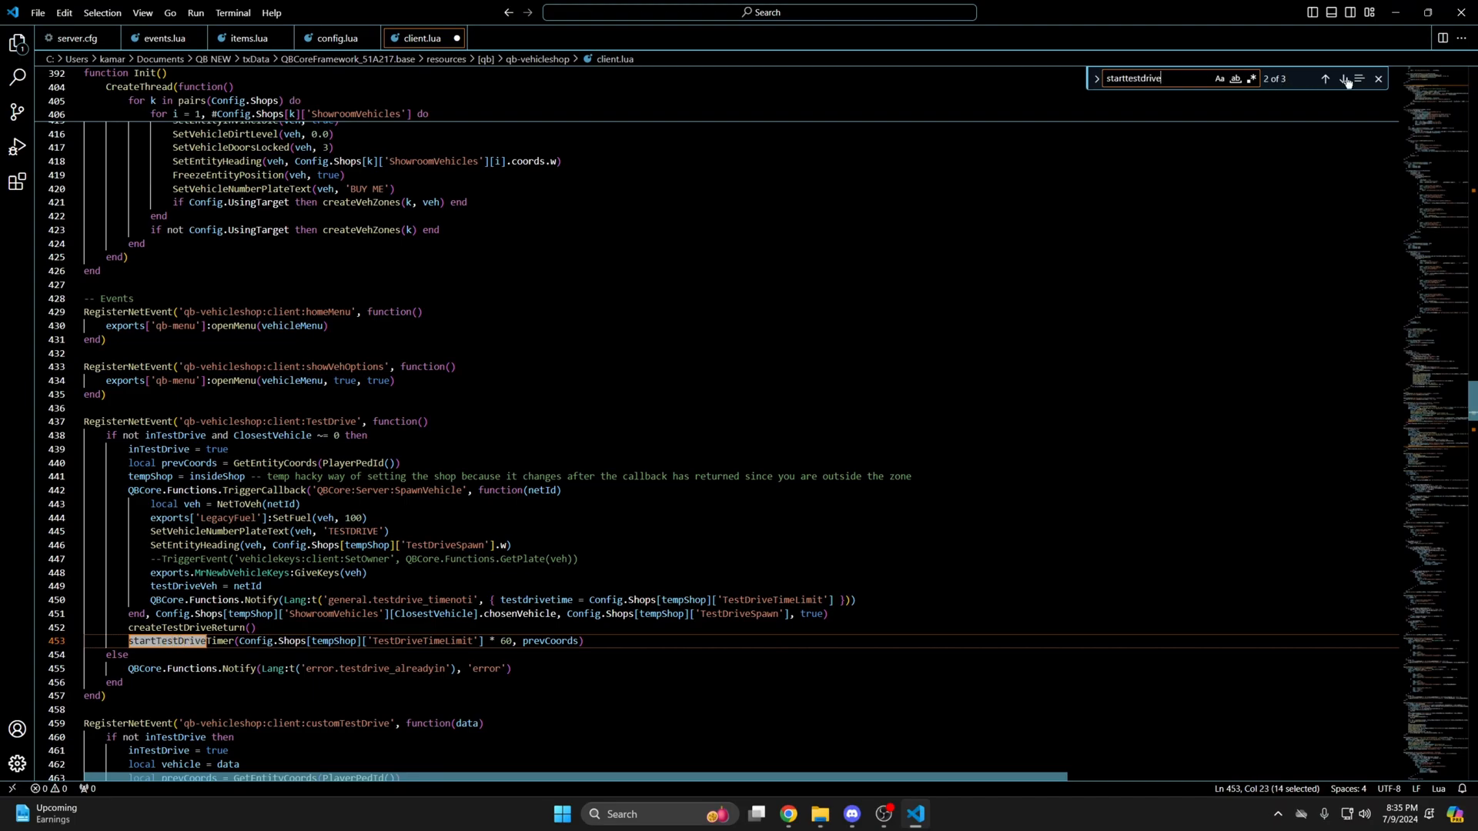
left_click(1324, 79)
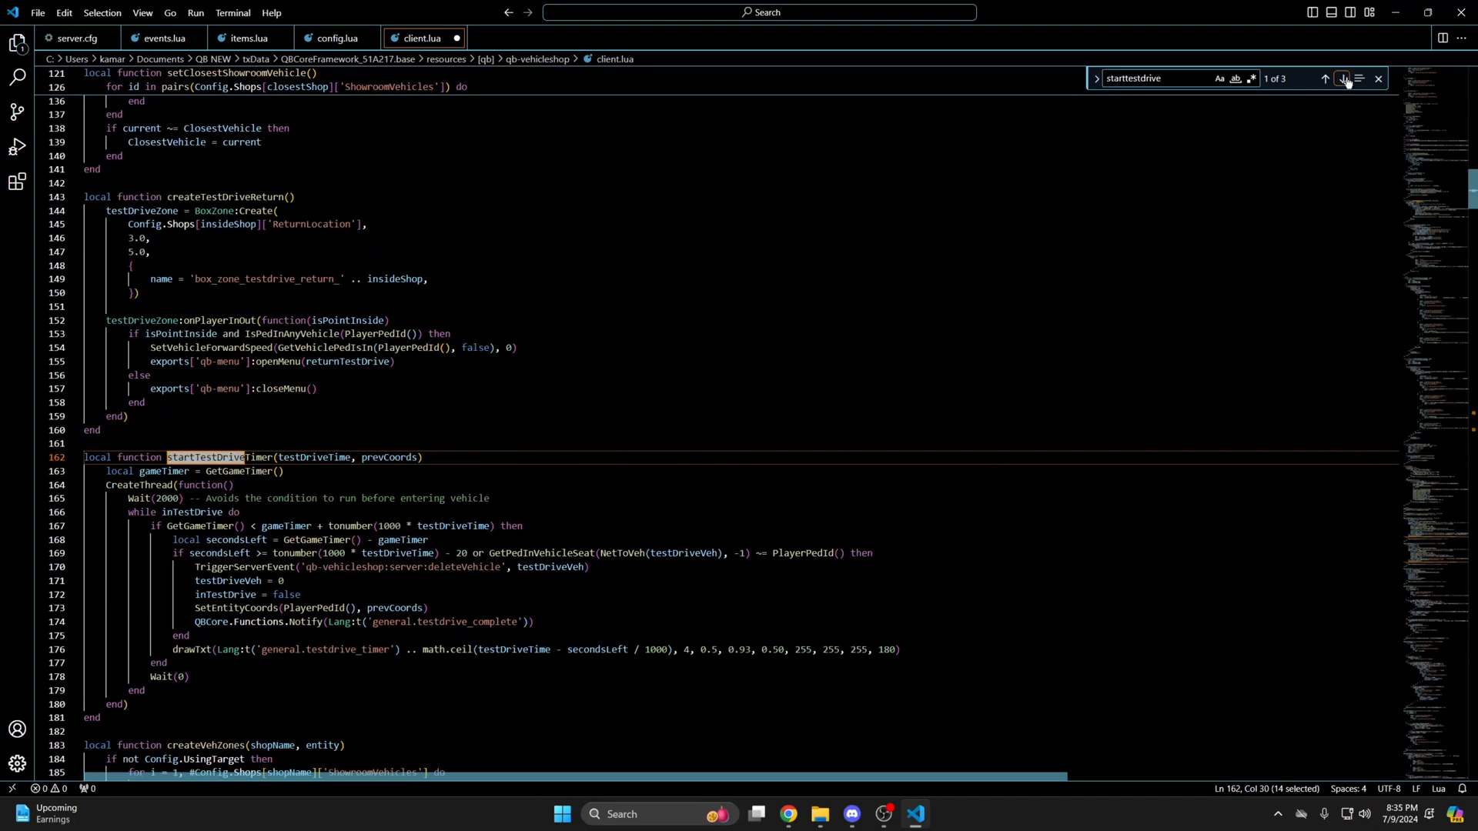
left_click(1343, 78)
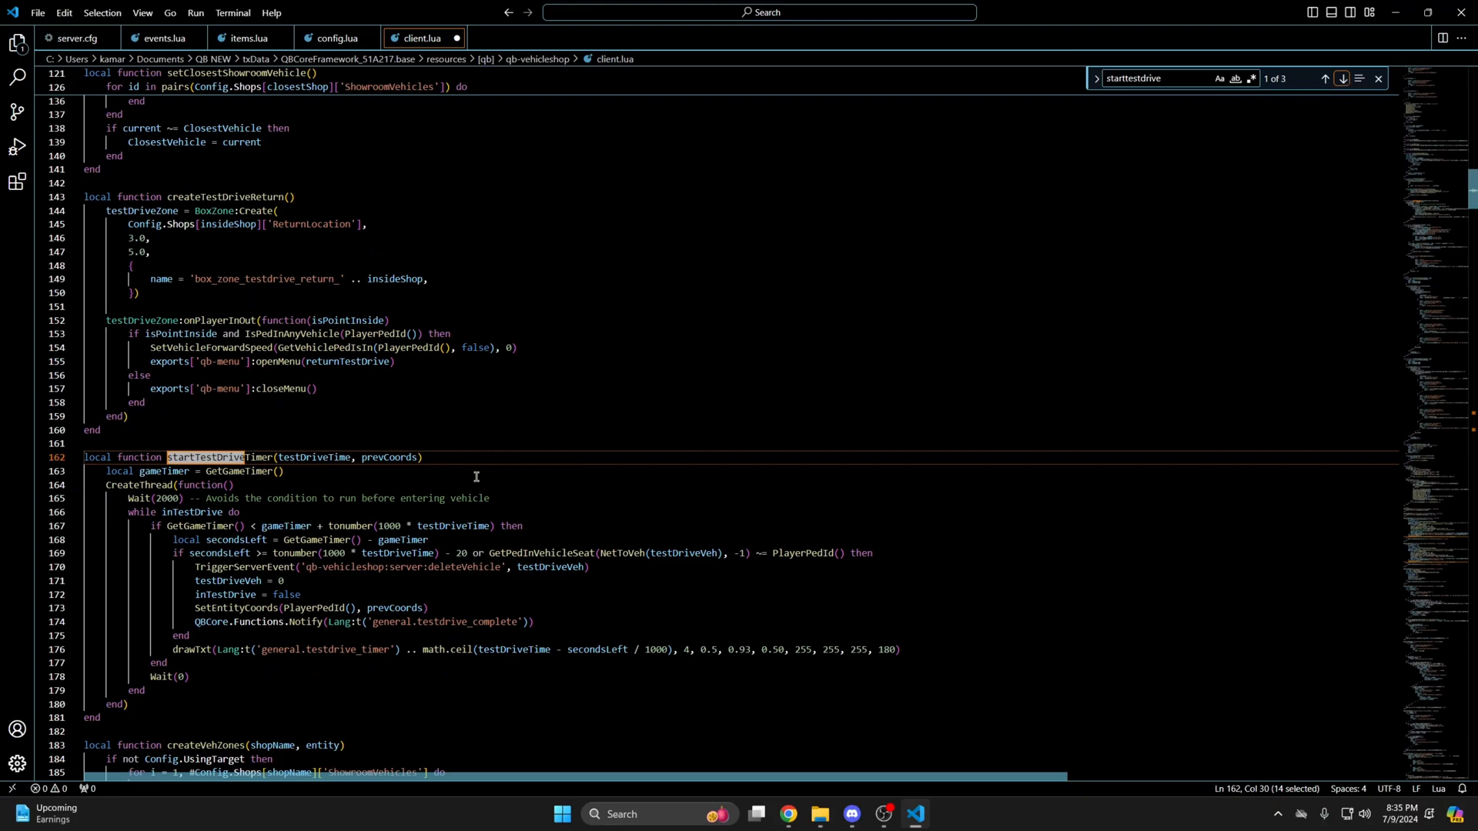
mouse_move(562, 510)
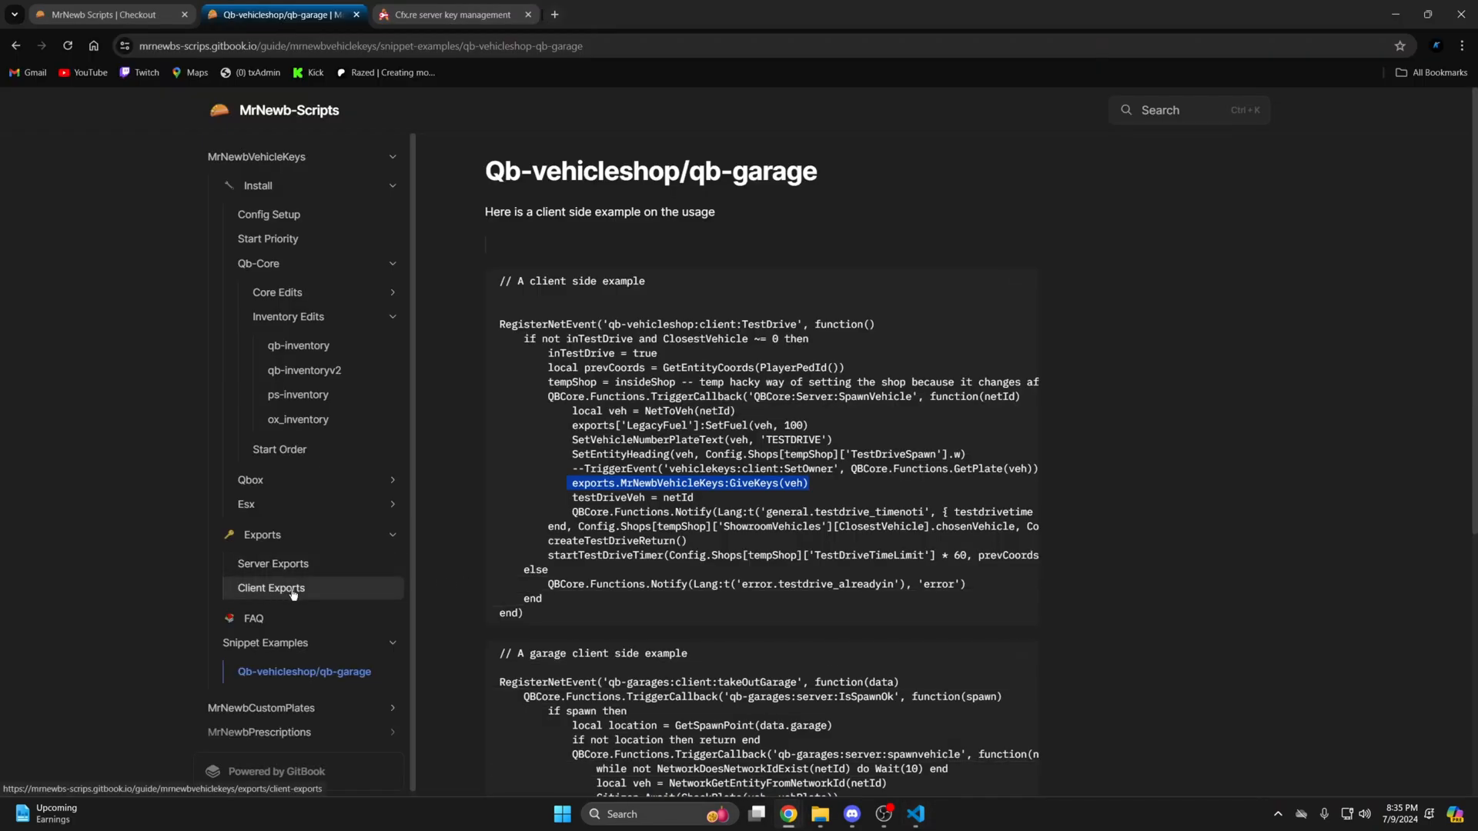
Check the client exports docs and insert a new line at the end of line 169.
left_click(271, 587)
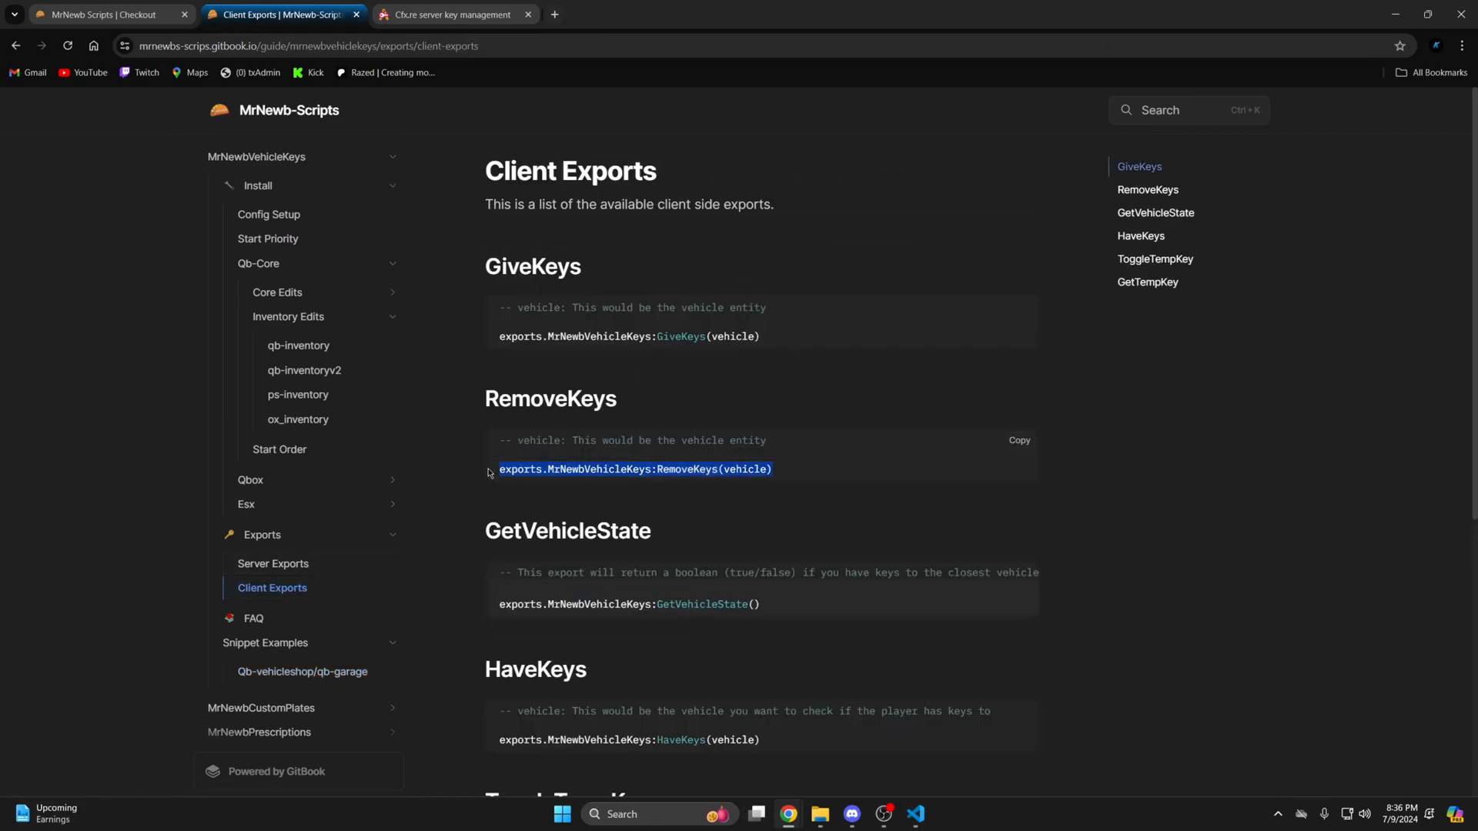
left_click(913, 820)
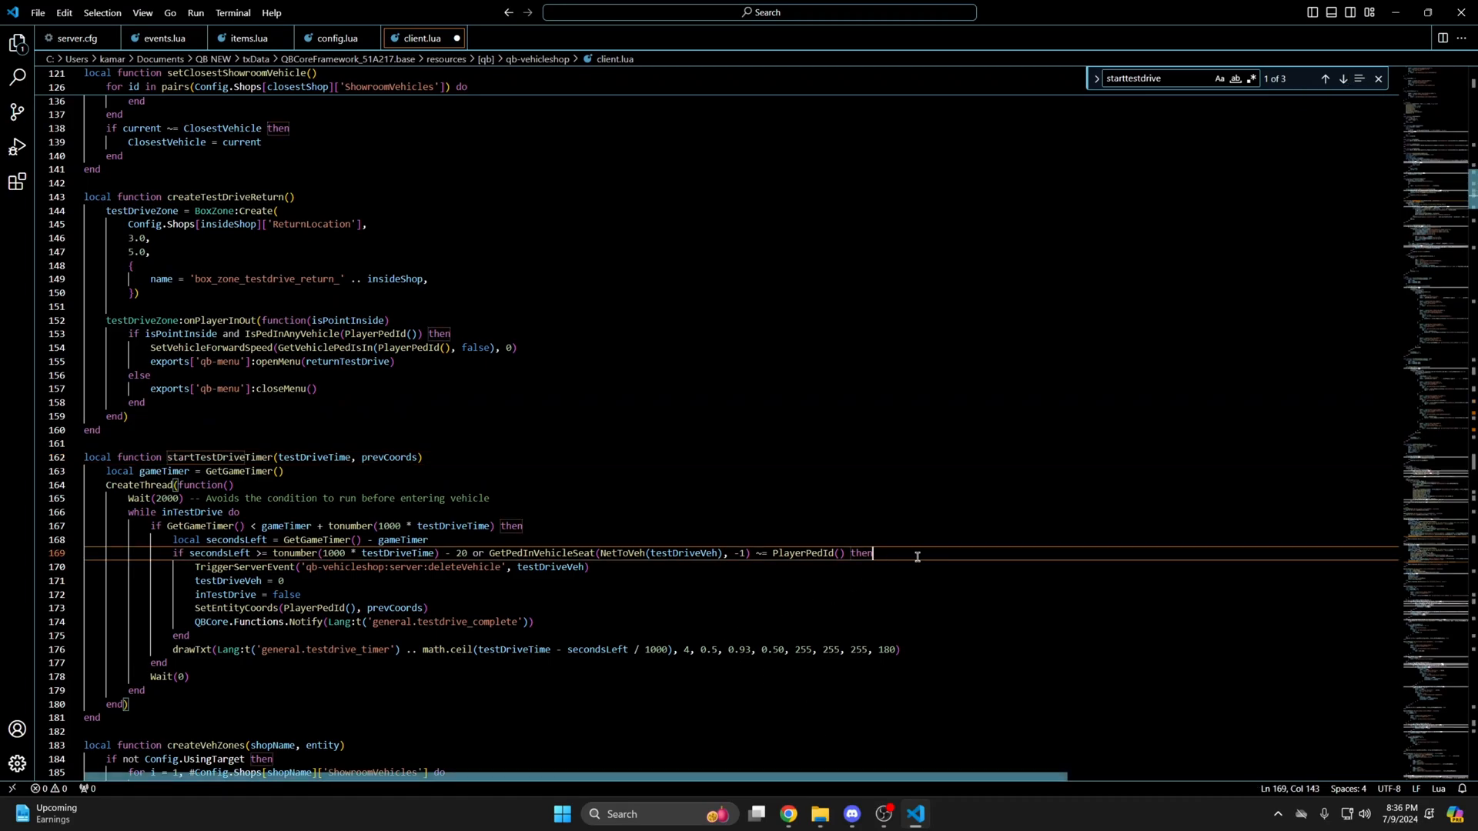
key("enter")
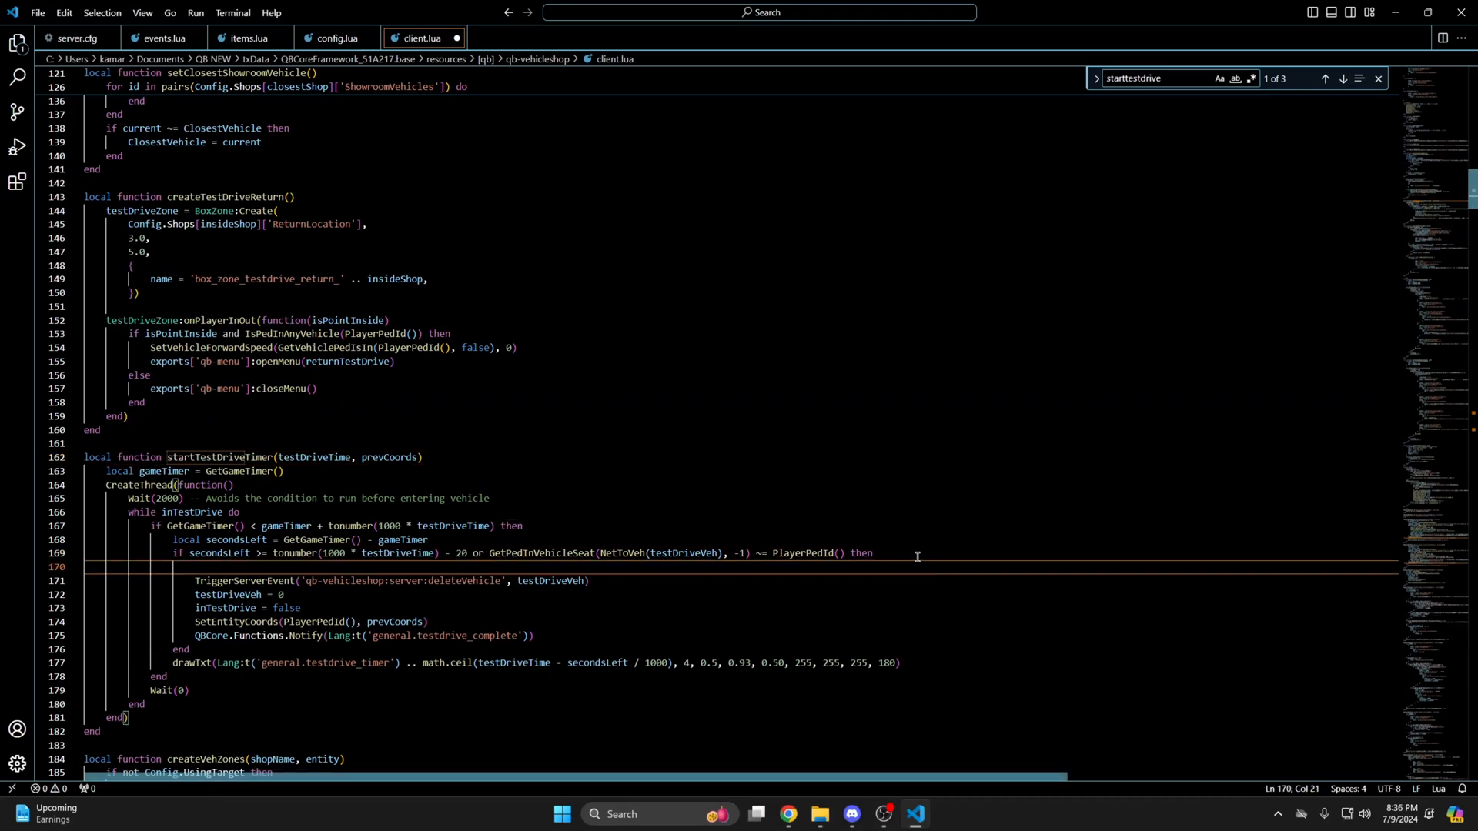
Add exports.MrNewbVehicleKeys:RemoveKeys(NetToVeh(testDriveVeh)) to the test drive timer.
type("exports.MrNewbVehicleKeys:RemoveKeys(vehicle)")
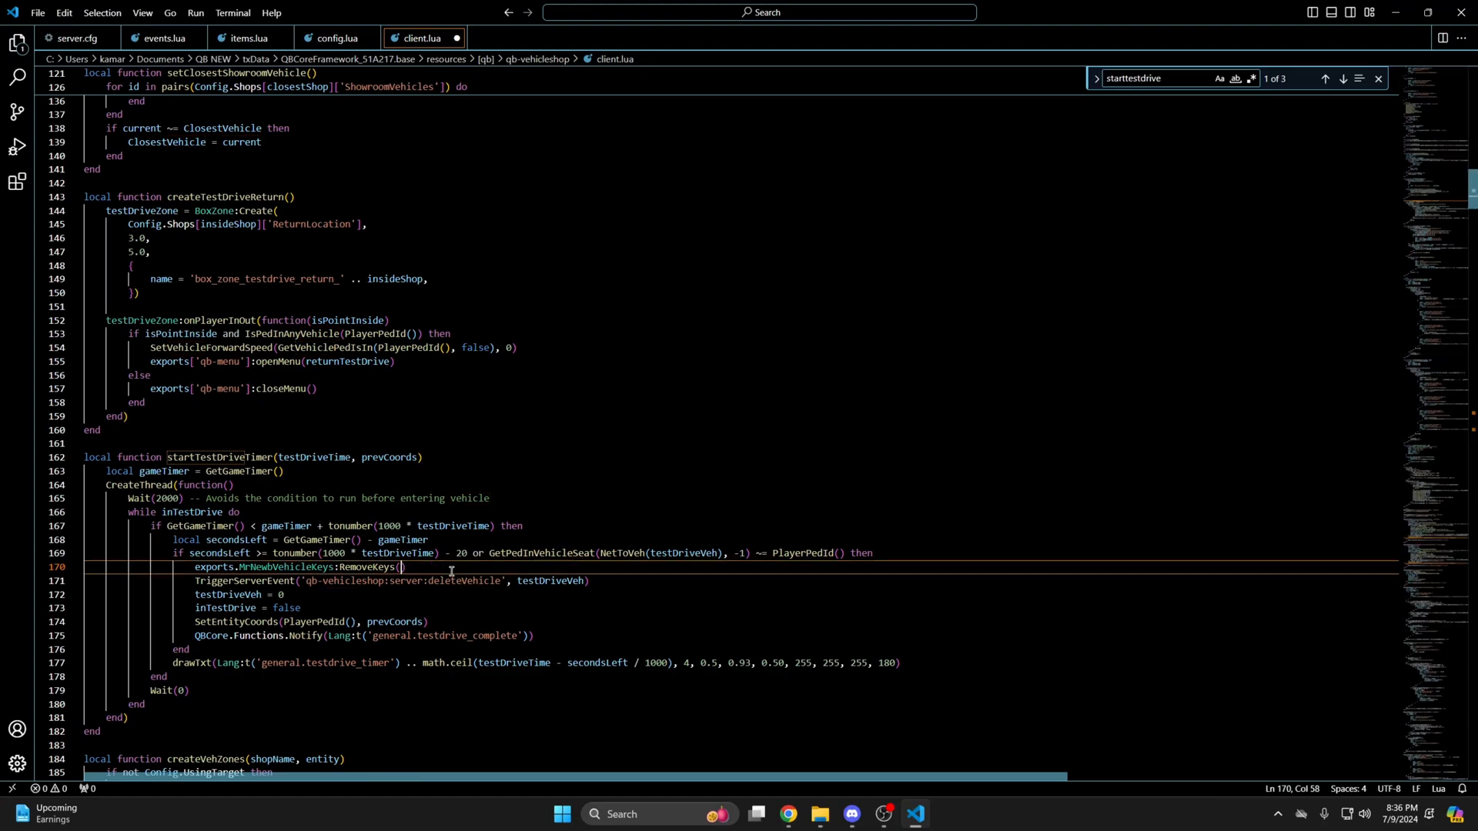
type("Netto")
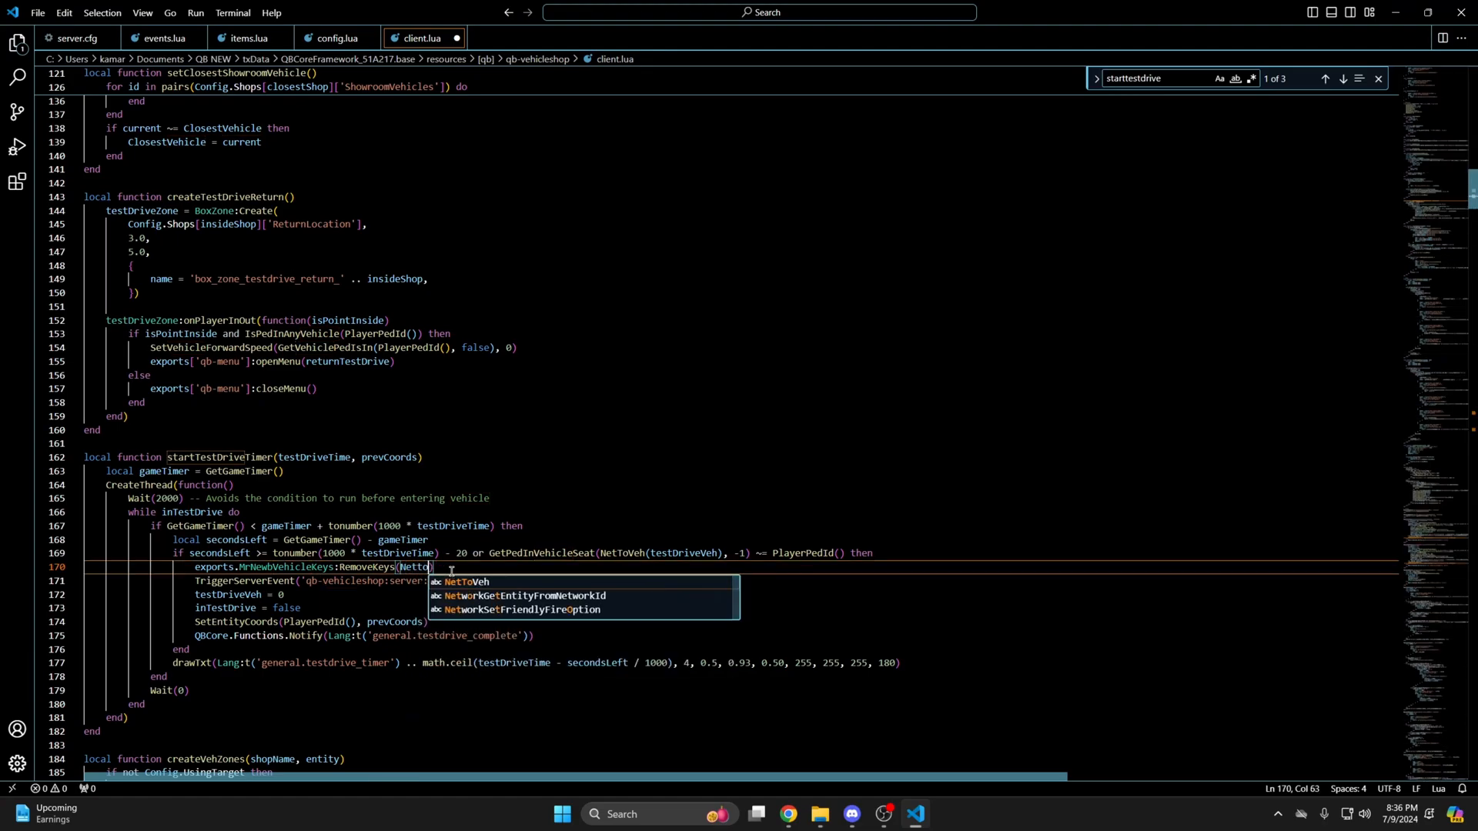
type("Veh(")
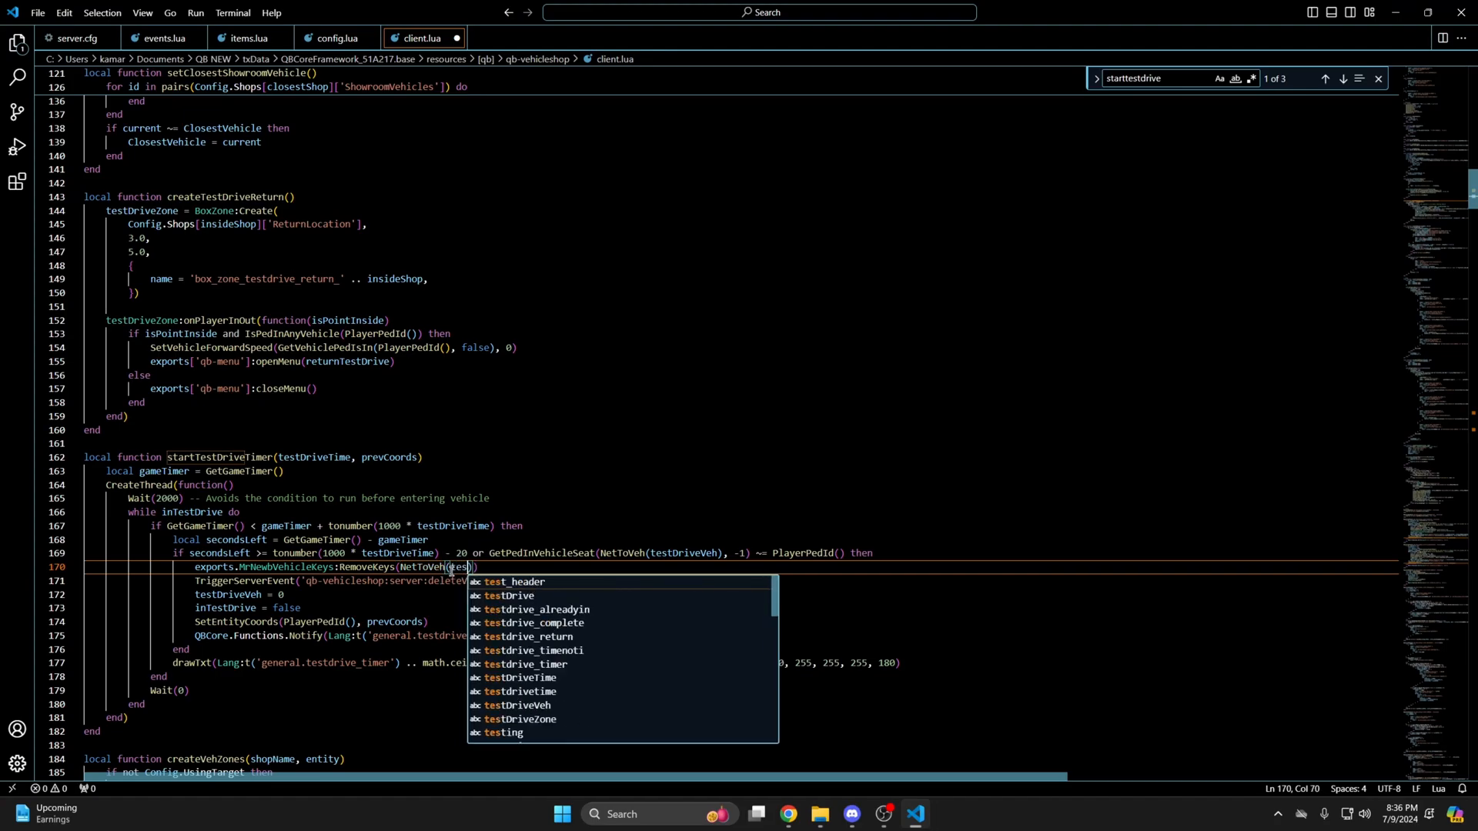
type("testDriveVeh")
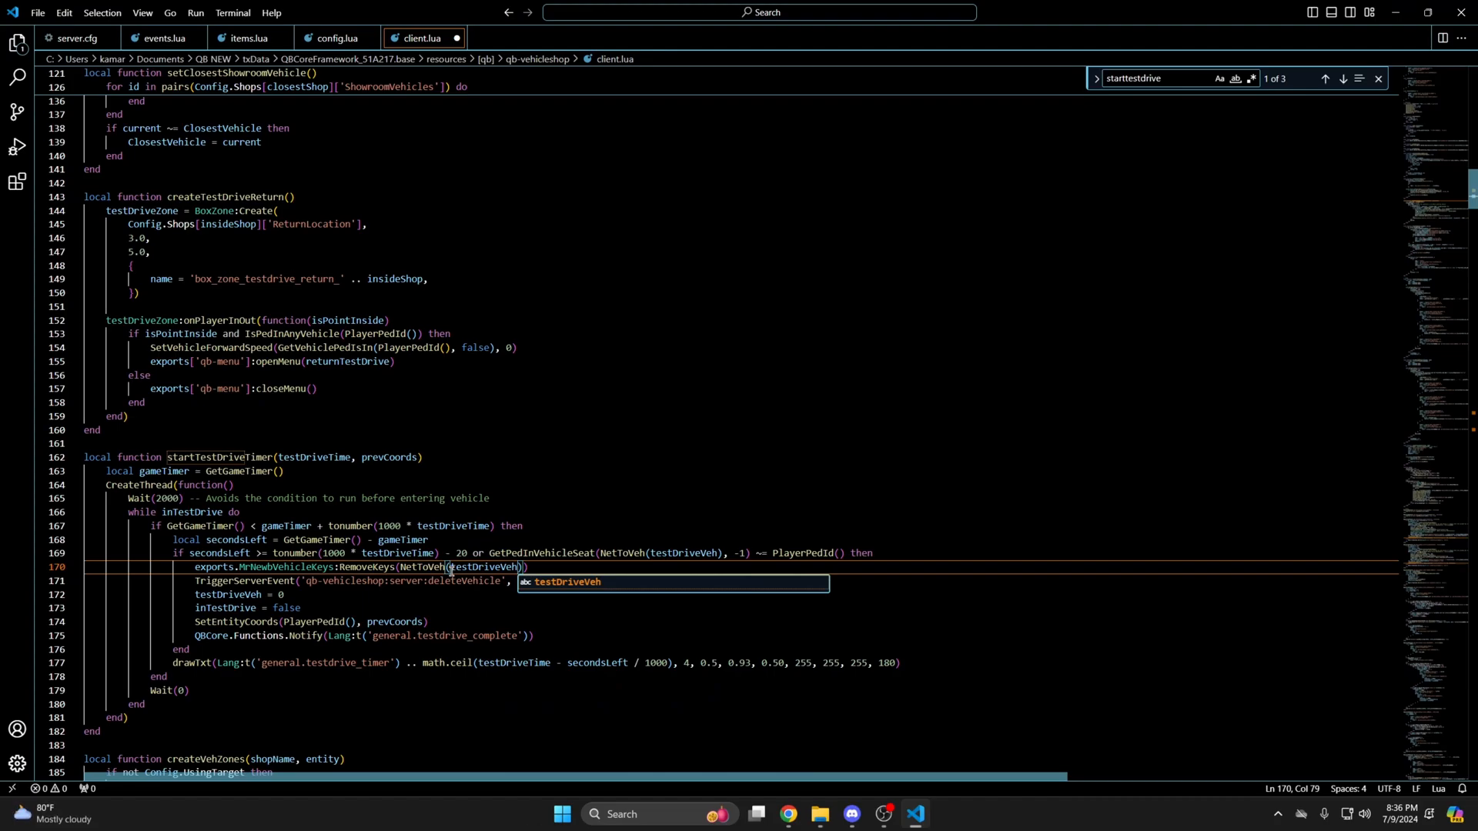
left_click(37, 12)
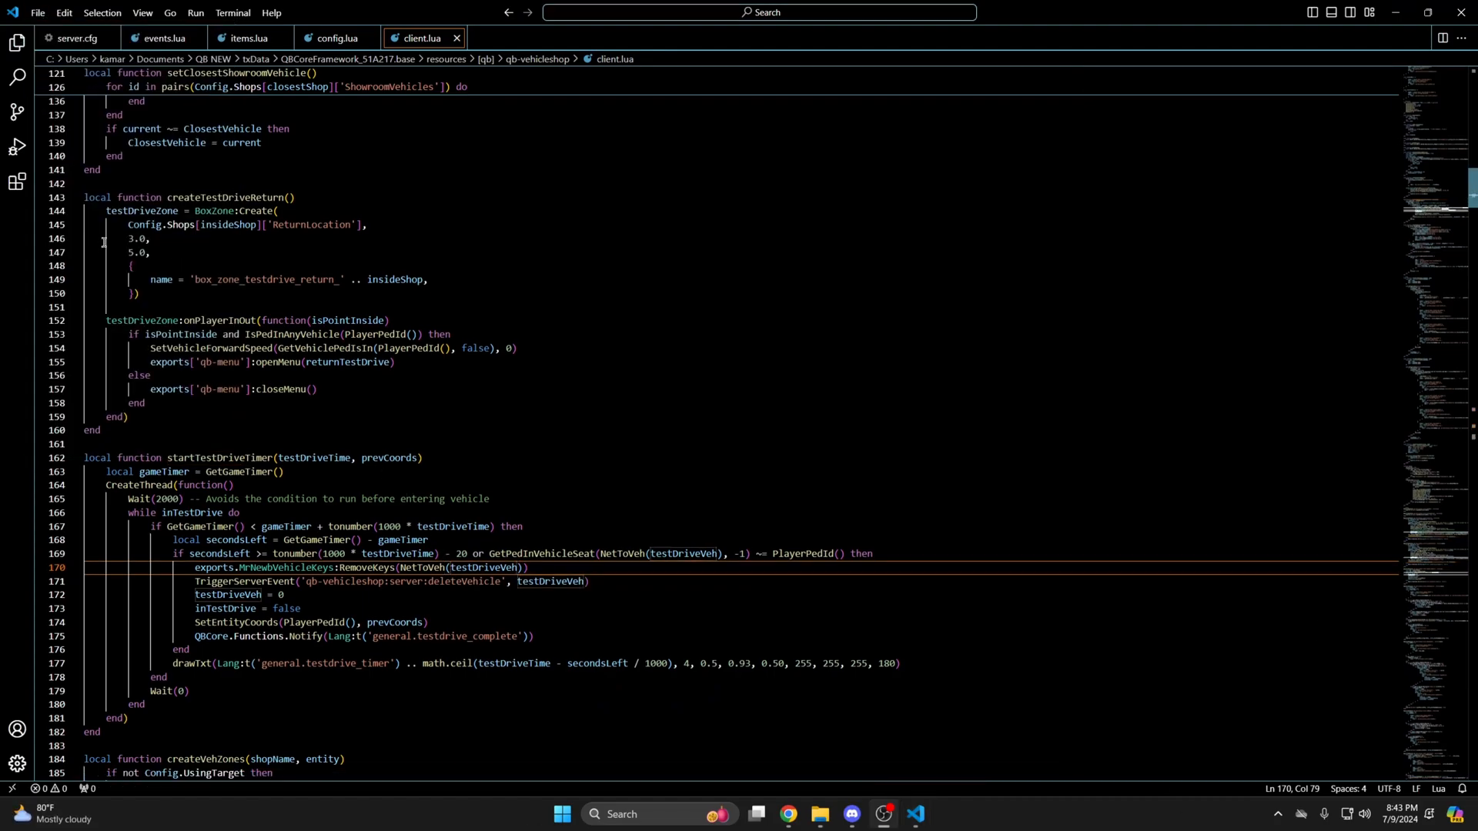
Open the qb-garages resource from the [qb] folder.
left_click(817, 813)
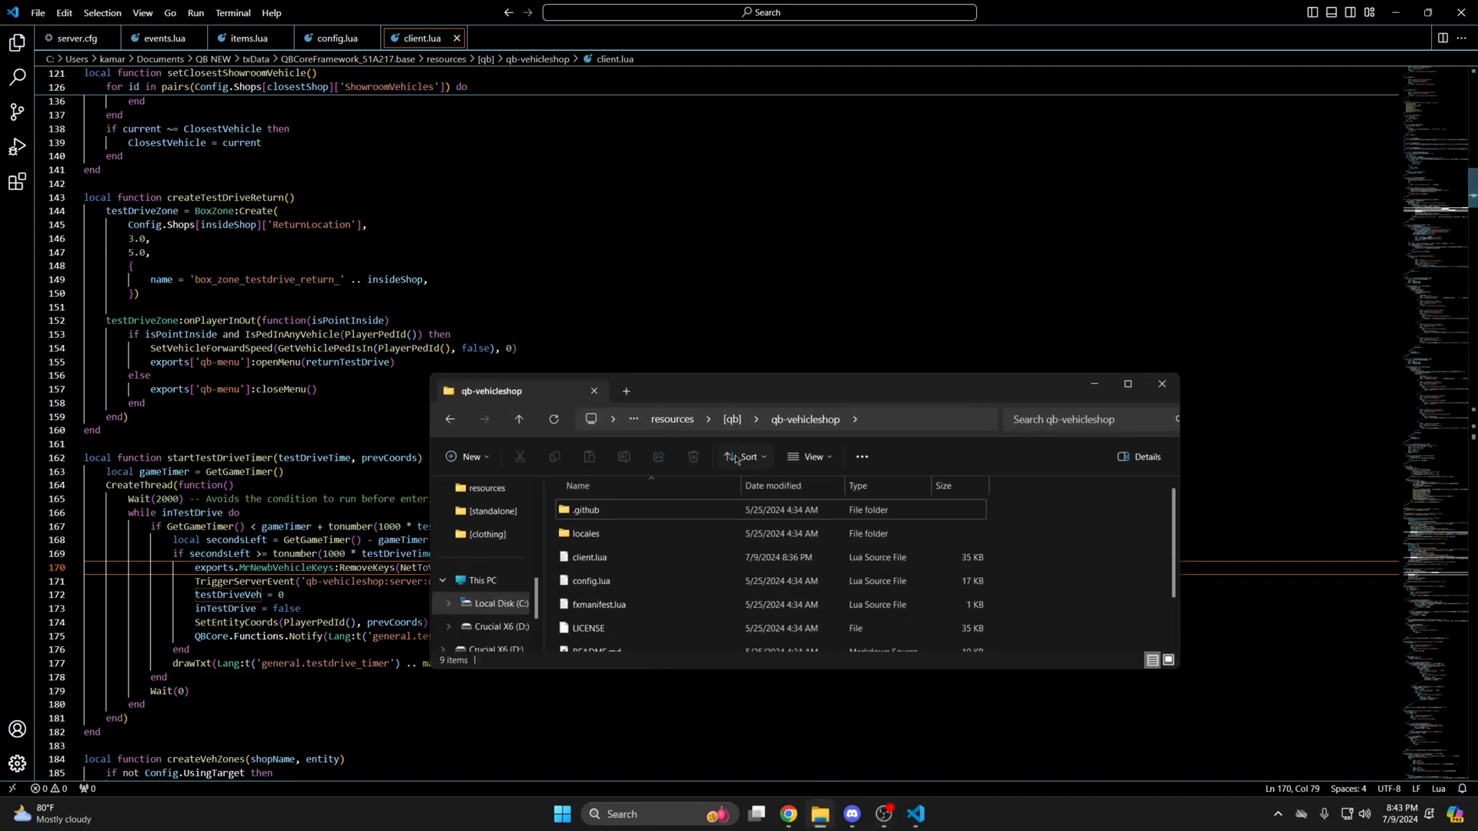
left_click(905, 419)
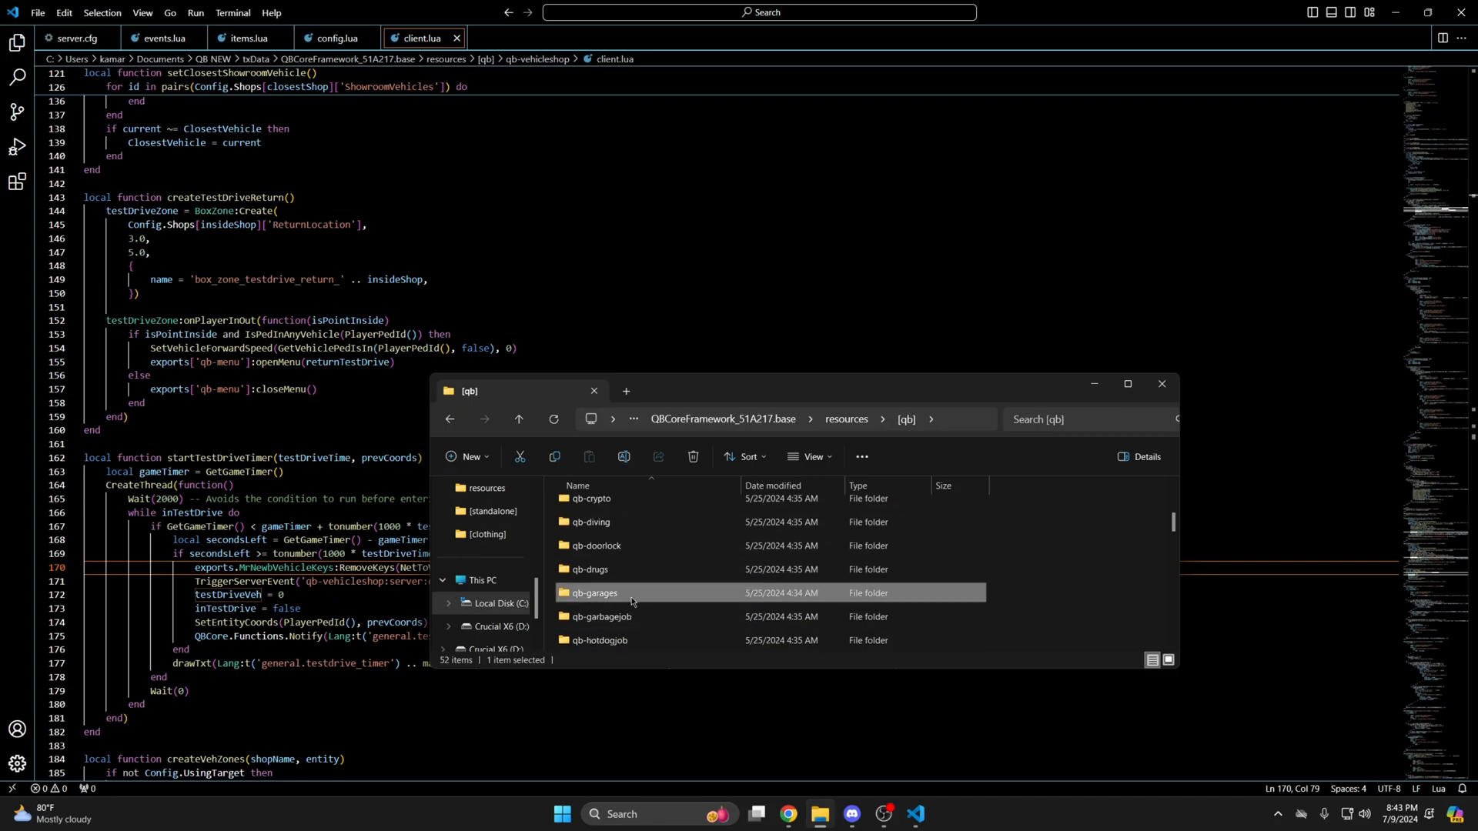
double_click(593, 593)
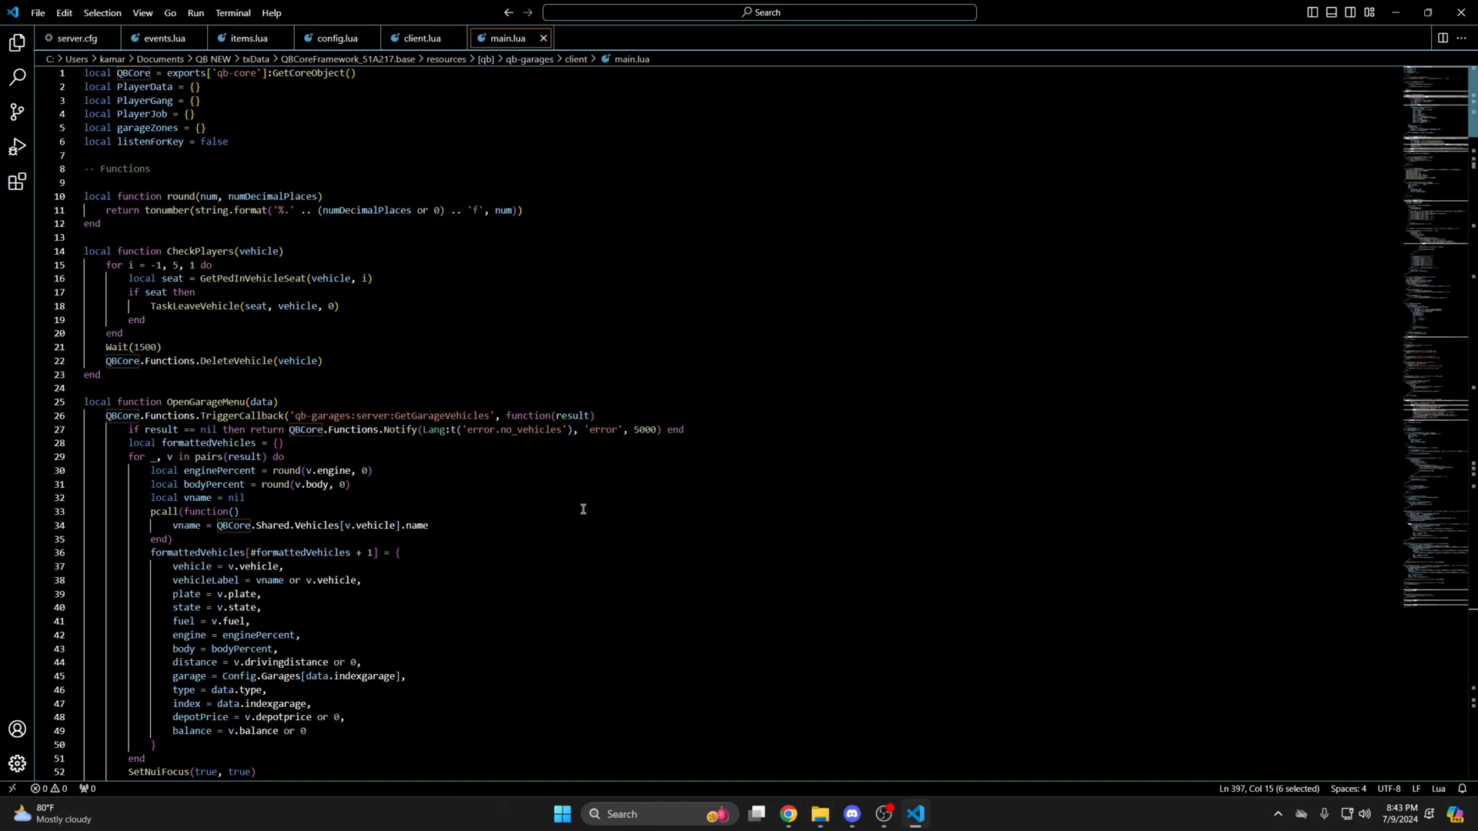
Find the takeOutGarage handler in qb-garages client main.lua.
key("Ctrl+f")
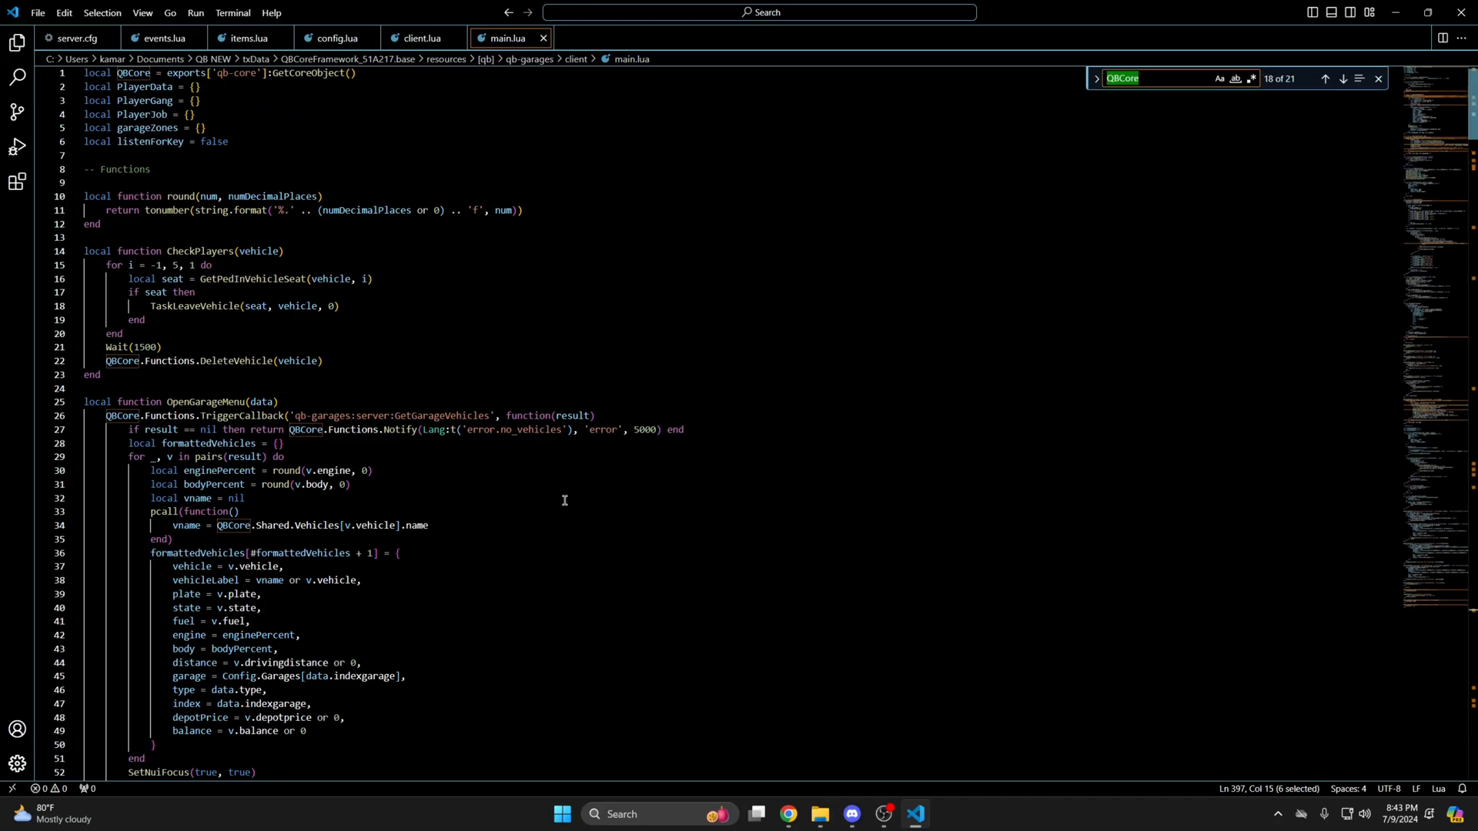
type("takeoutg")
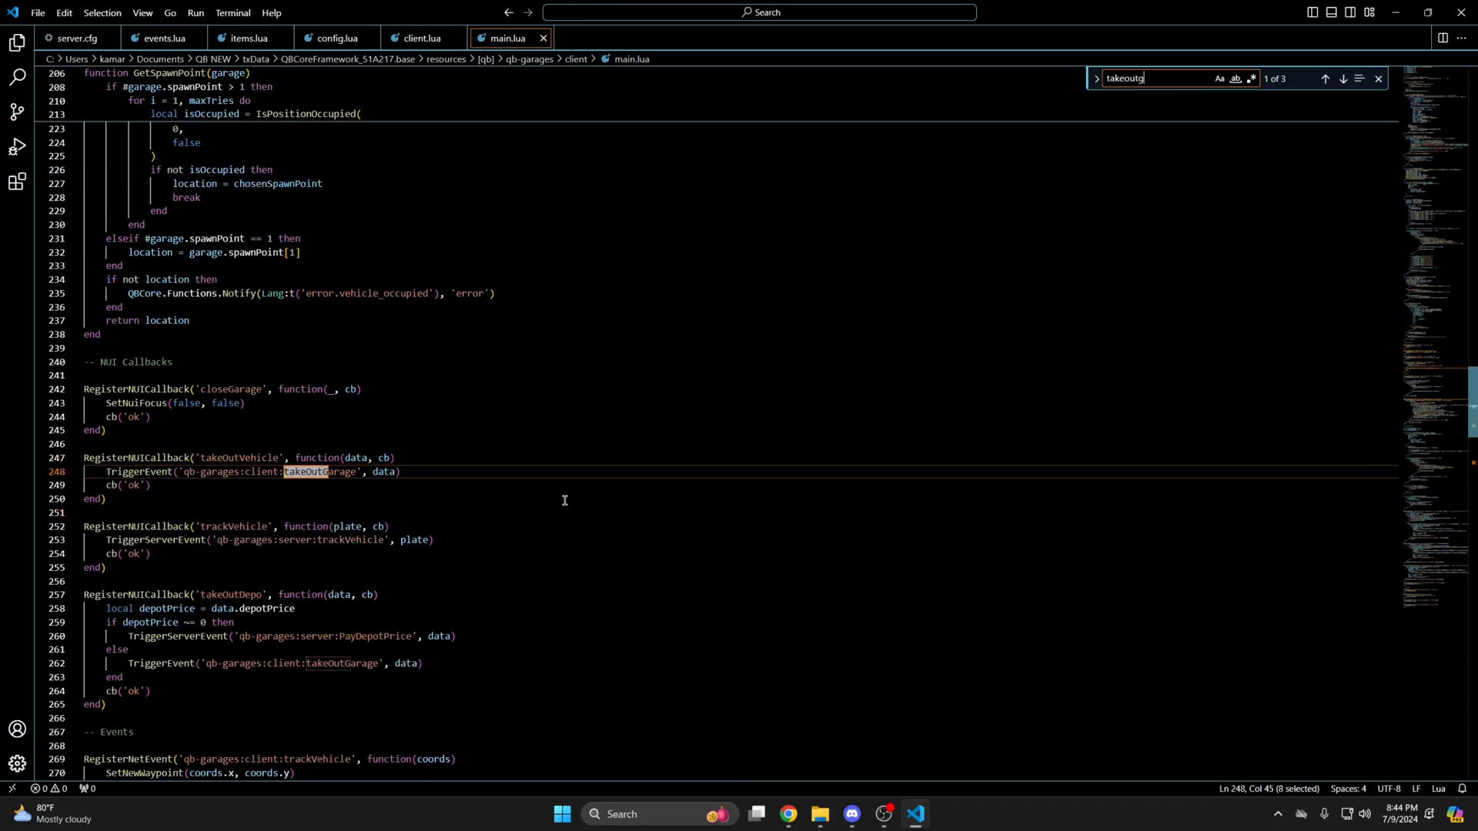
type("arage")
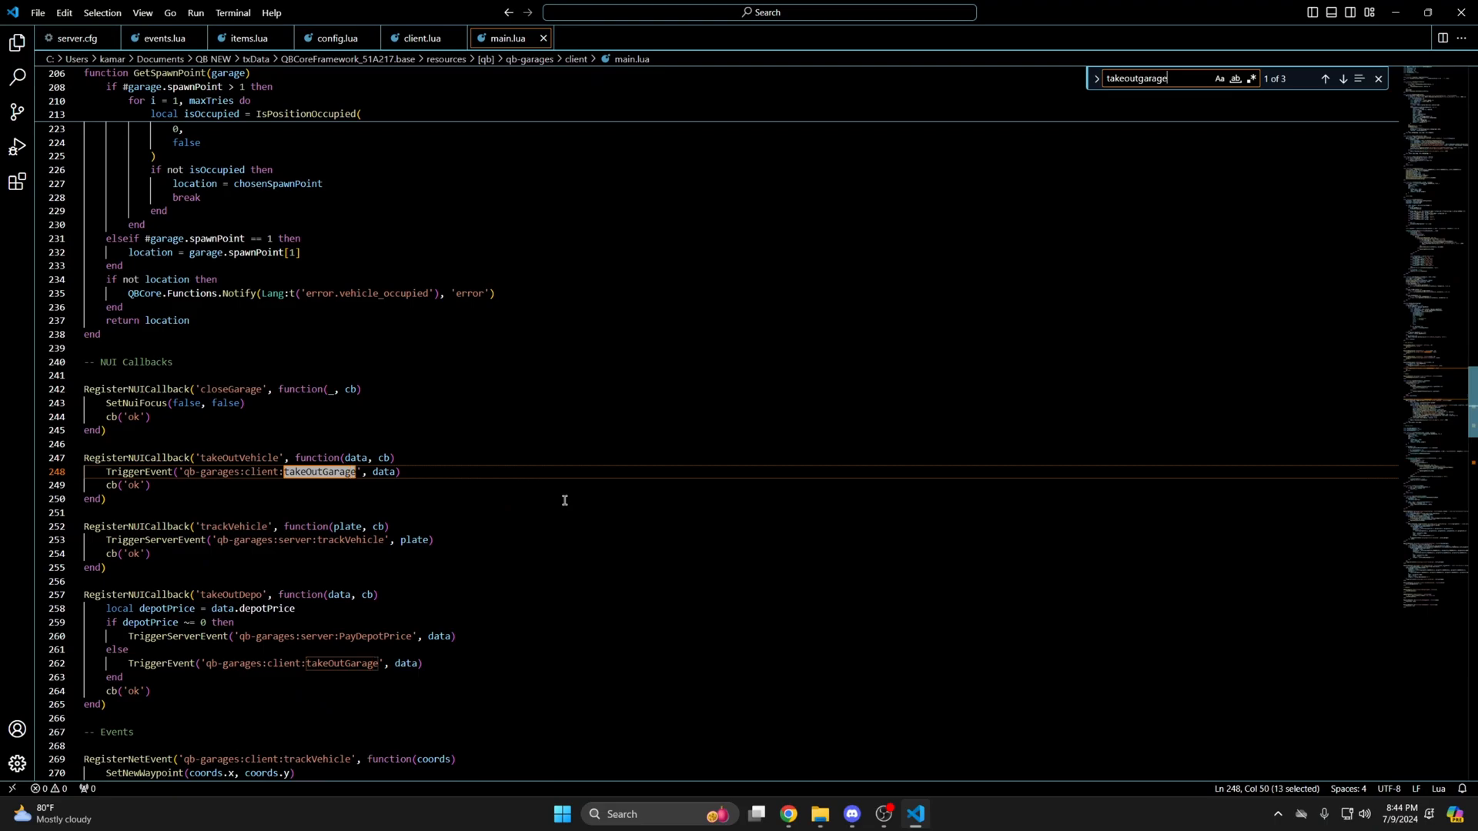
left_click(1343, 78)
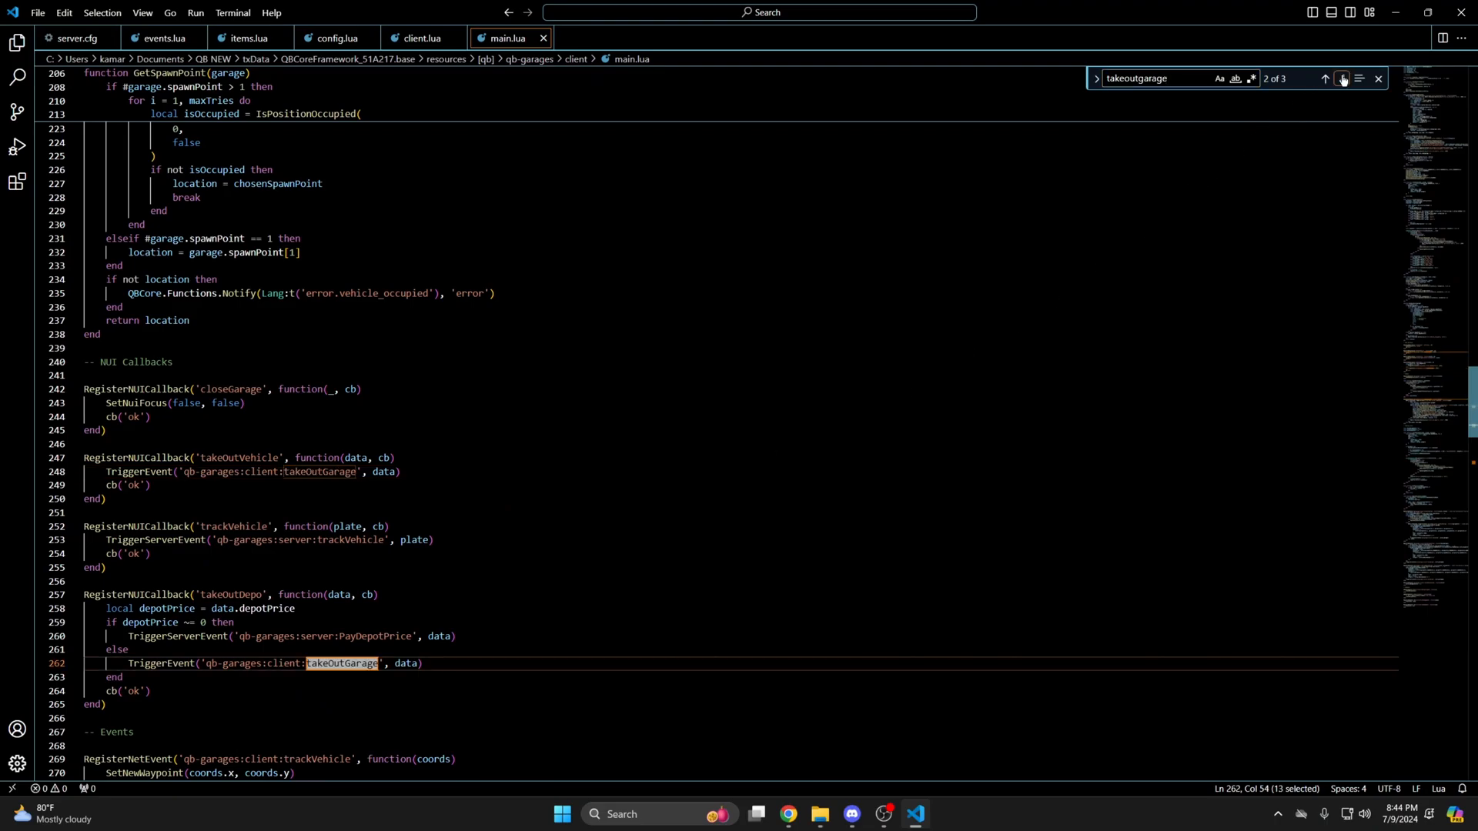
left_click(1341, 79)
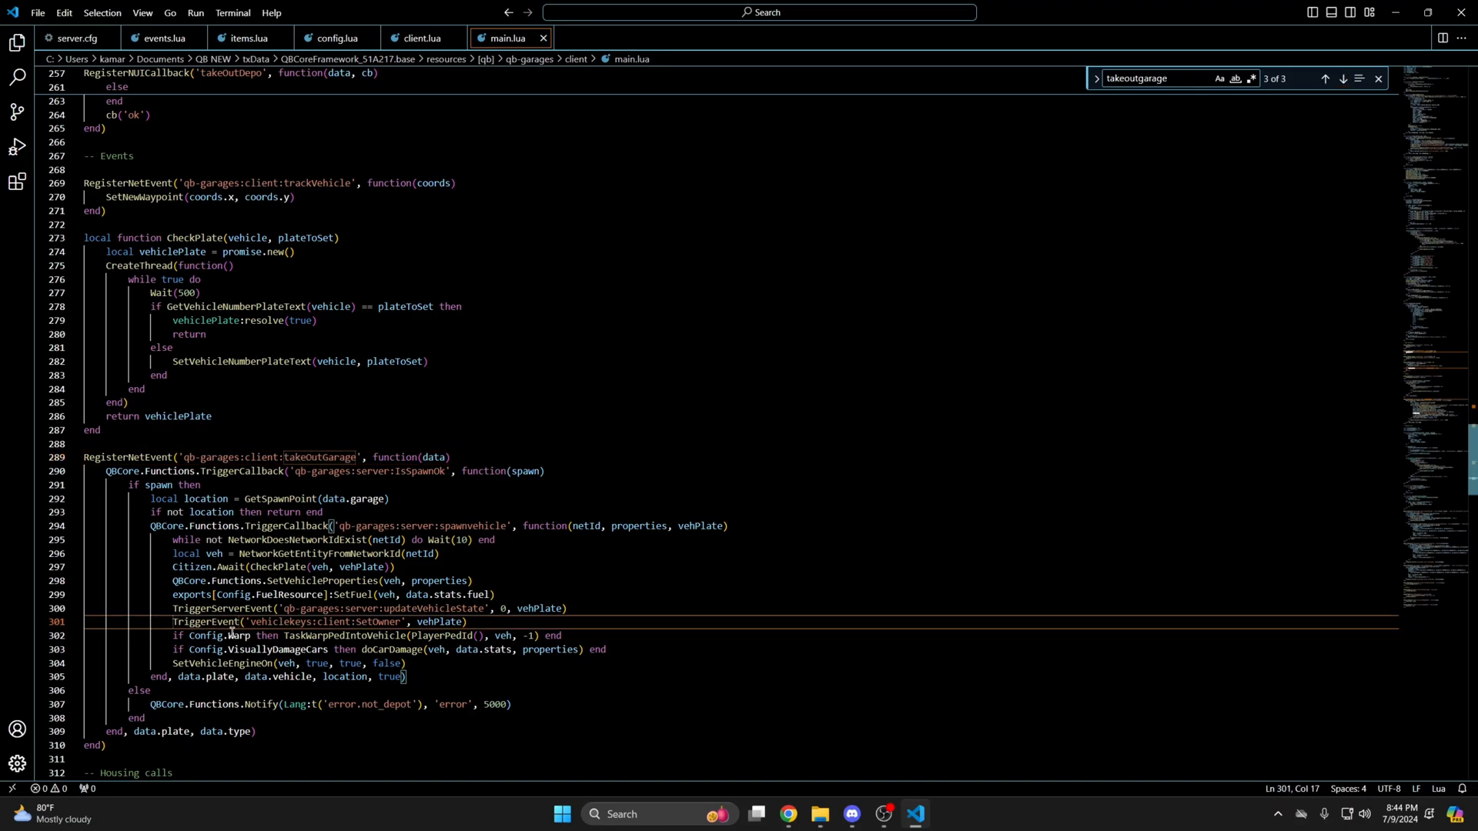
Comment out the SetOwner trigger and add exports.MrNewbVehicleKeys:GiveKeys(veh).
type("--")
type("e")
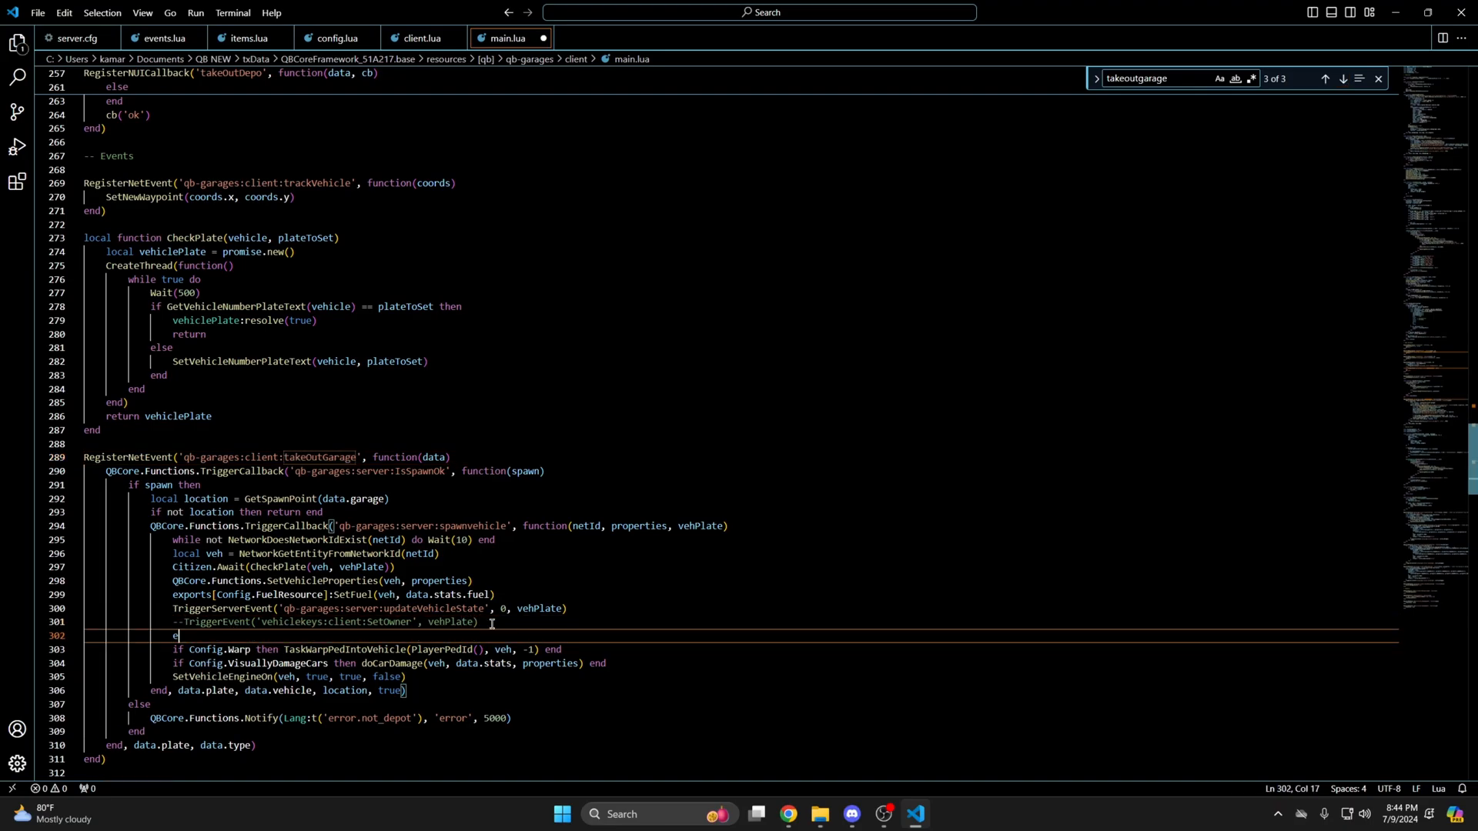
type("xports.MrNewbVehicleKeys:GiveKeys(veh")
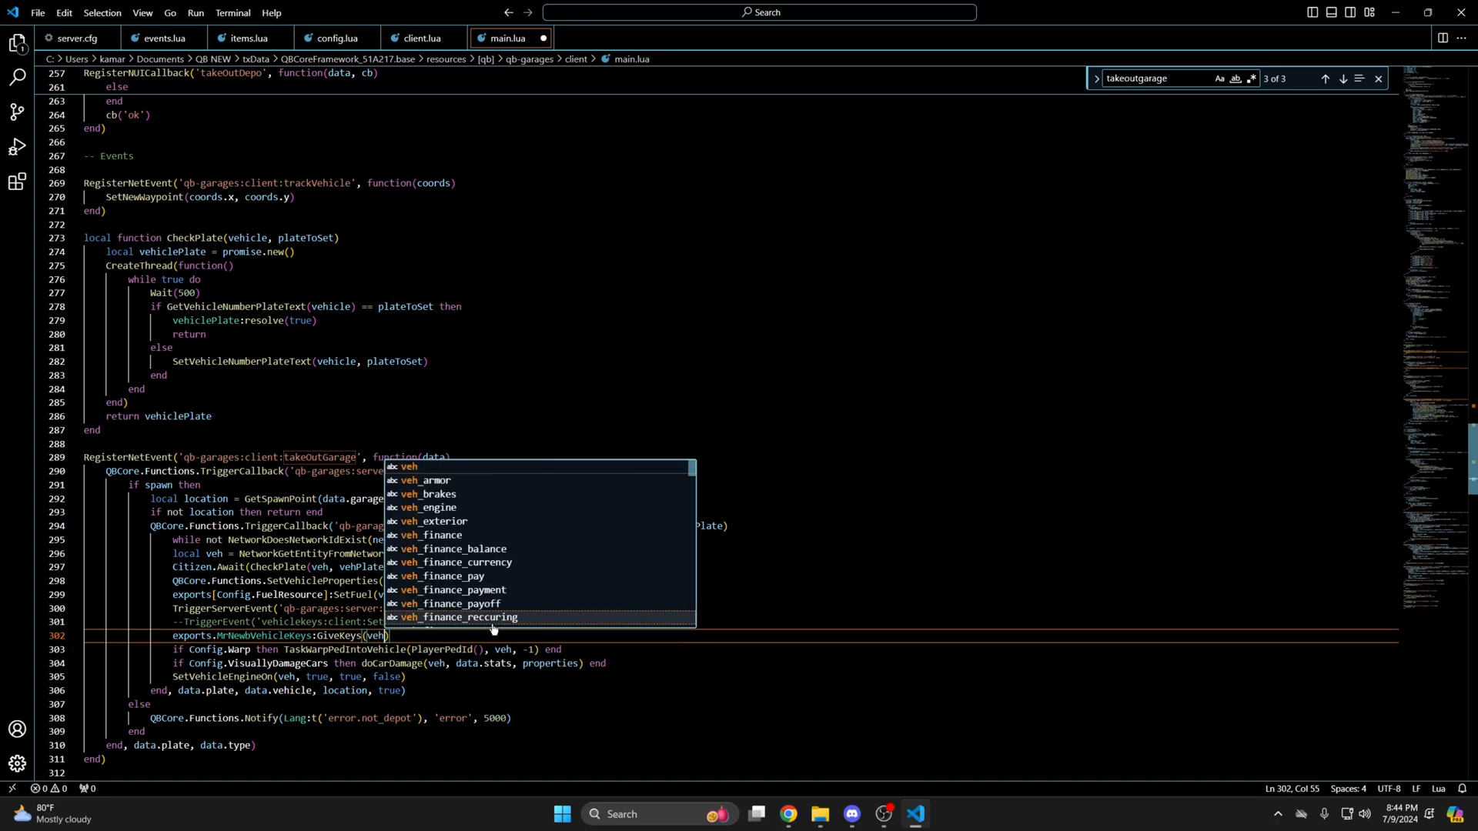
left_click(37, 12)
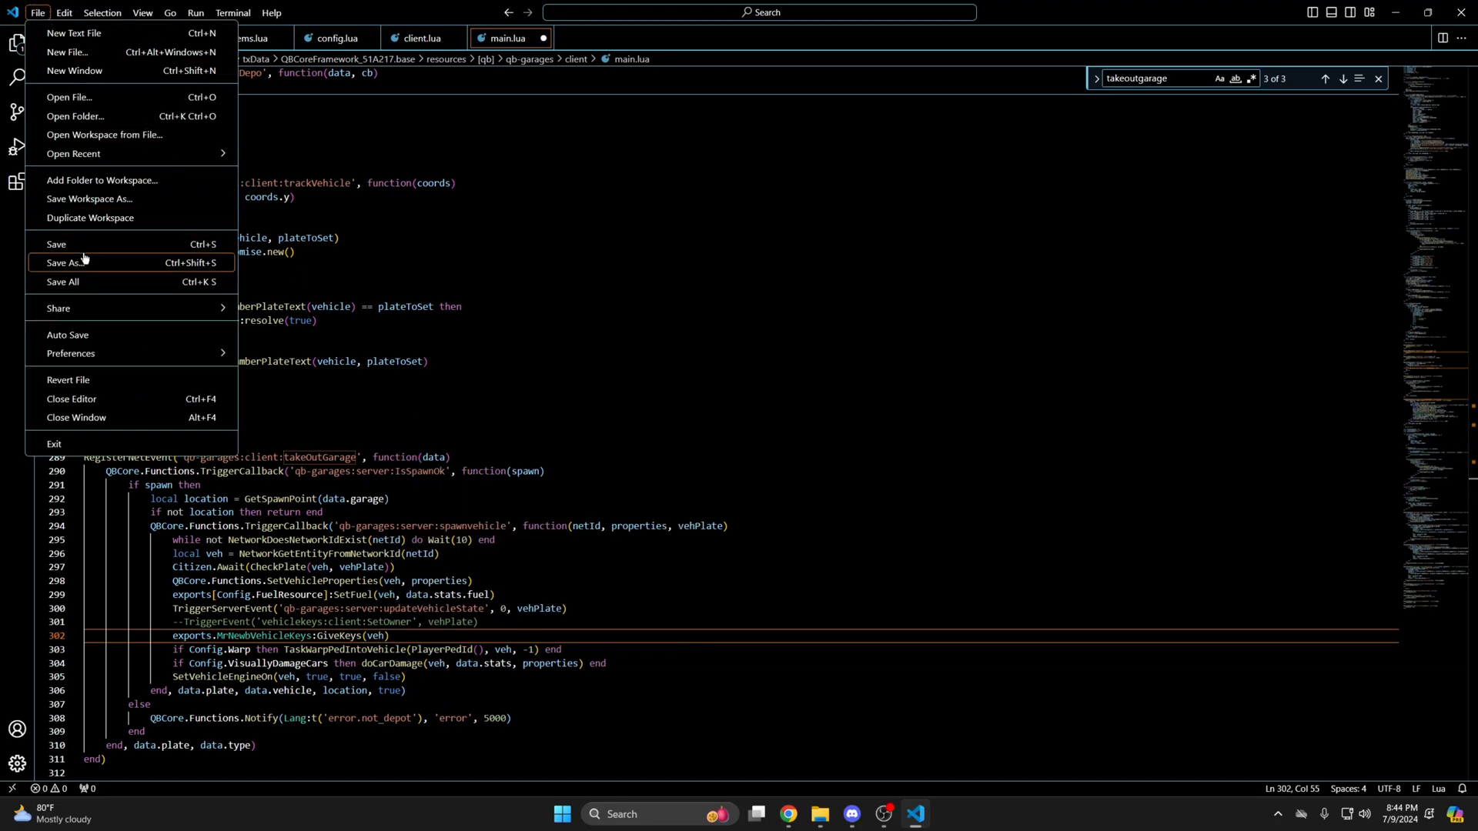
Save the garage script and scroll the [qb] folder list in File Explorer.
left_click(409, 411)
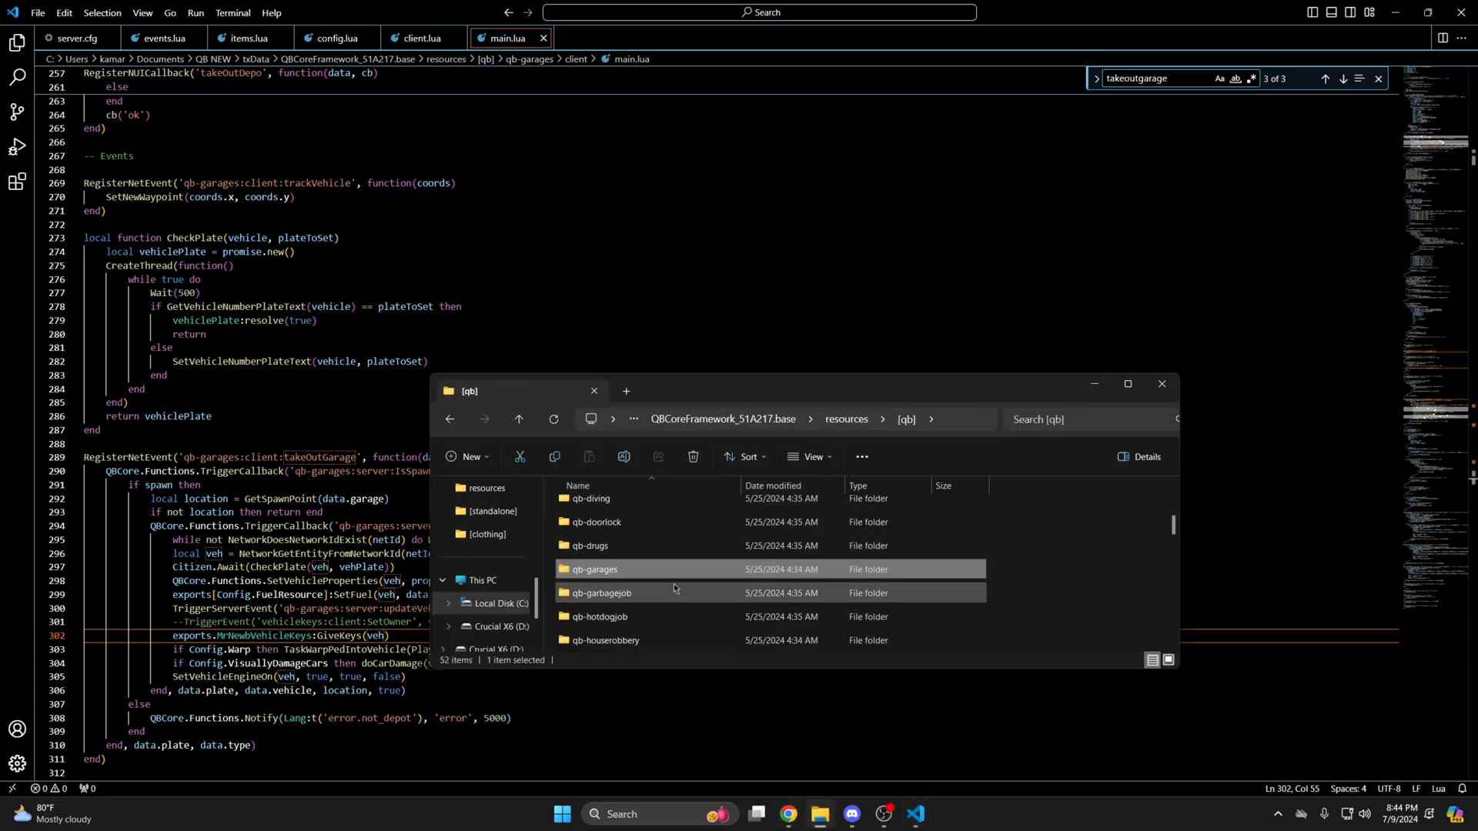
scroll("down", 3)
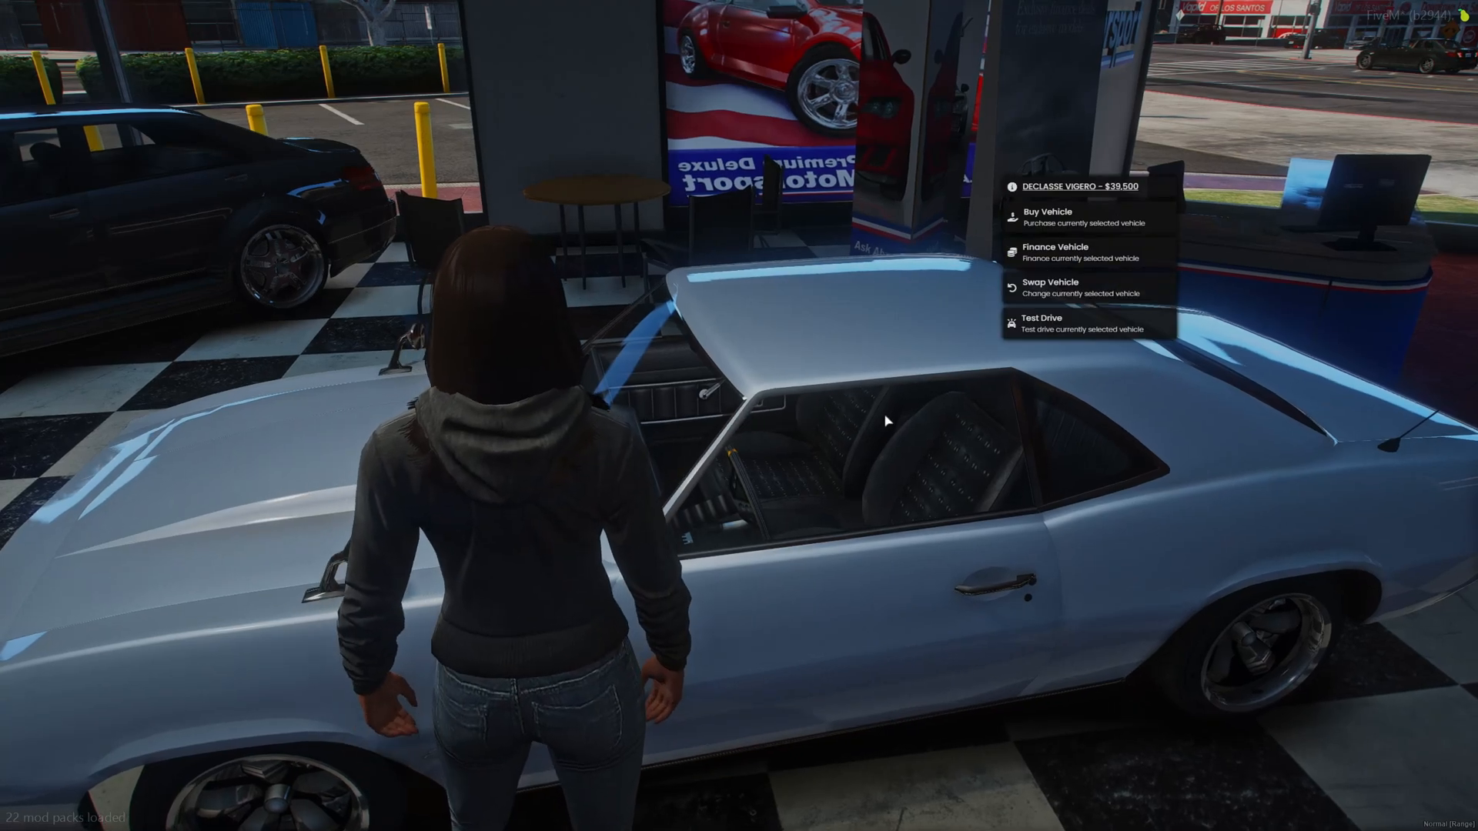
Choose an option for the showroom Declasse Vigero in the dealership menu.
left_click(1050, 322)
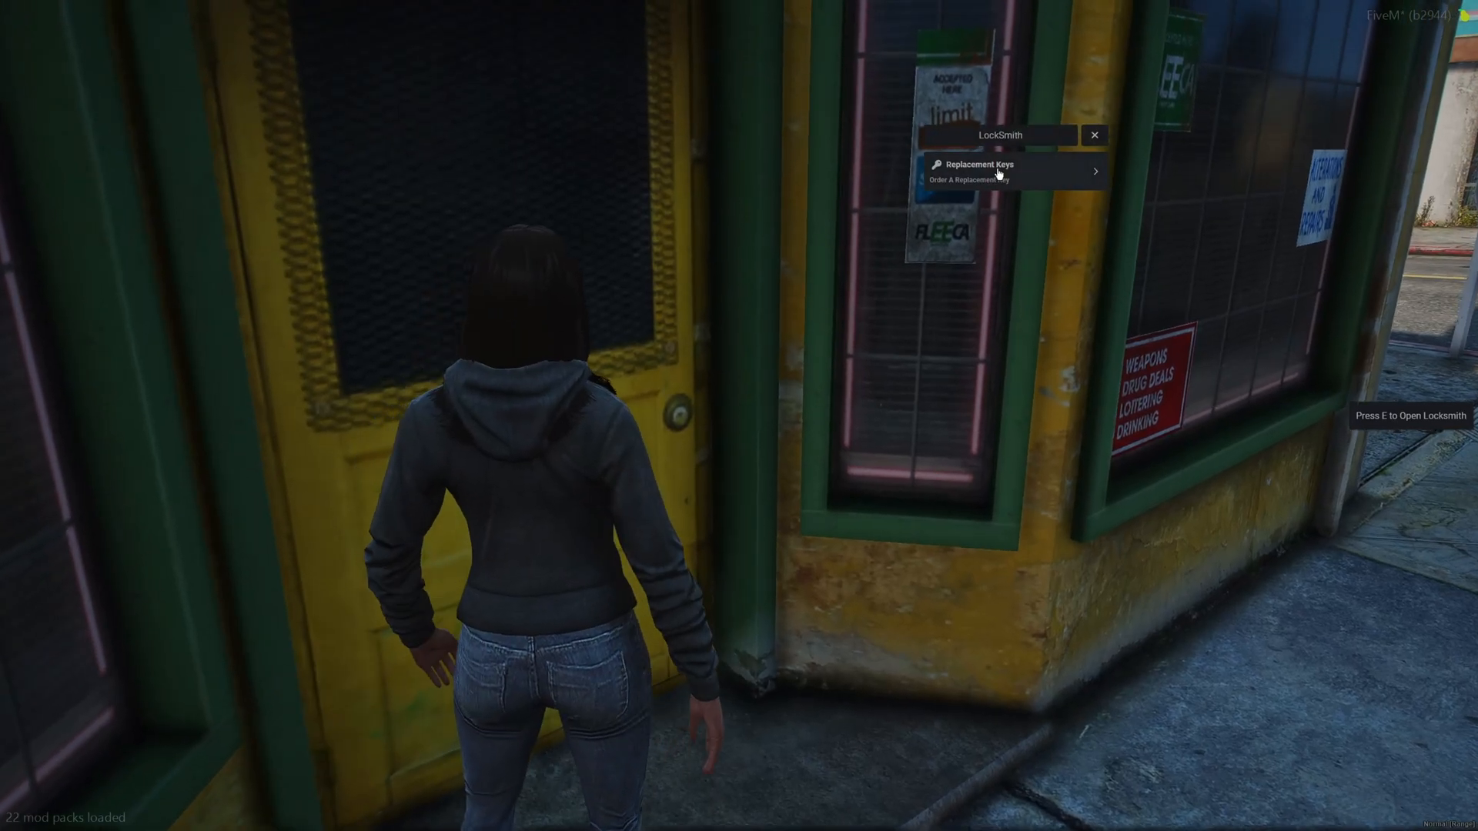
Order Replacement Keys at the locksmith and drive to the parked grey car.
left_click(1009, 171)
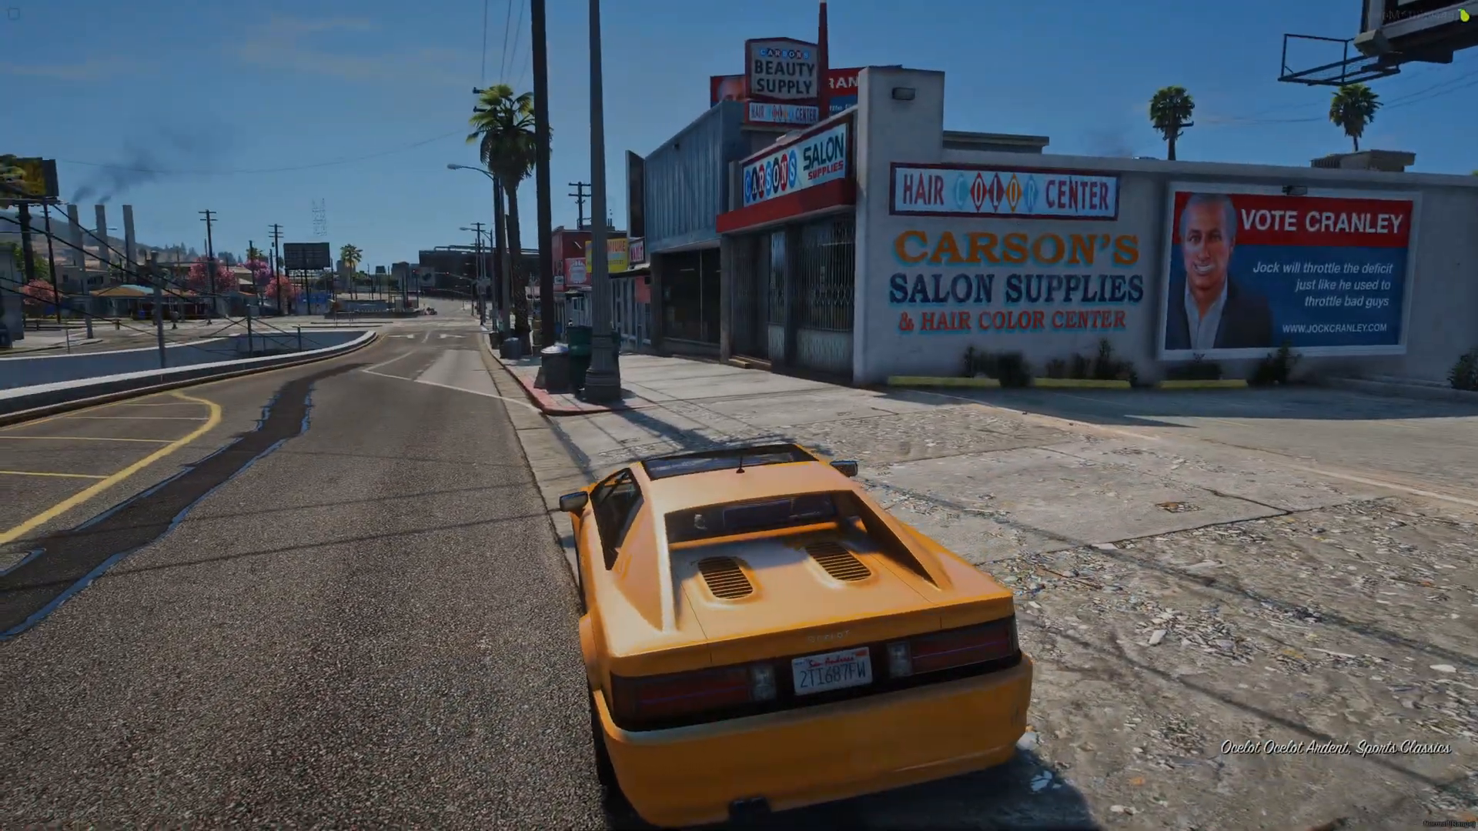
key("w")
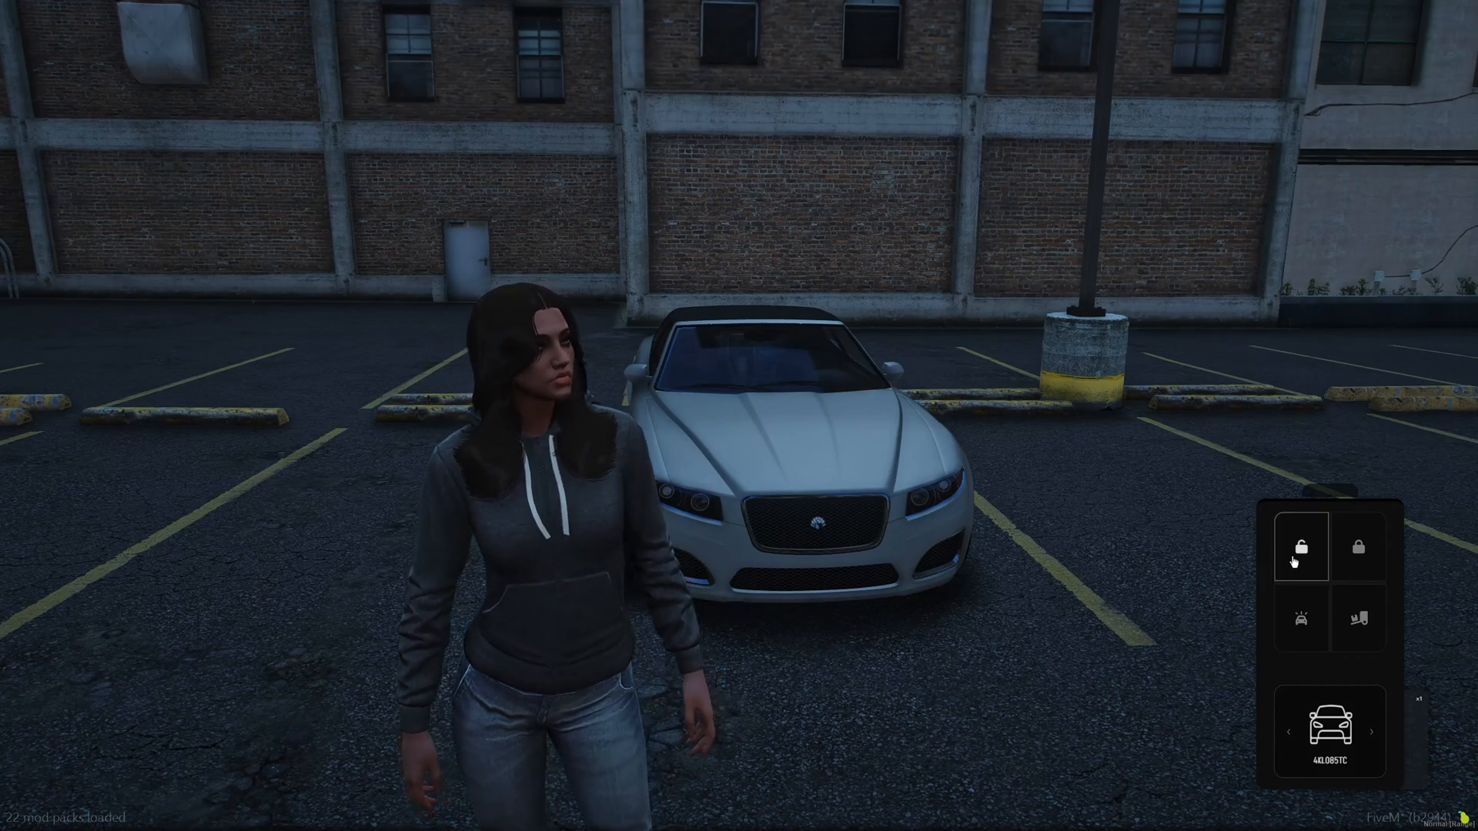
Unlock the grey car with the fob, cycle to Remote Start and Toggle Roof, and toggle the roof twice.
left_click(1358, 547)
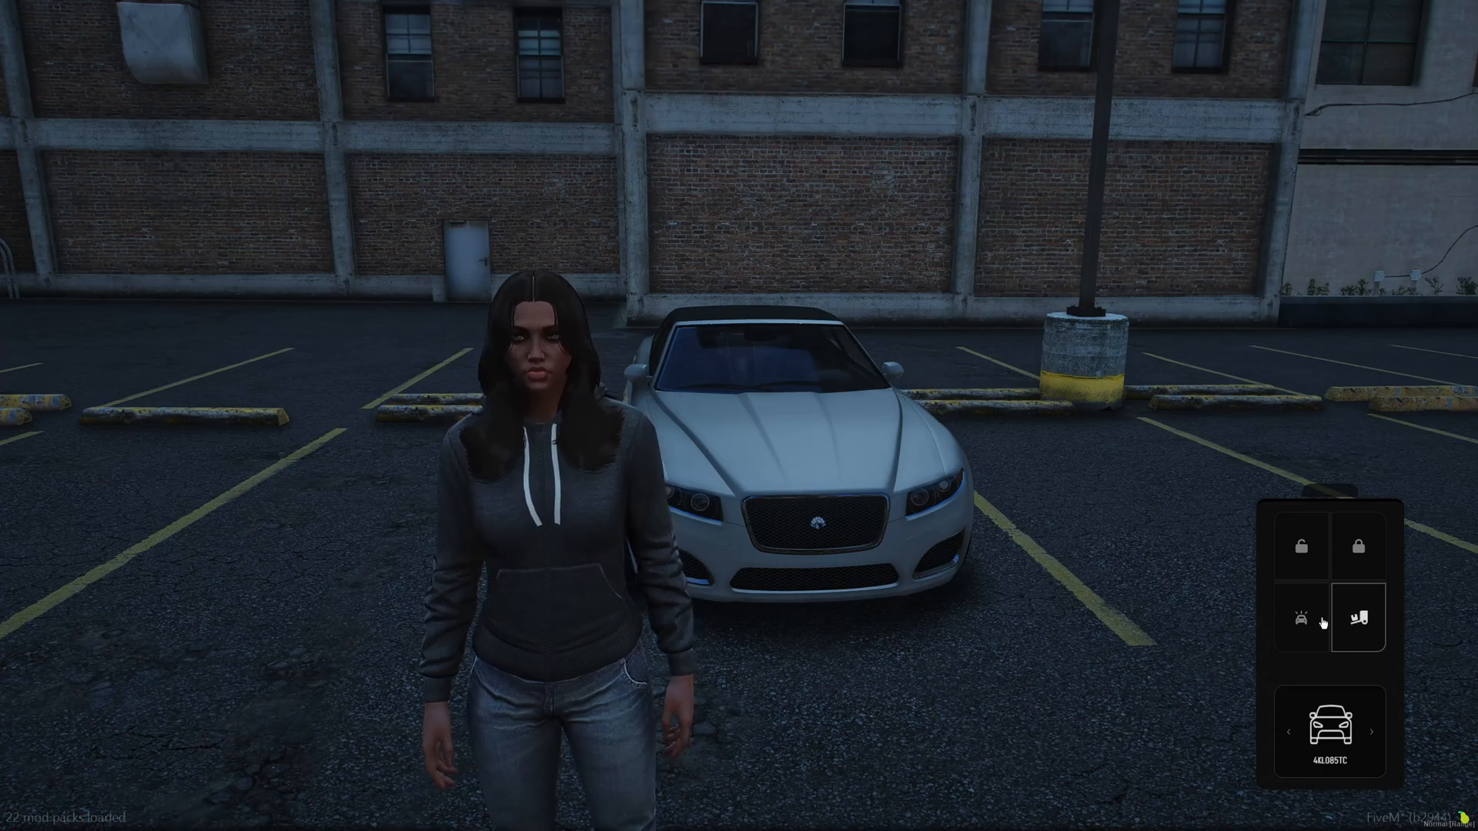
left_click(1299, 547)
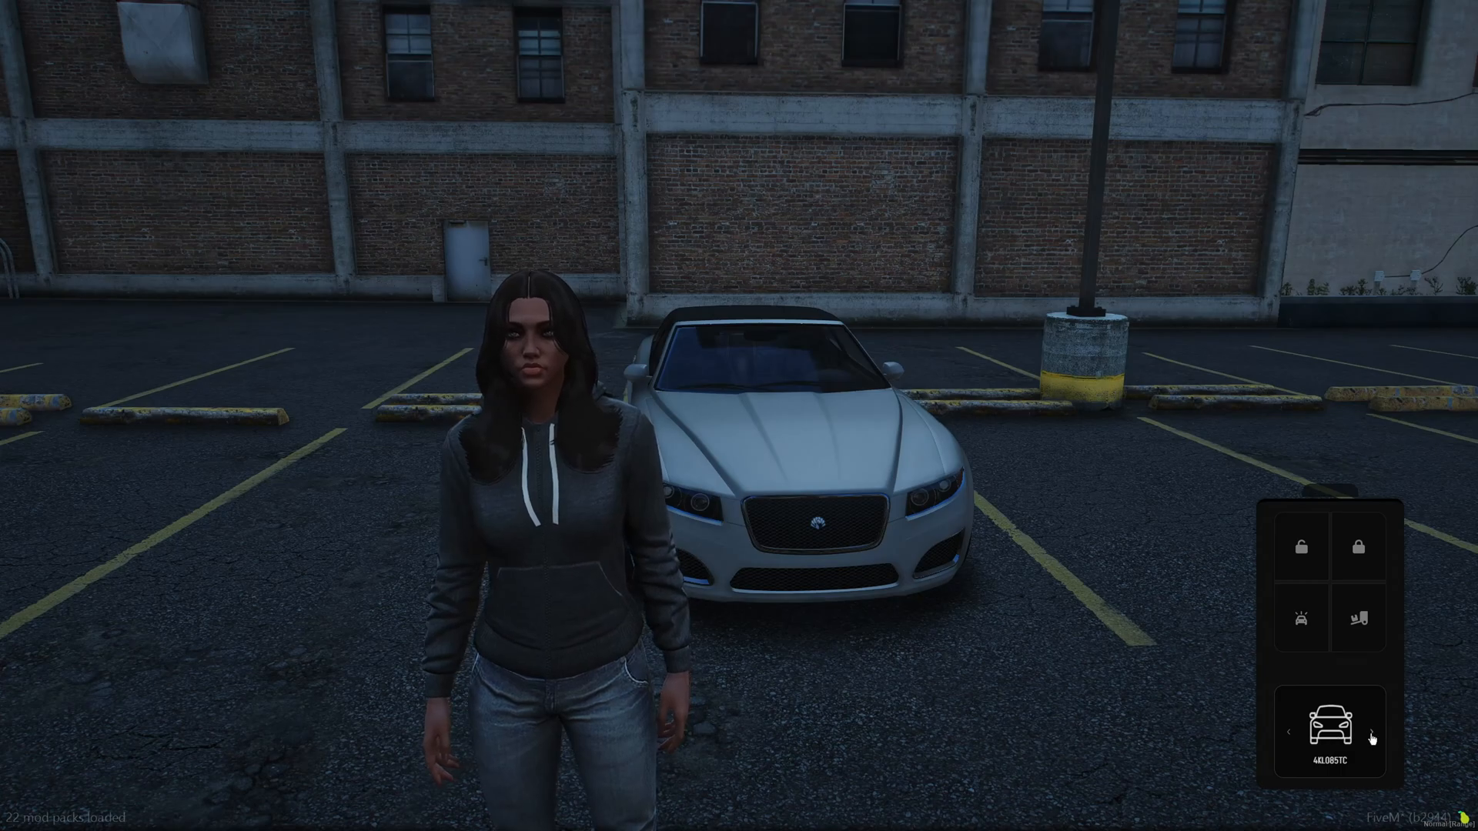
left_click(1371, 732)
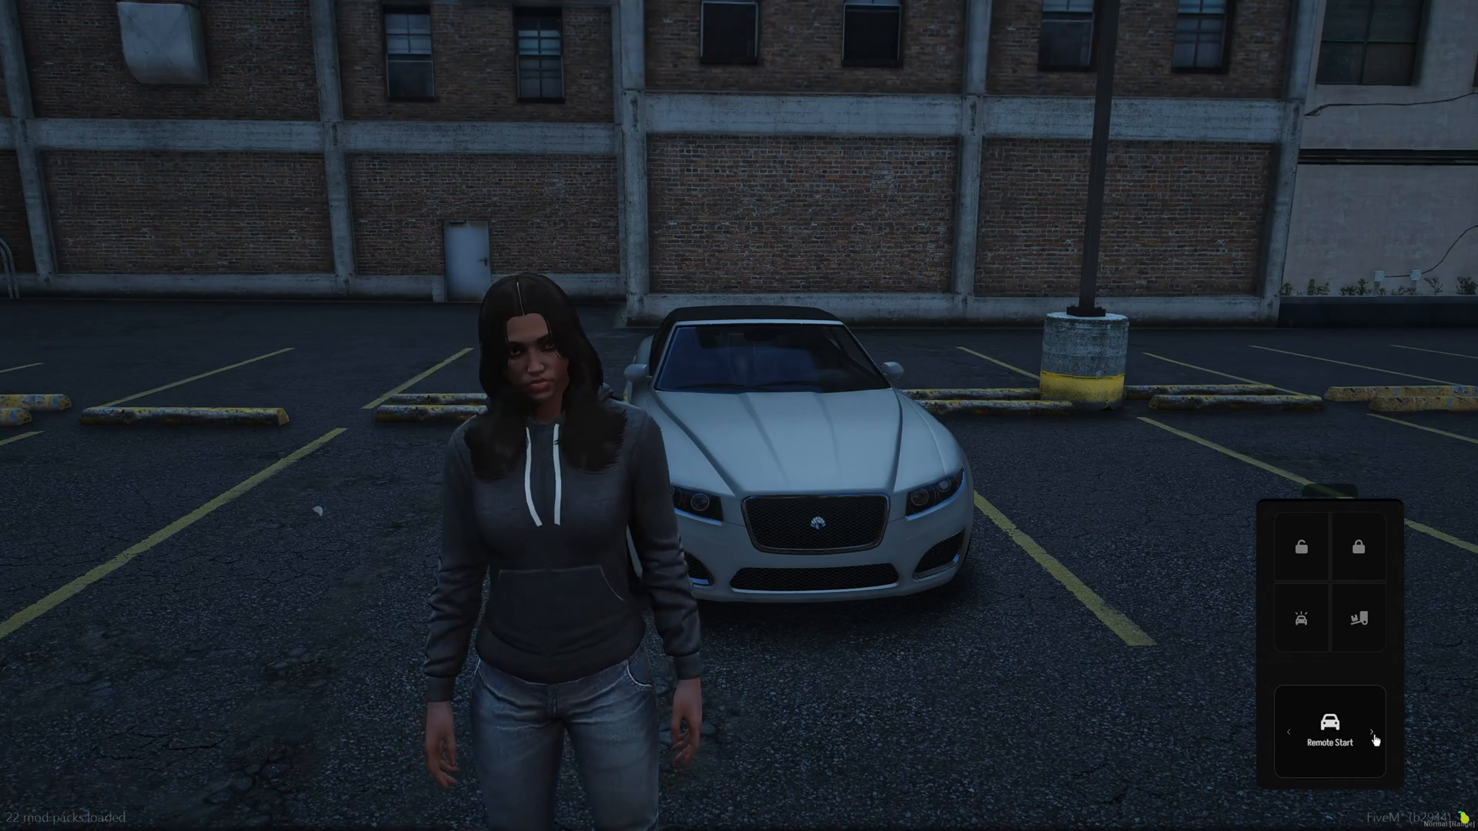
left_click(1372, 731)
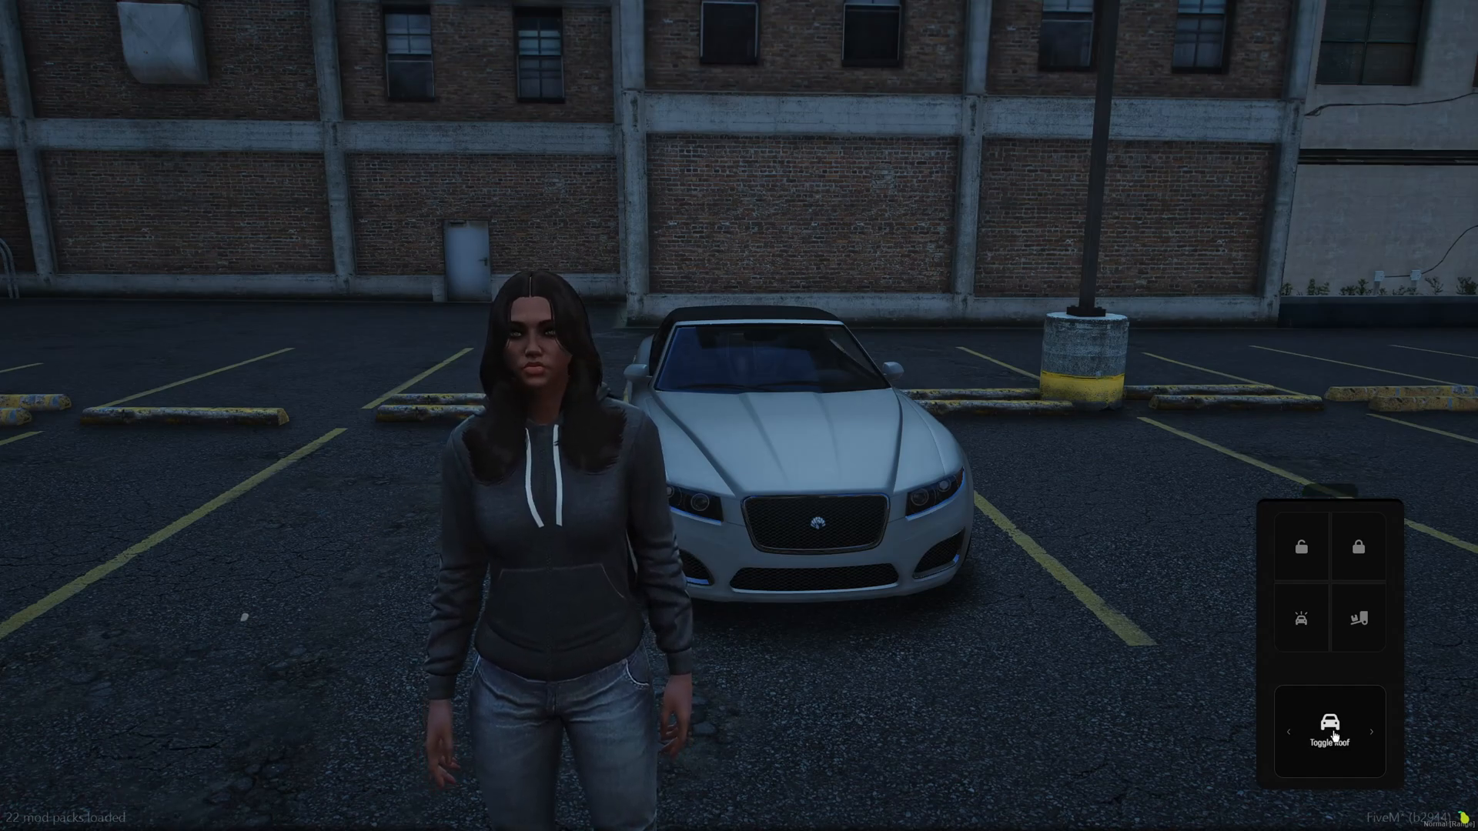
left_click(1330, 740)
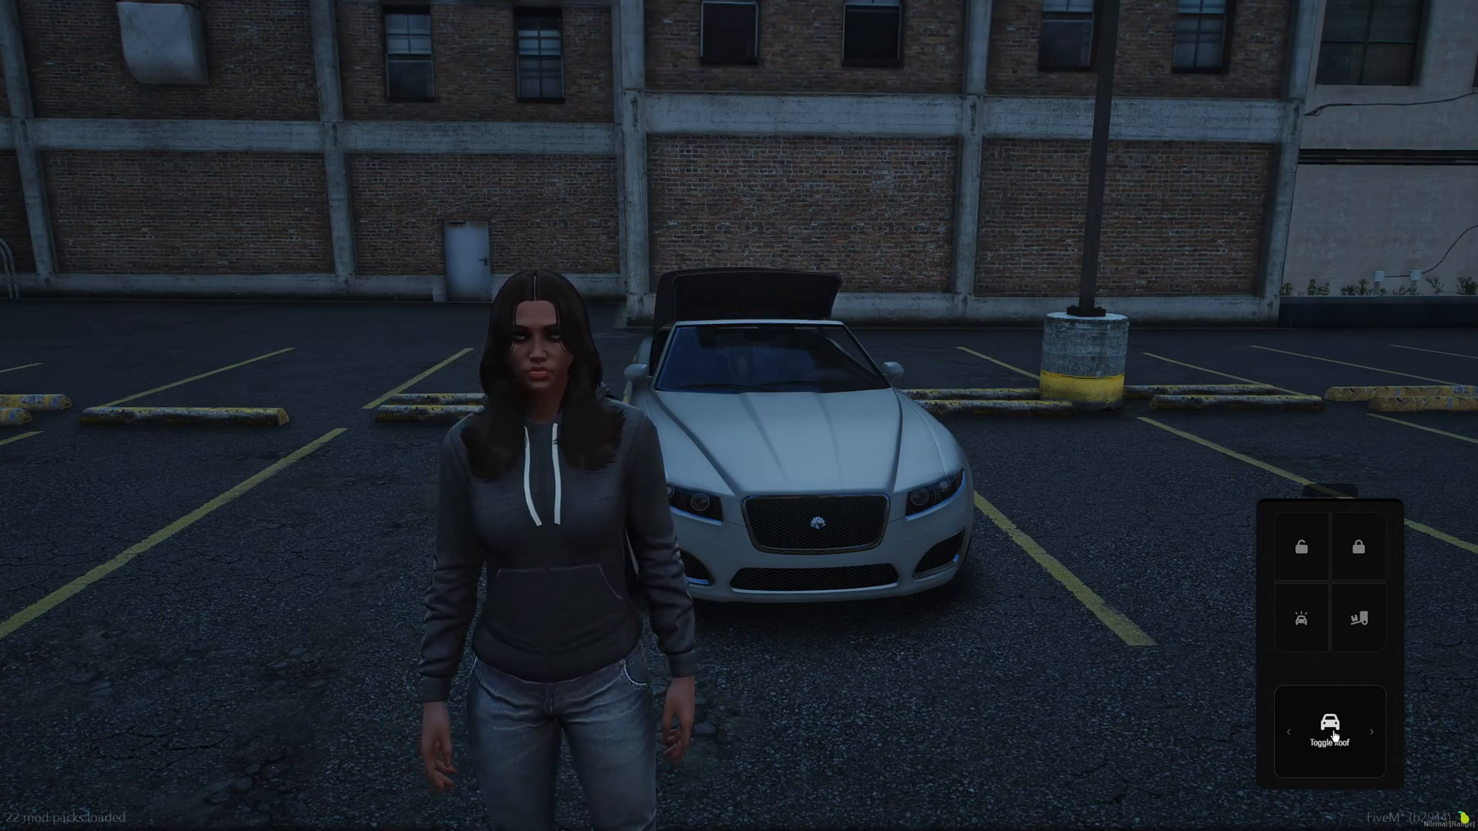
left_click(1329, 729)
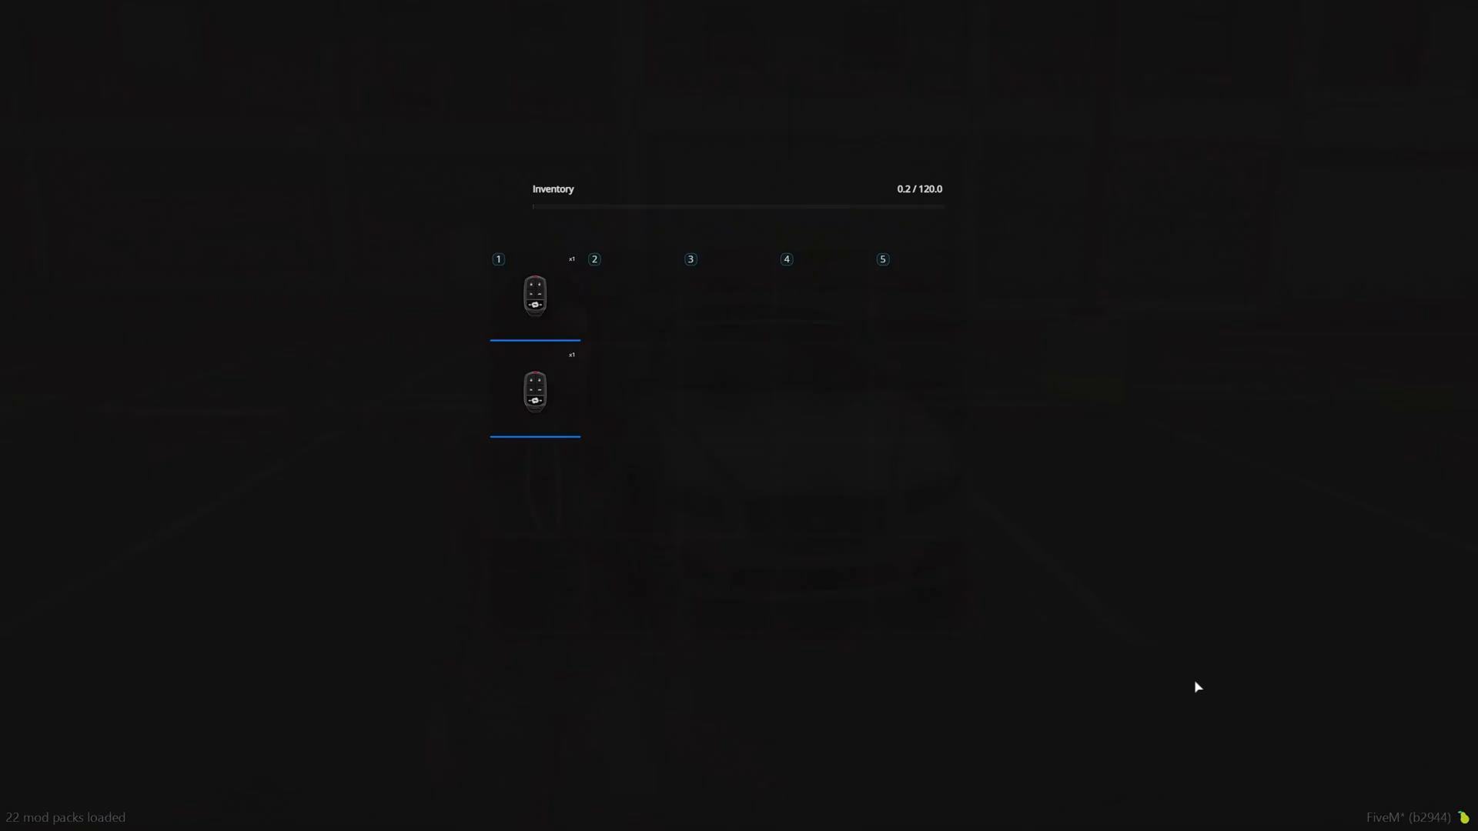
mouse_move(537, 307)
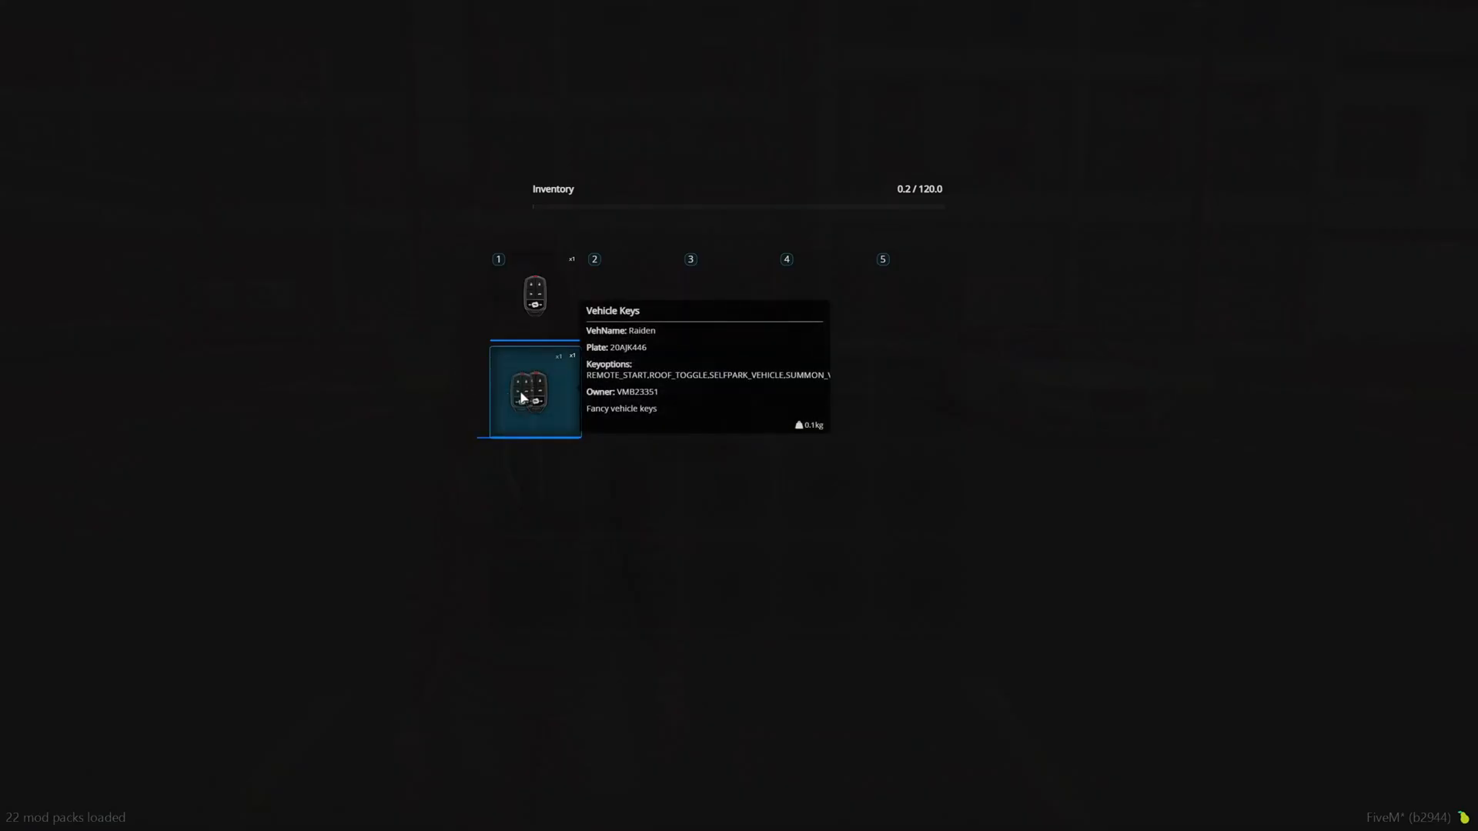
Use the Raiden's Vehicle Keys from the inventory so the fob controls plate 20AJK446.
left_click(532, 391)
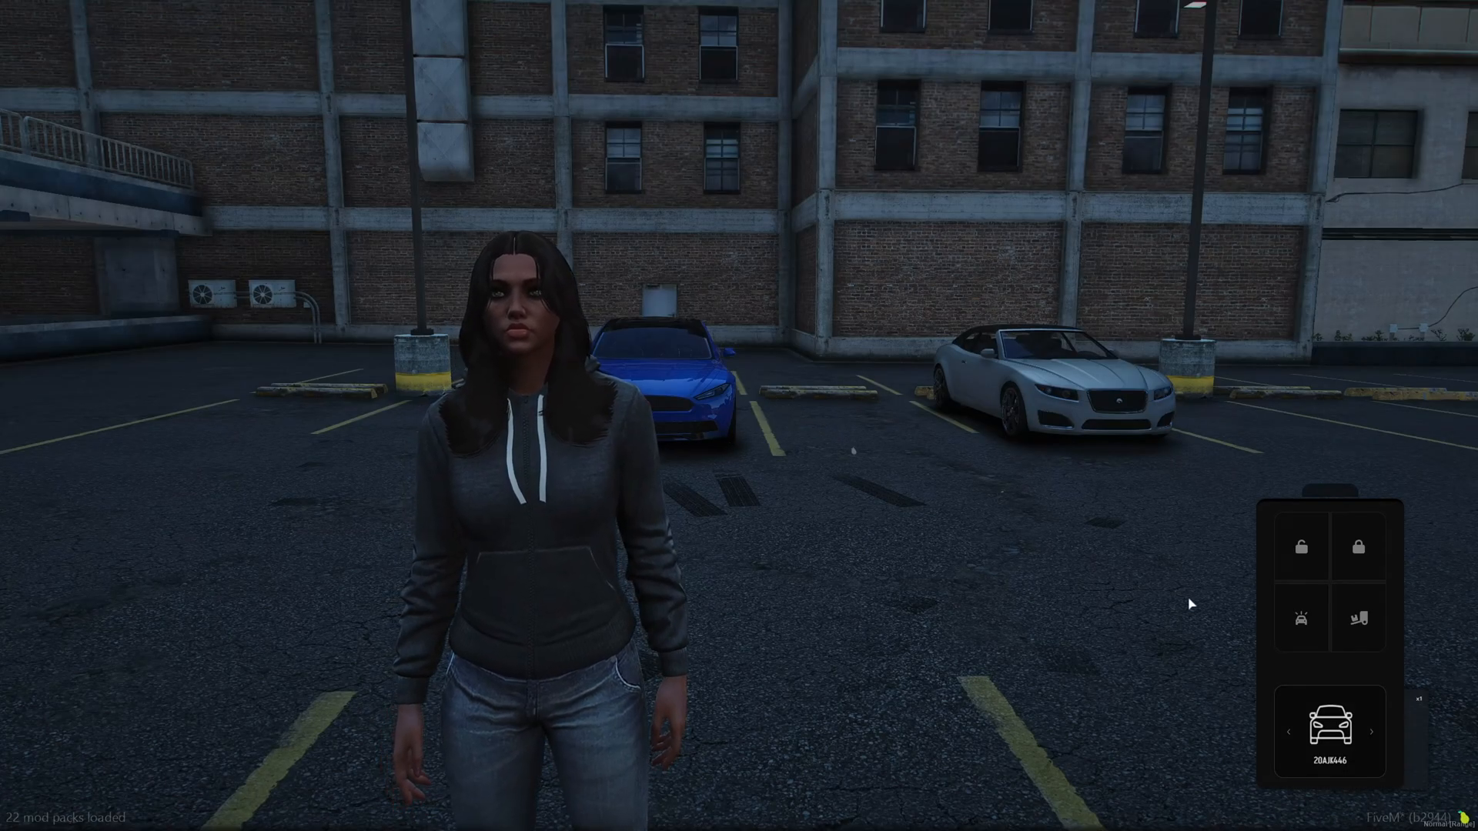